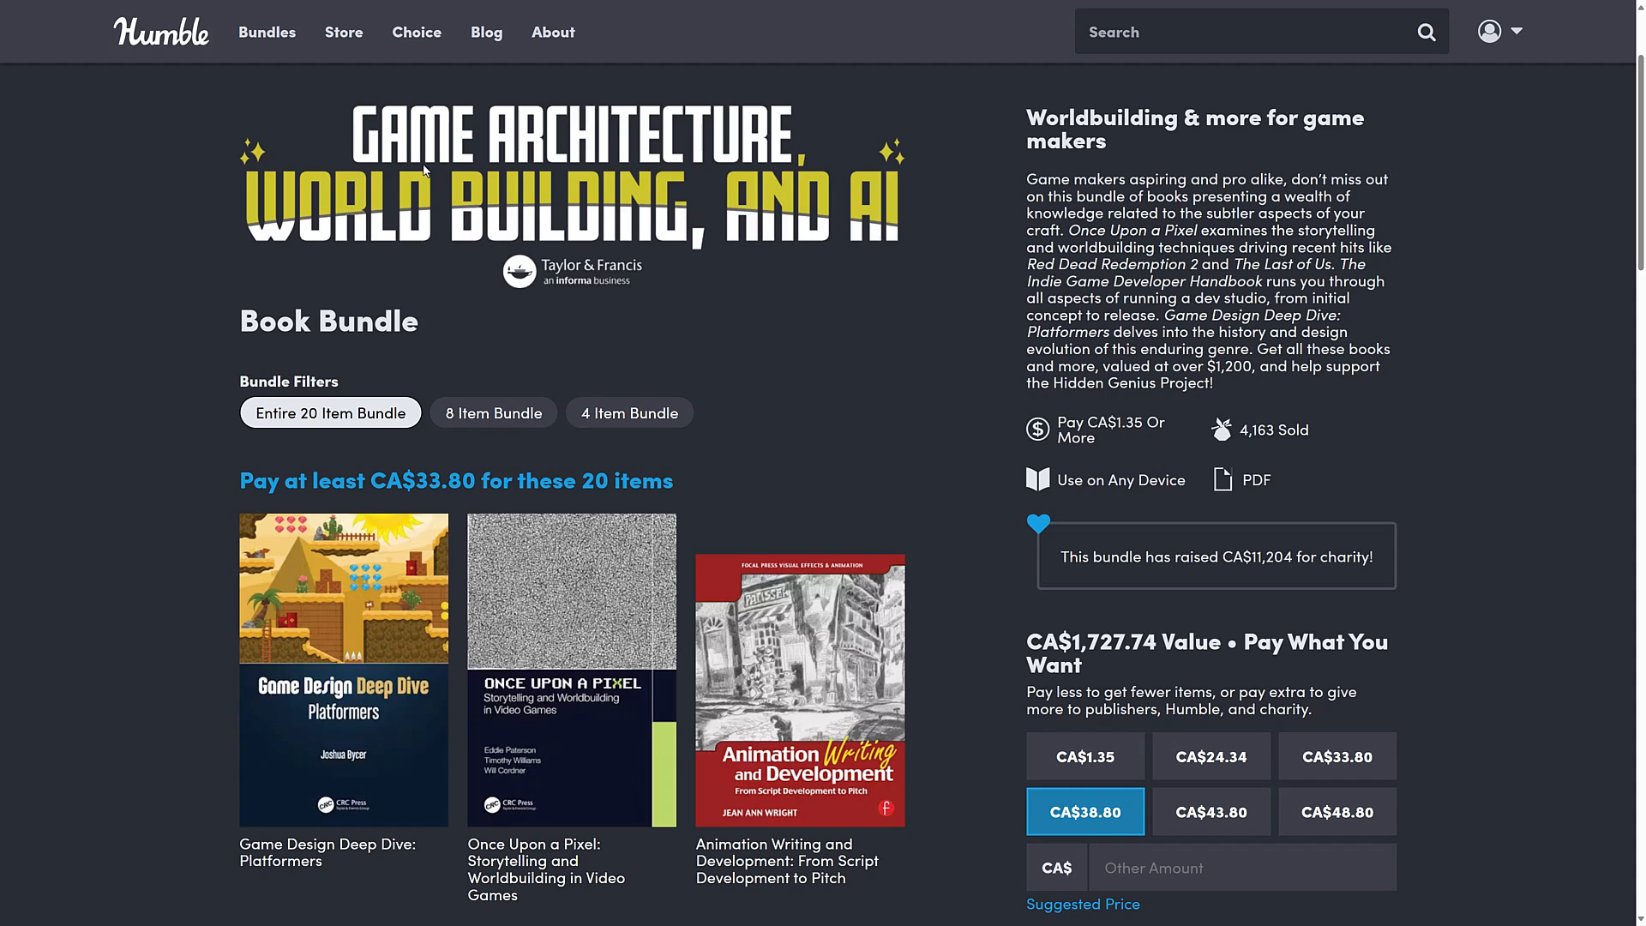
Scroll down the bundle page and back up to the top.
{"action": "scroll", "scroll_direction": "down", "scroll_amount": 3}
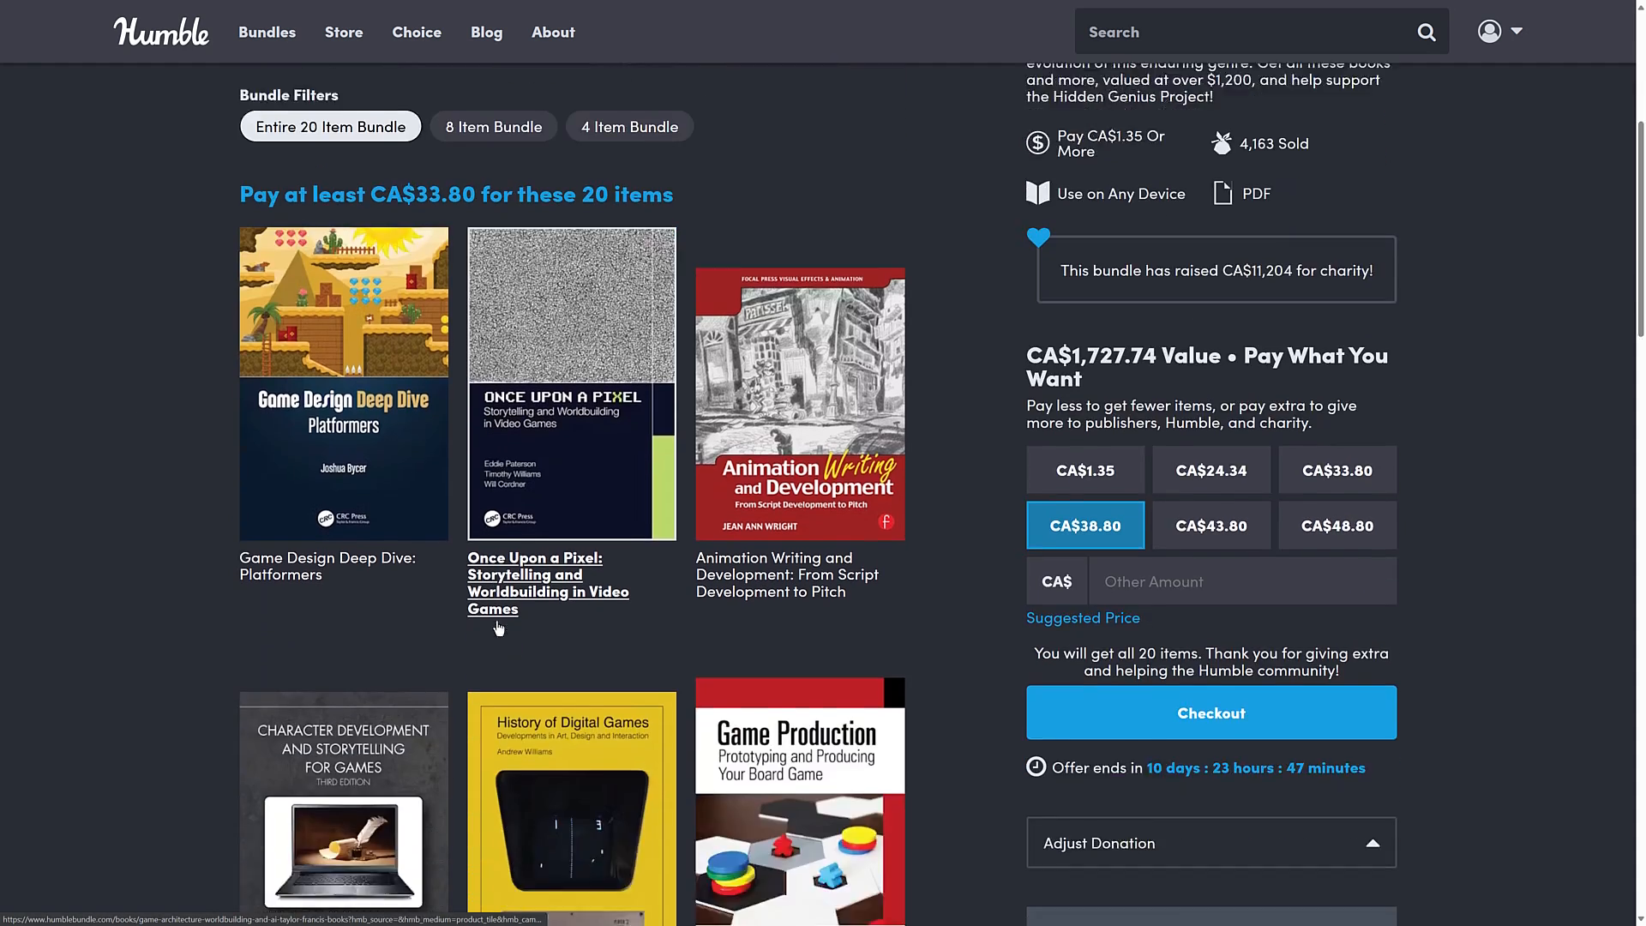
{"action": "scroll", "scroll_direction": "up", "scroll_amount": 3}
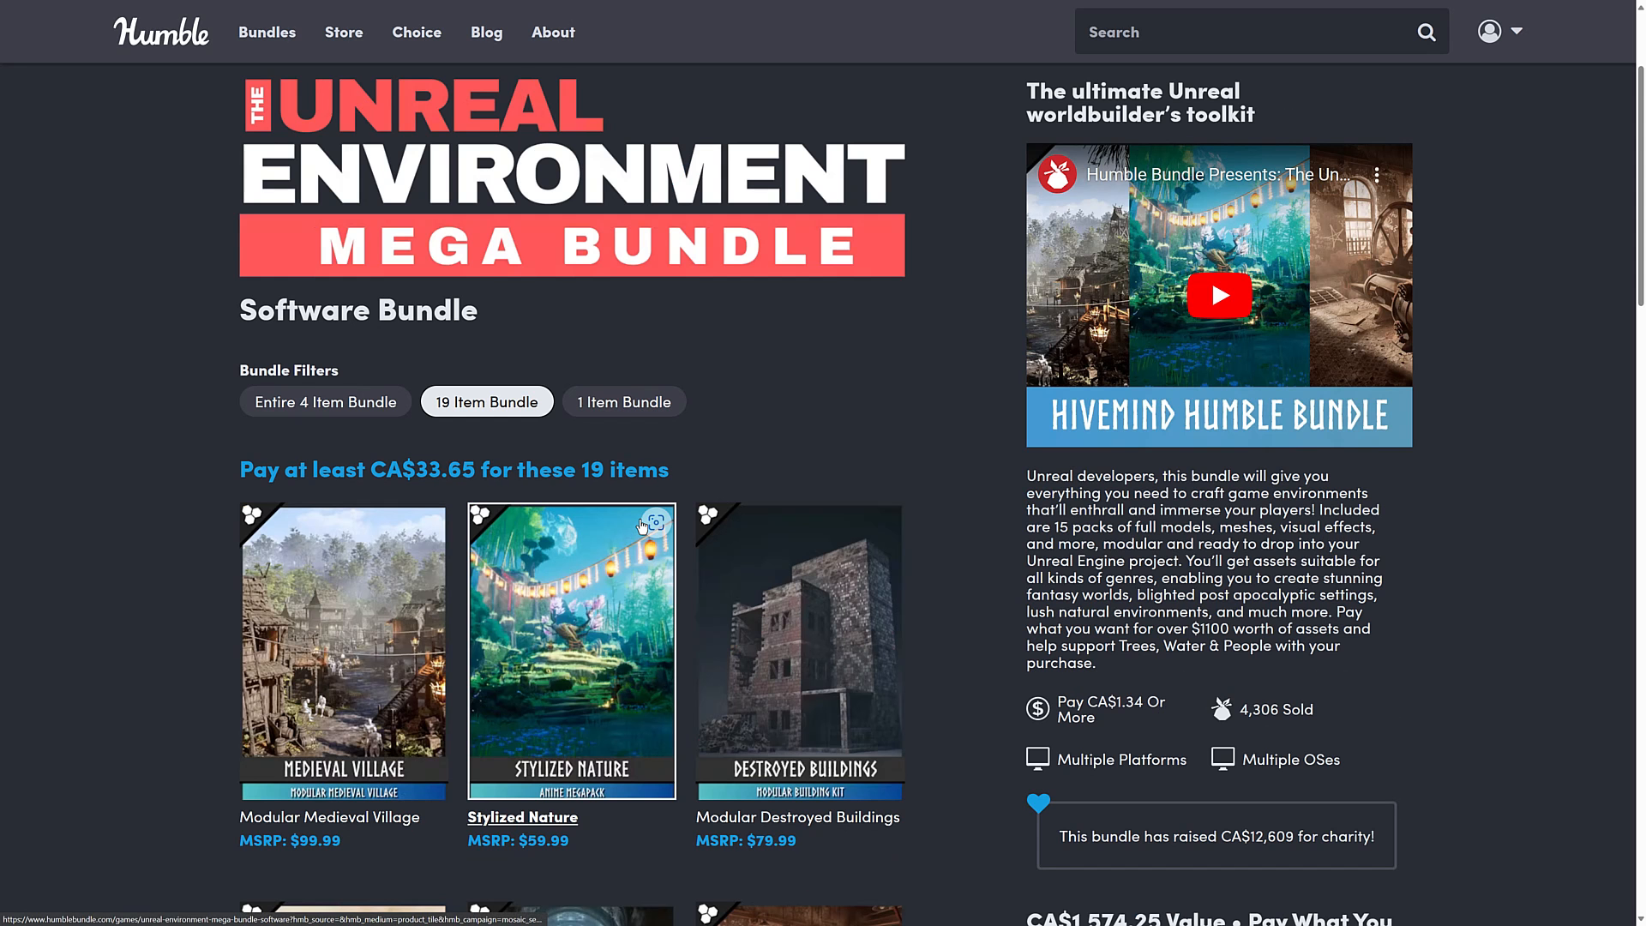
{"action": "mouse_move", "coordinate": [990, 496]}
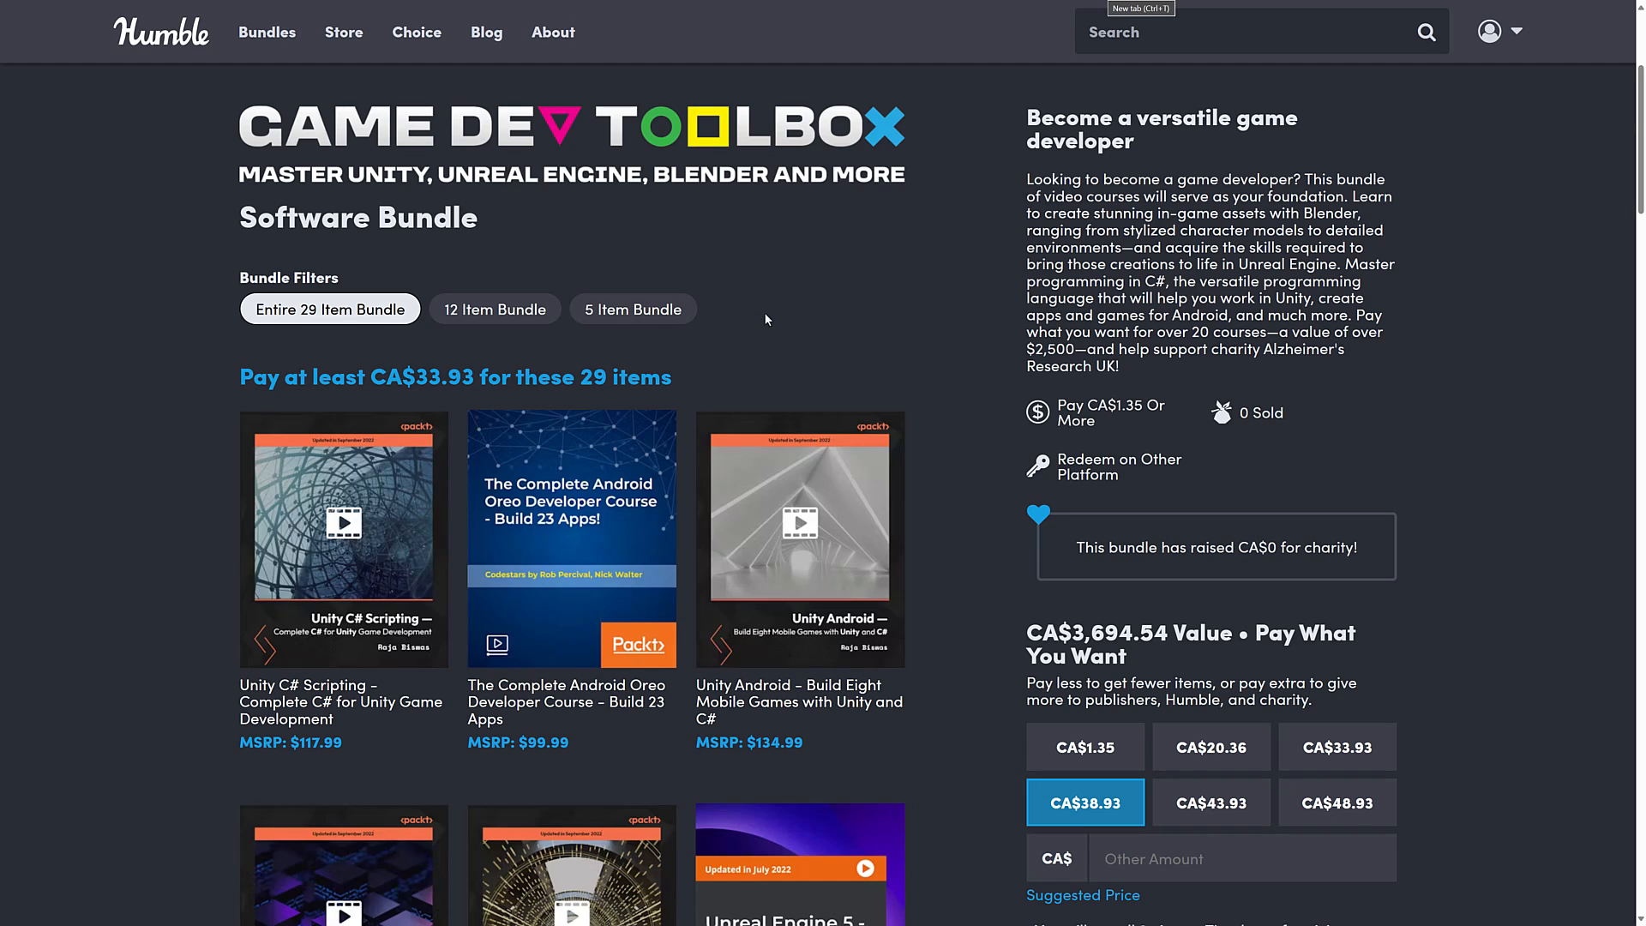
Filter the bundle to the 5 Item tier and view its five Blender courses at CA$1.35.
{"action": "left_click", "coordinate": [633, 309]}
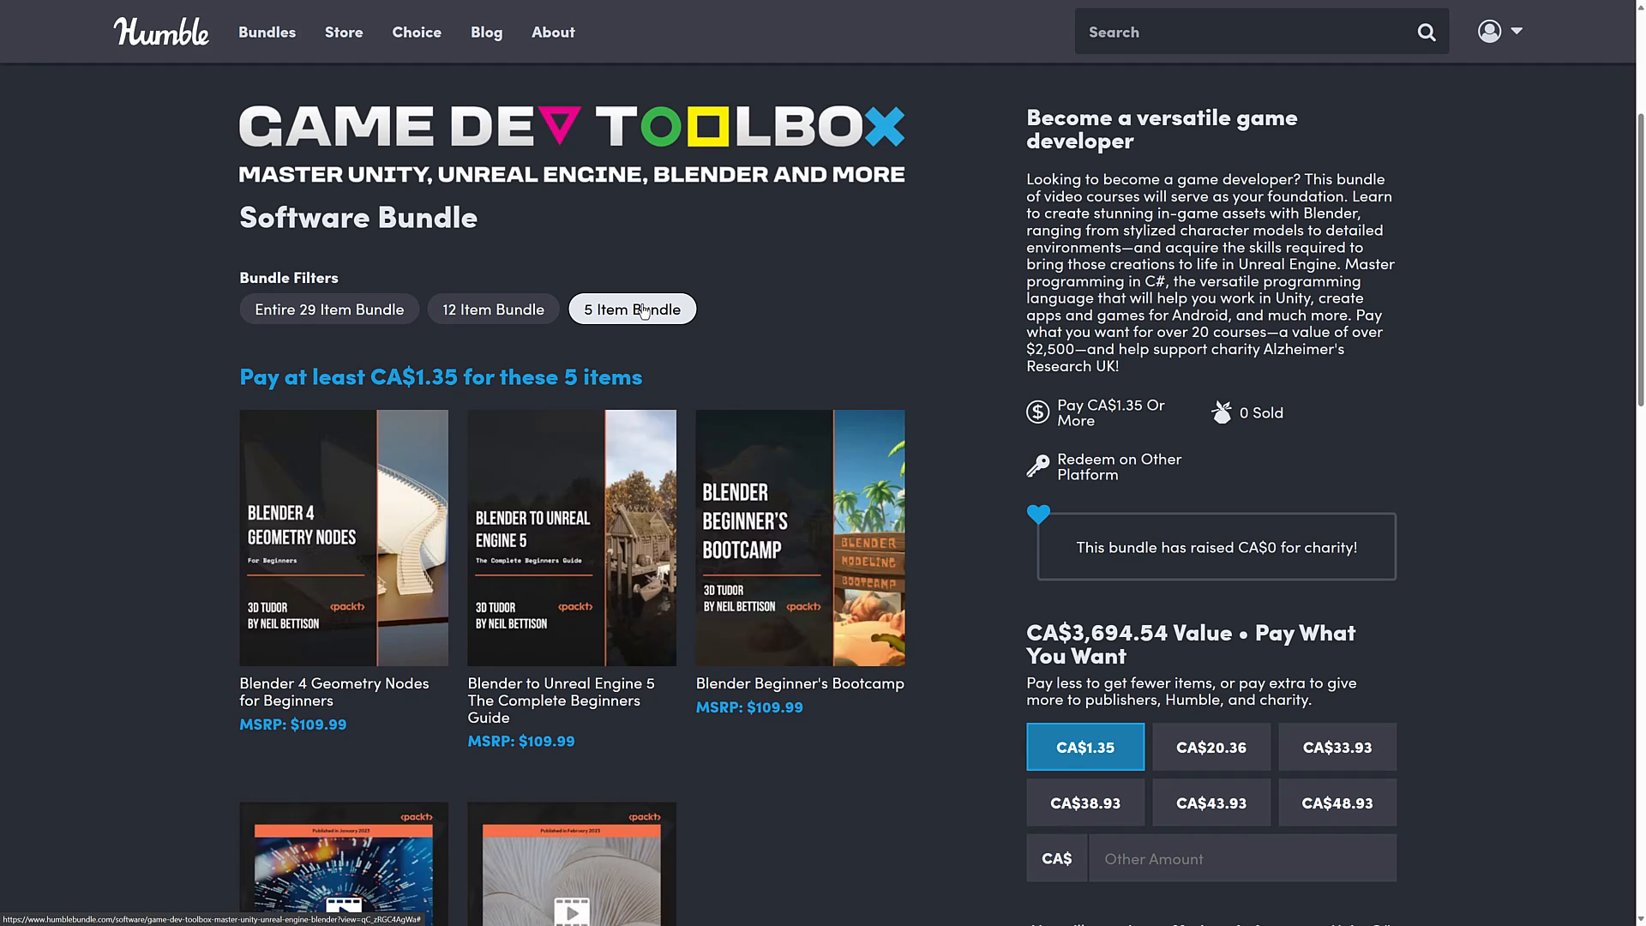
{"action": "mouse_move", "coordinate": [614, 265]}
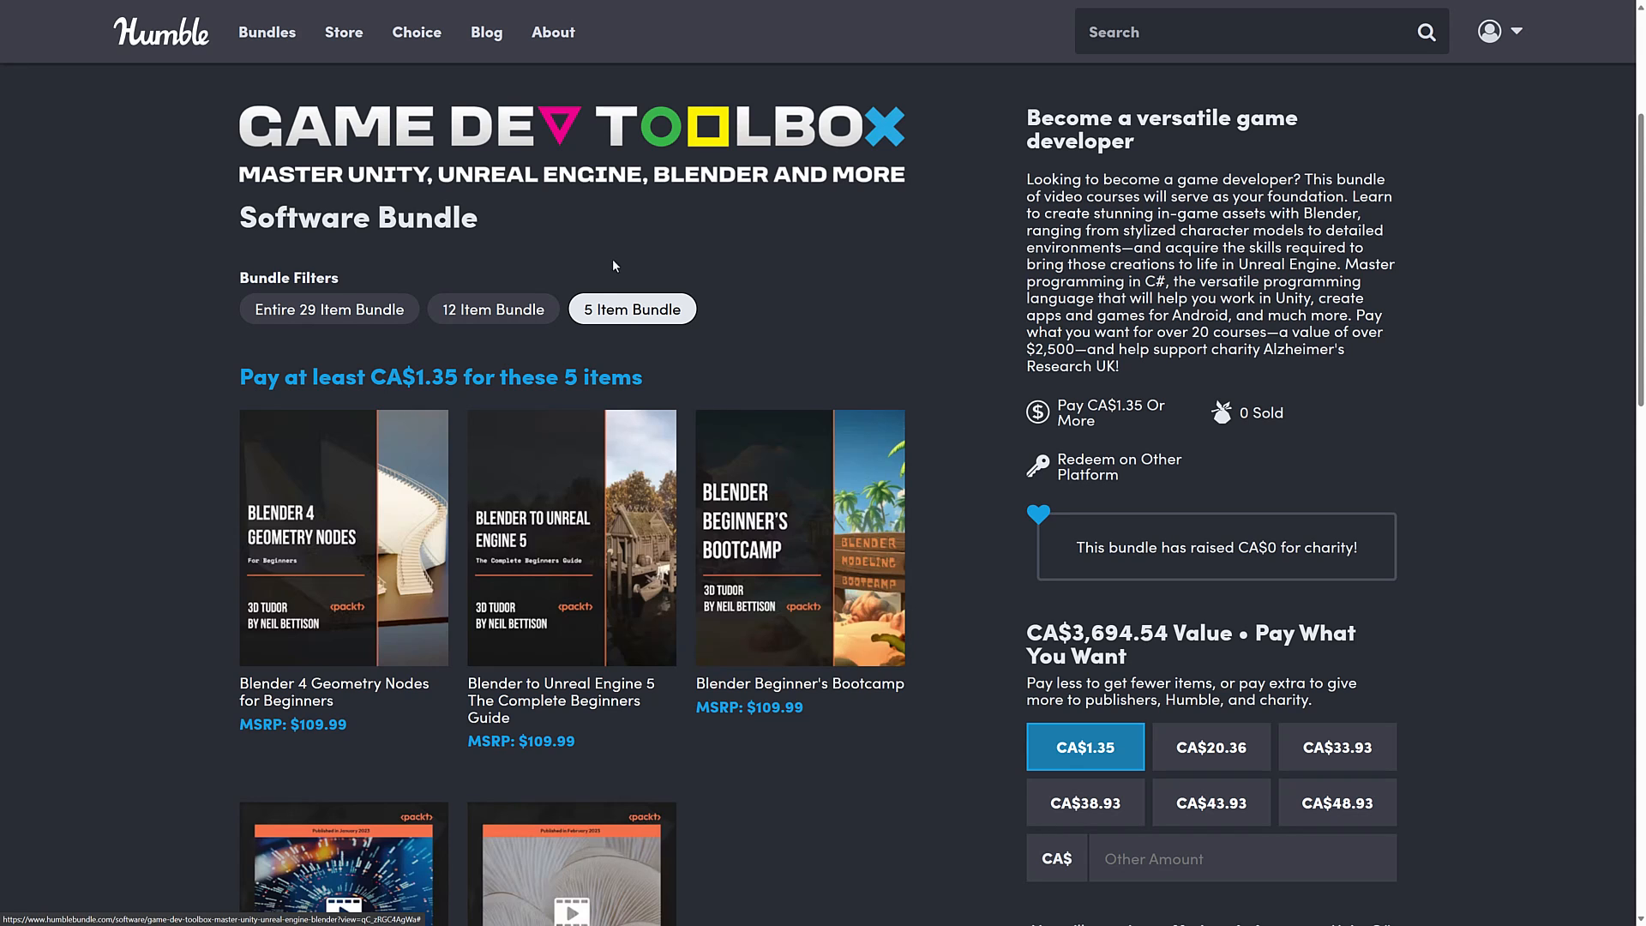
{"action": "scroll", "scroll_direction": "down", "scroll_amount": 3}
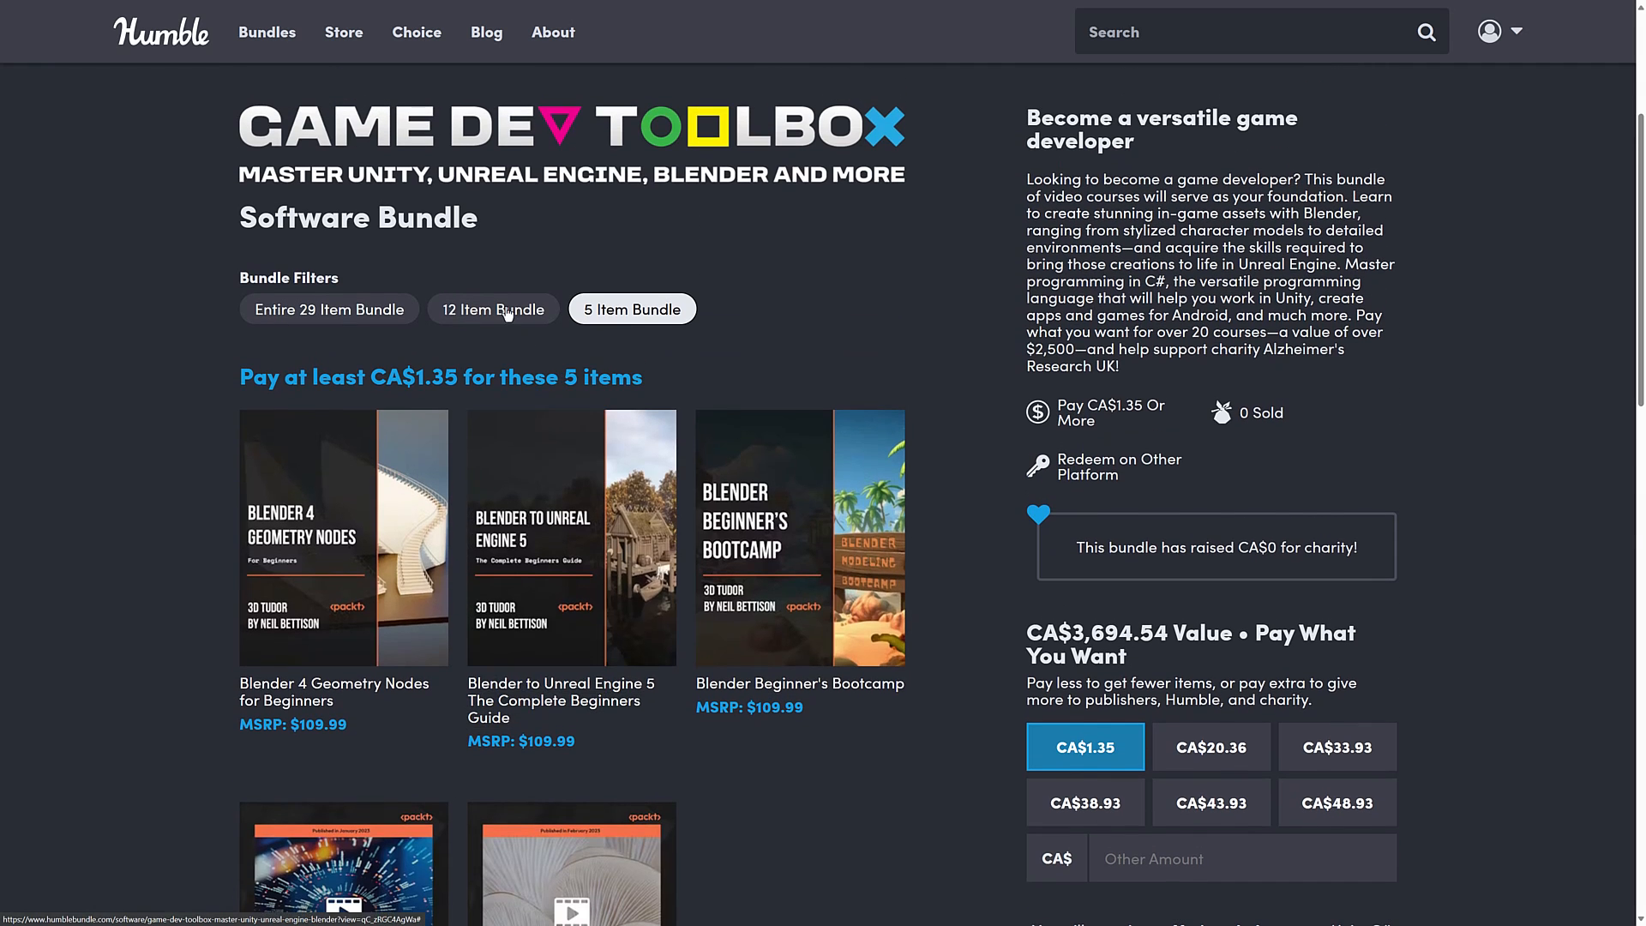
Filter to the 12 Item tier at CA$20.36 and scan its Unity and Blender courses.
{"action": "left_click", "coordinate": [493, 308]}
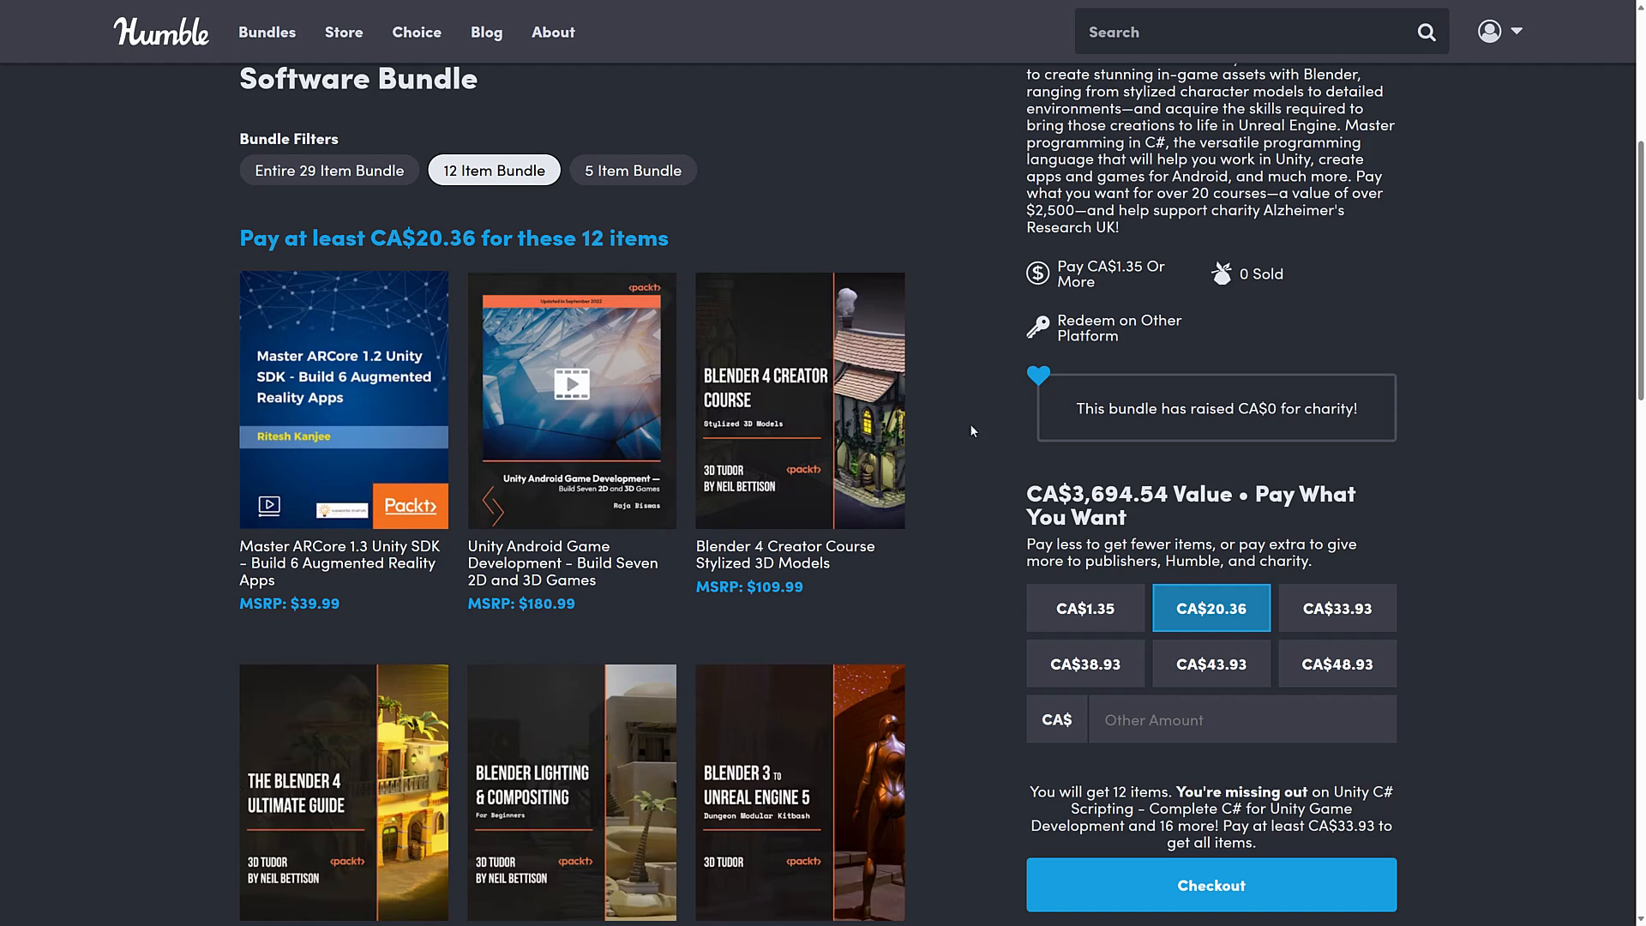
{"action": "scroll", "scroll_direction": "down", "scroll_amount": 3}
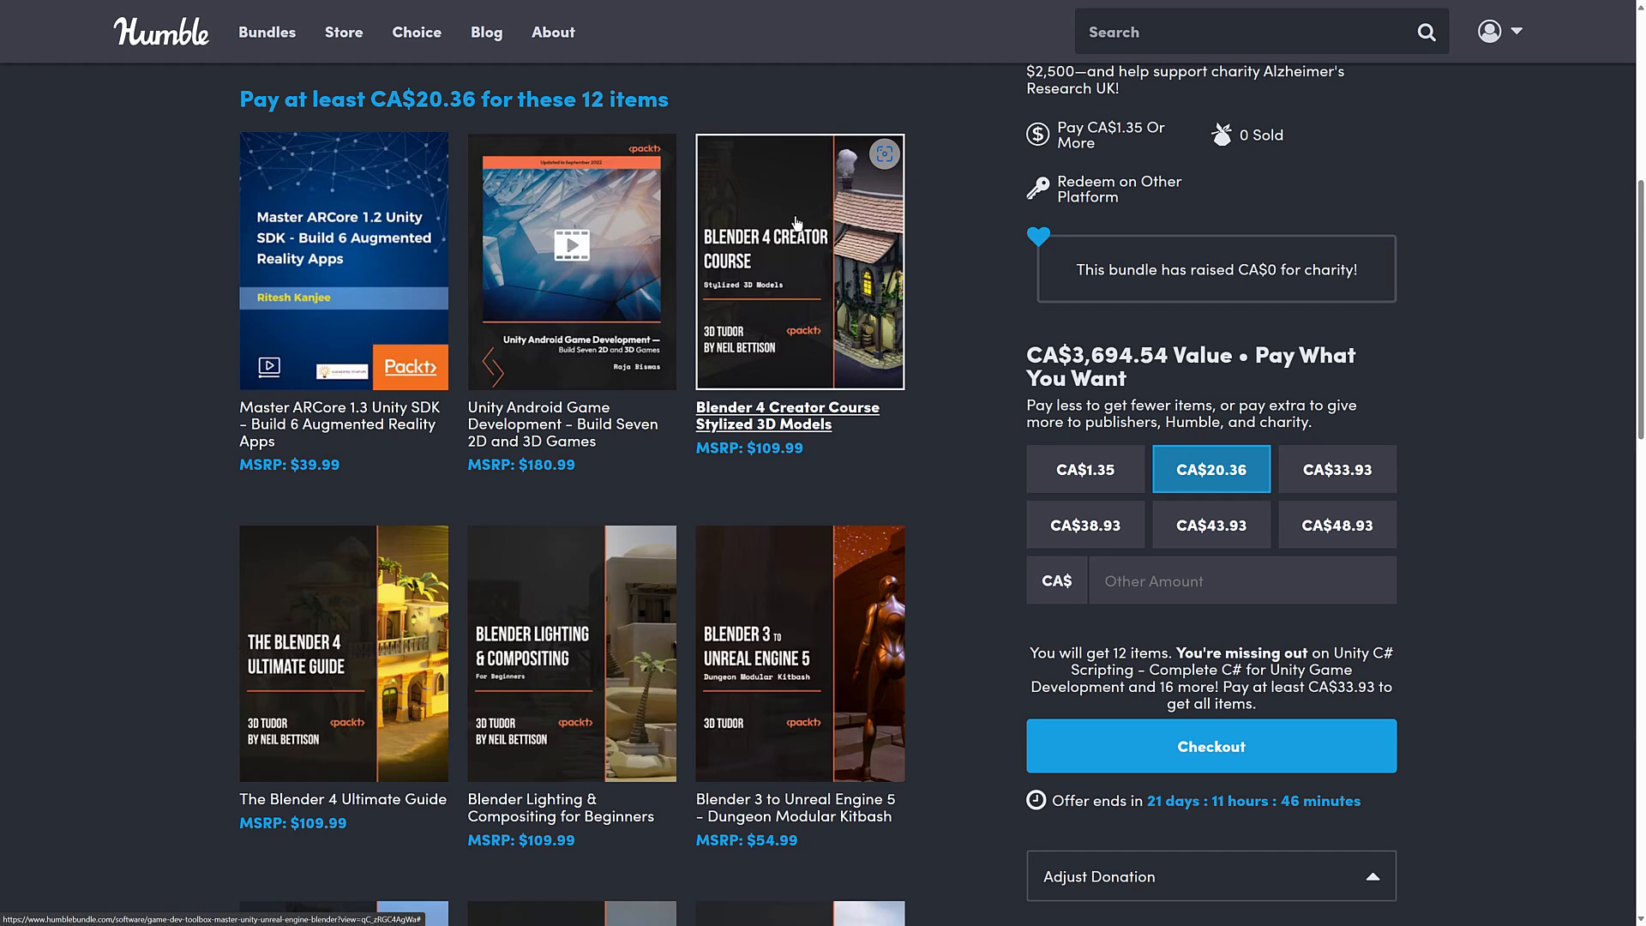
{"action": "scroll", "scroll_direction": "down", "scroll_amount": 3}
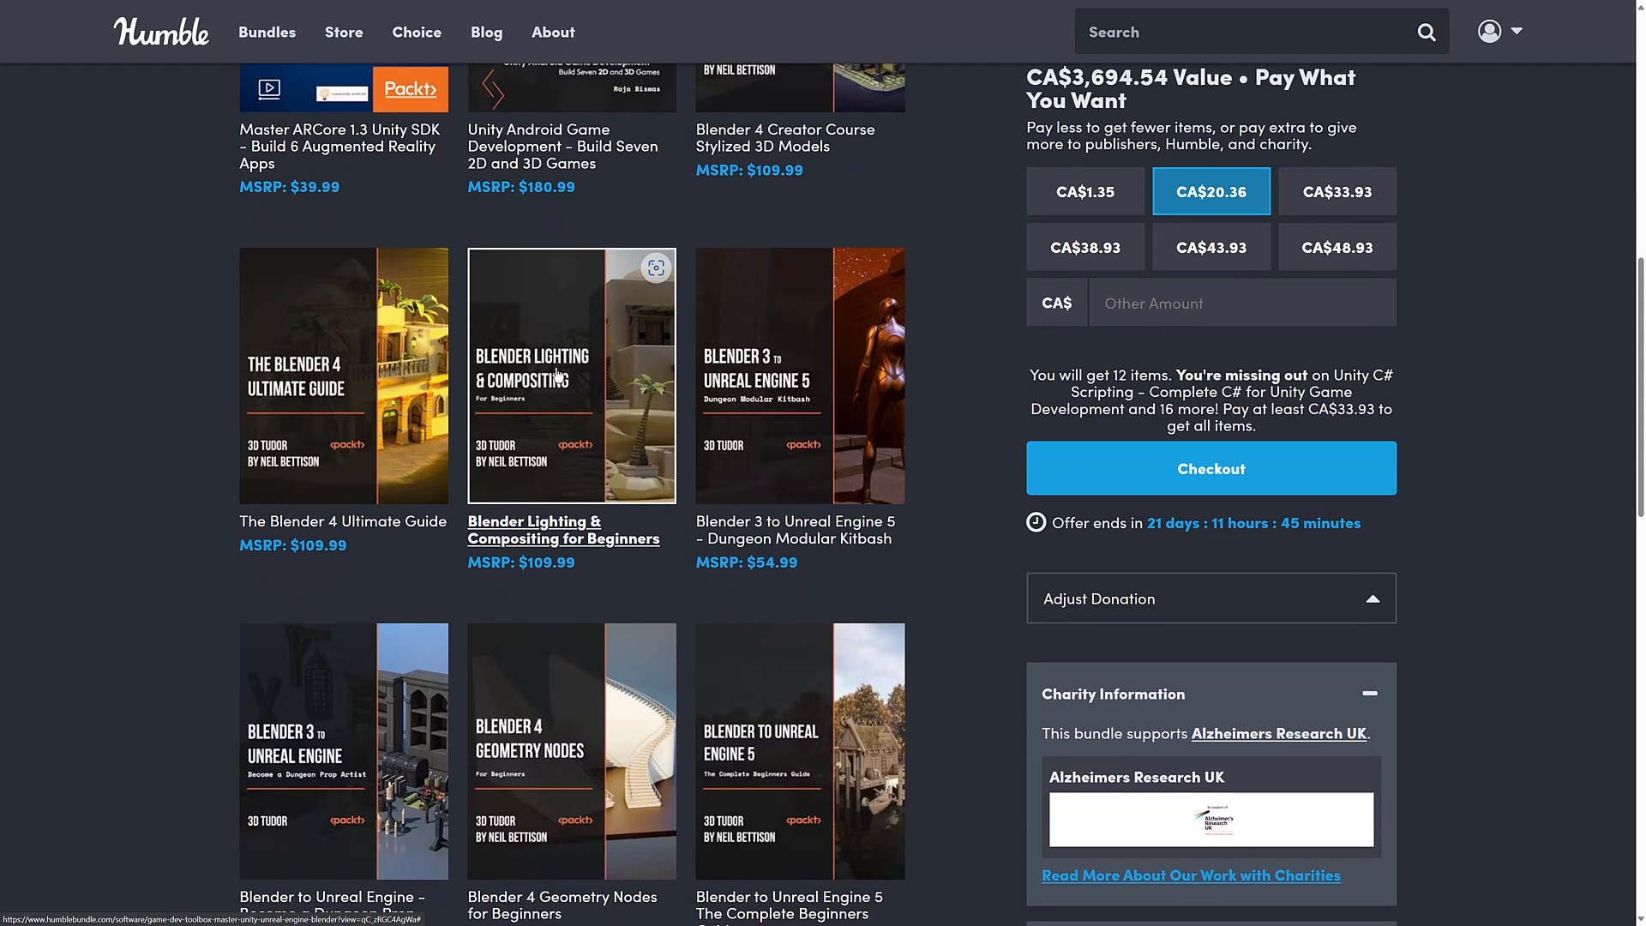
{"action": "mouse_move", "coordinate": [515, 391]}
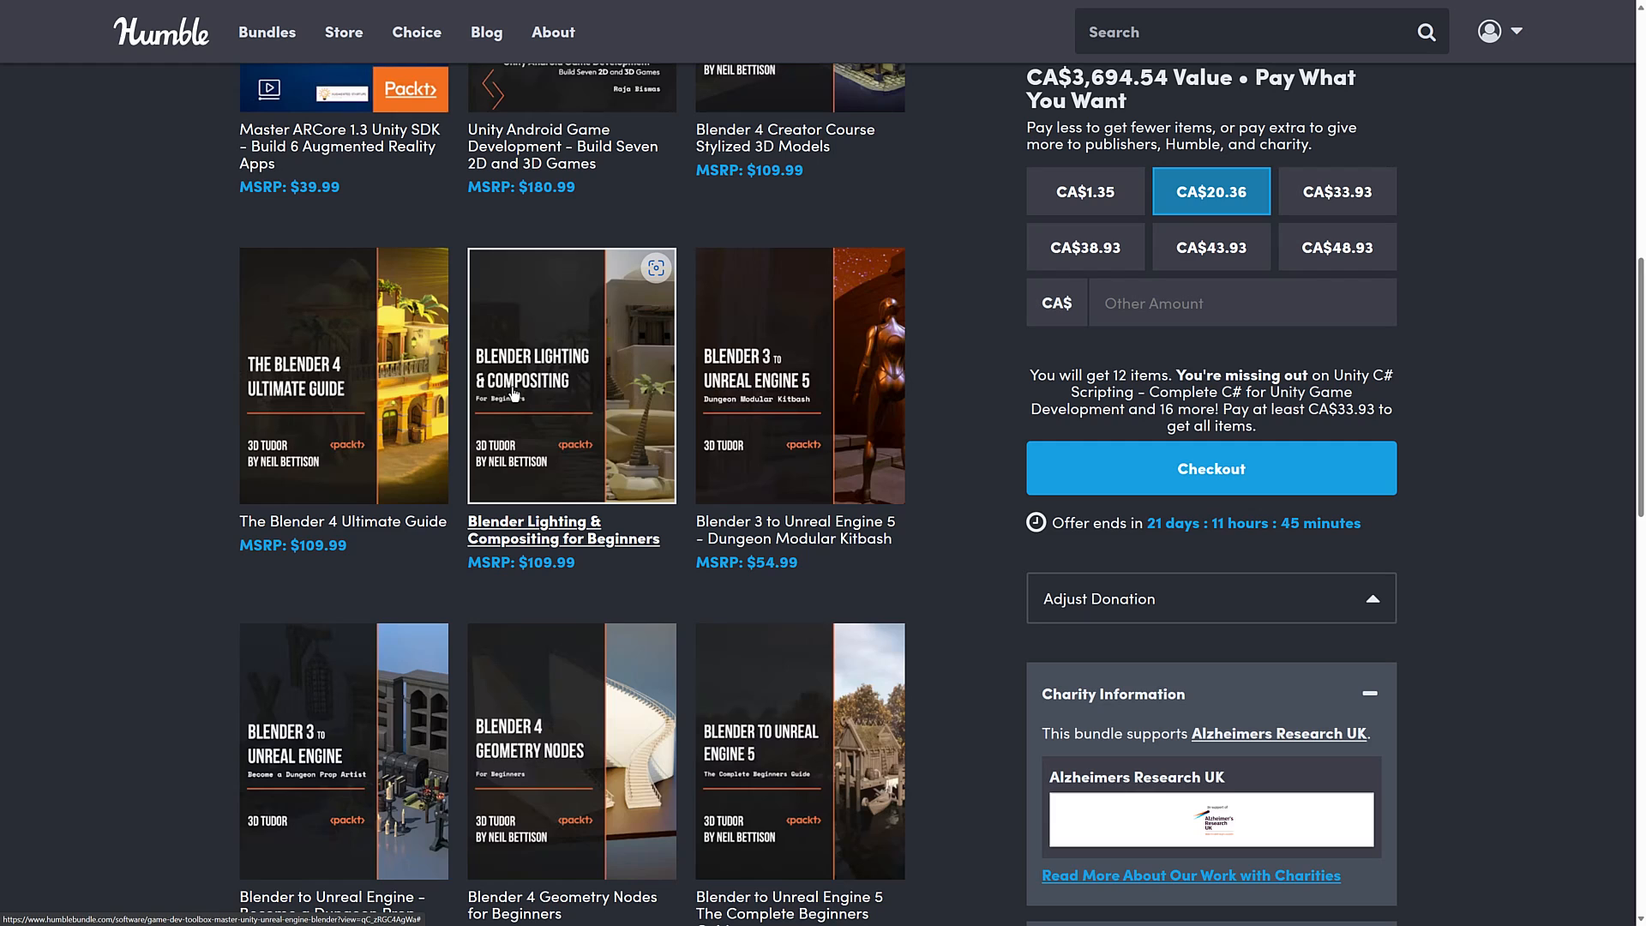
{"action": "mouse_move", "coordinate": [631, 385]}
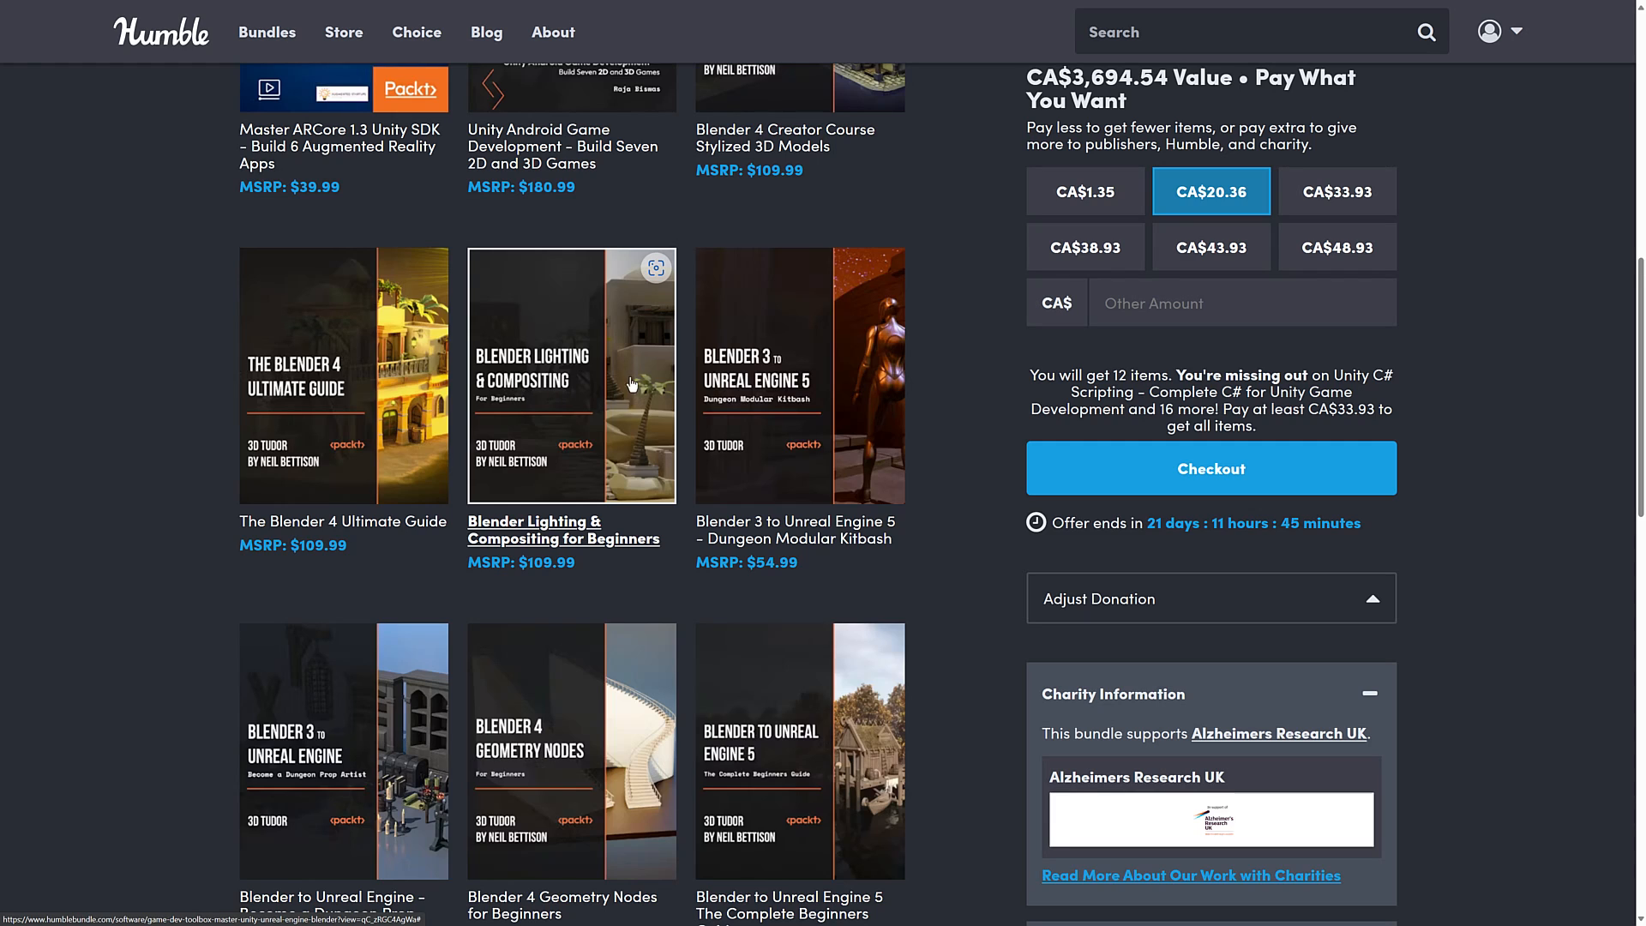
{"action": "mouse_move", "coordinate": [774, 351]}
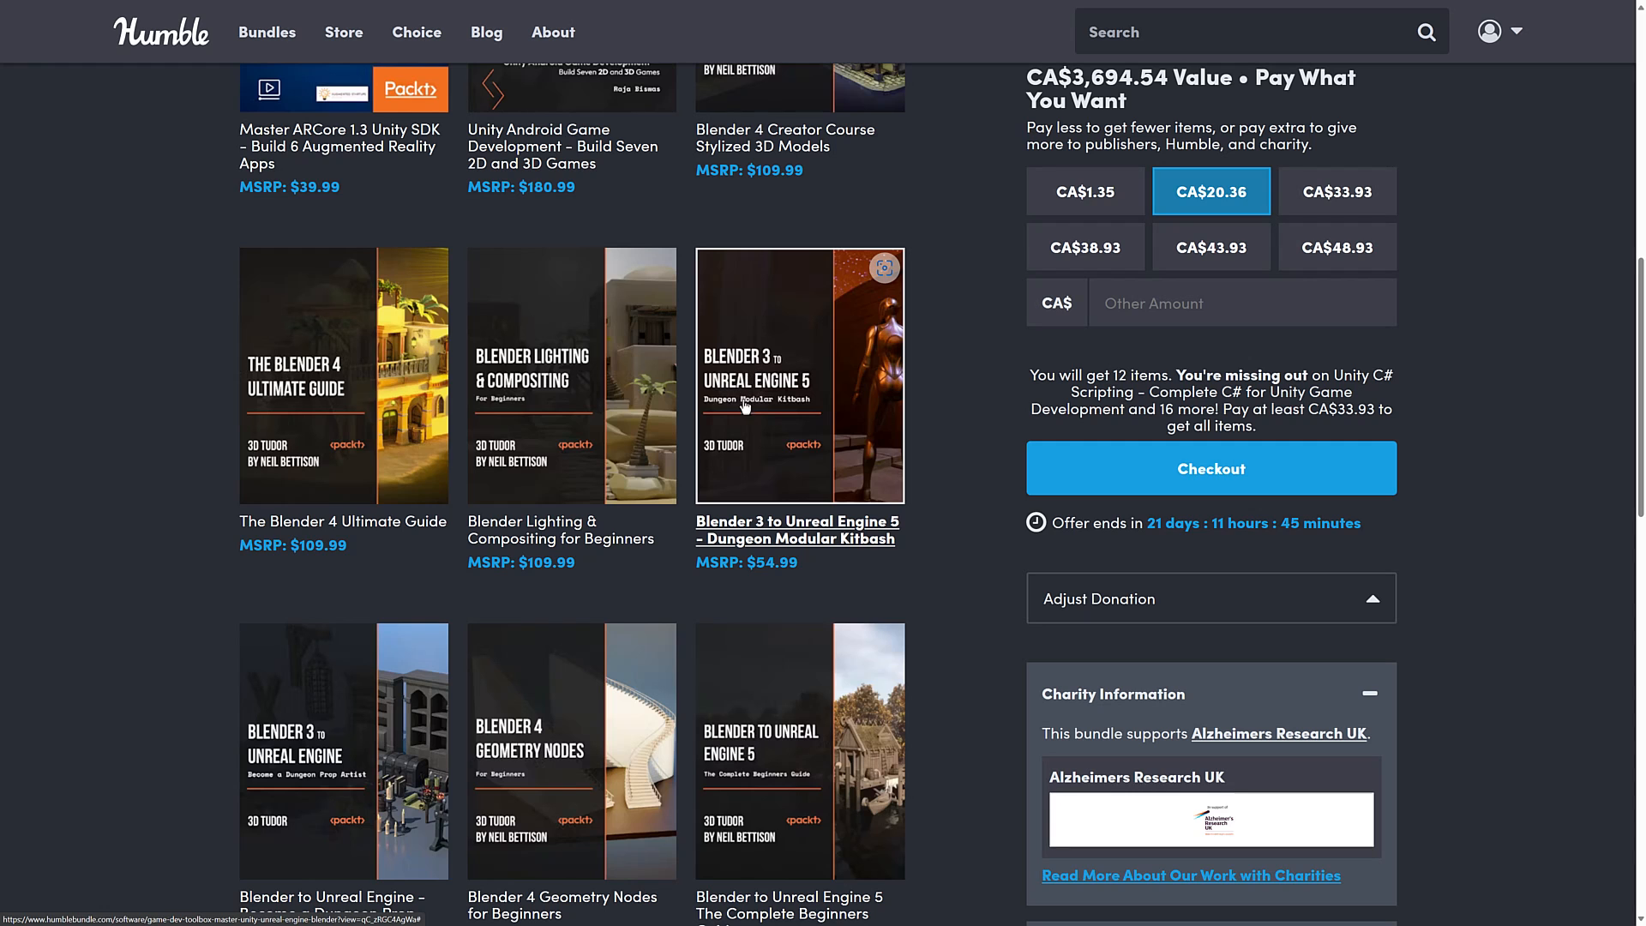
{"action": "mouse_move", "coordinate": [819, 394]}
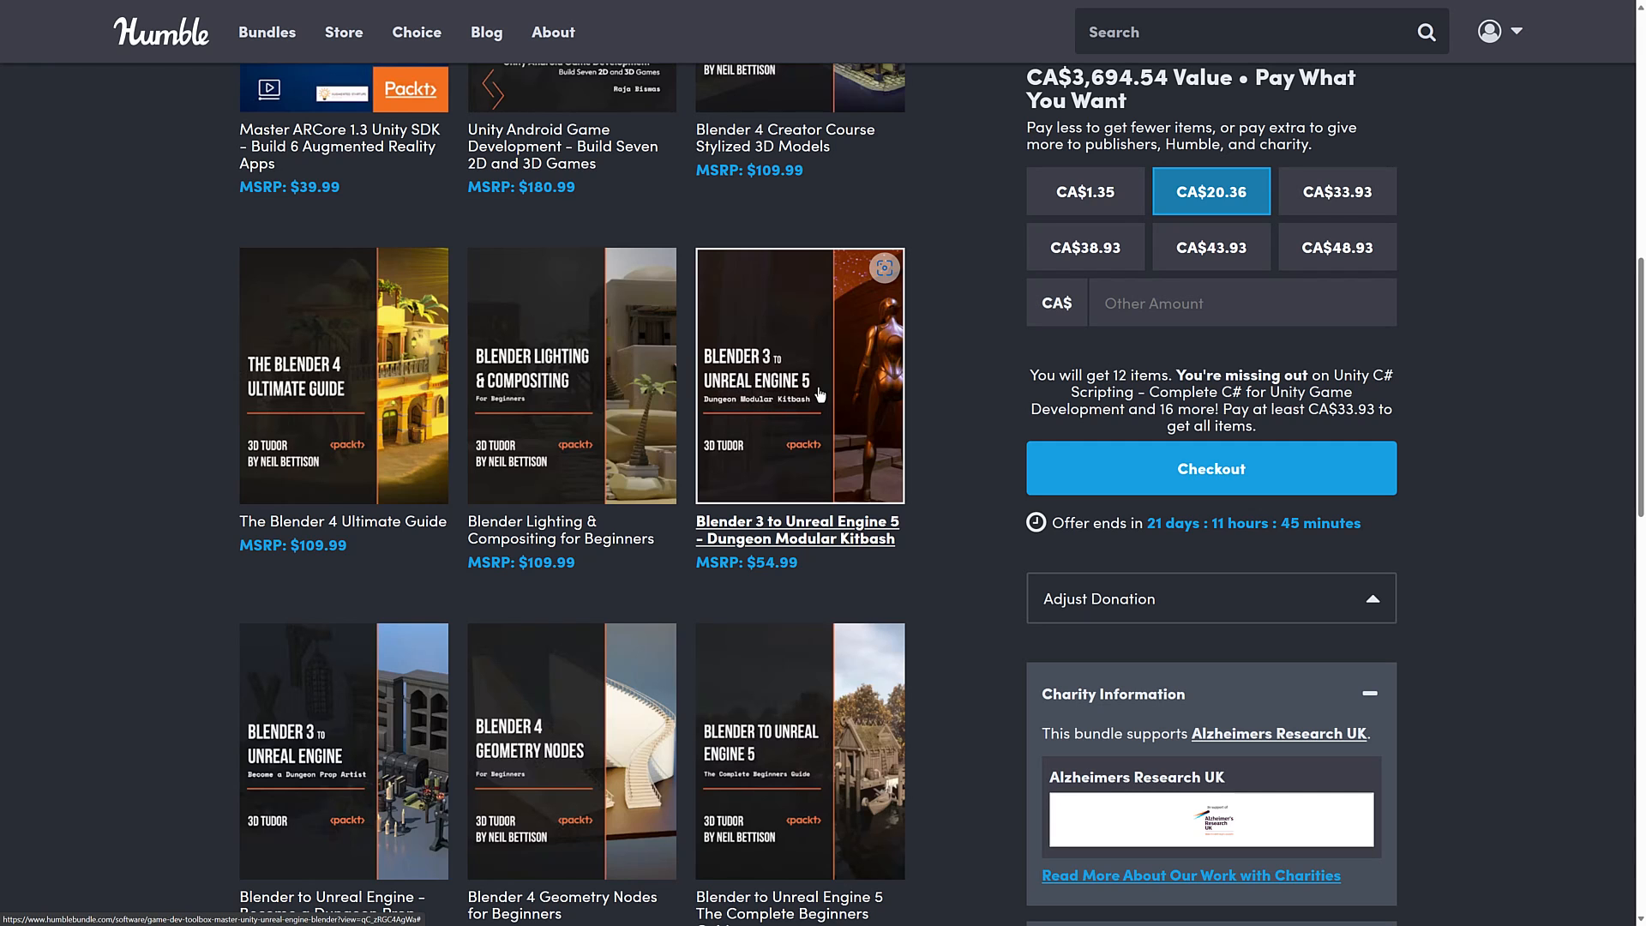
{"action": "scroll", "scroll_direction": "down", "scroll_amount": 3}
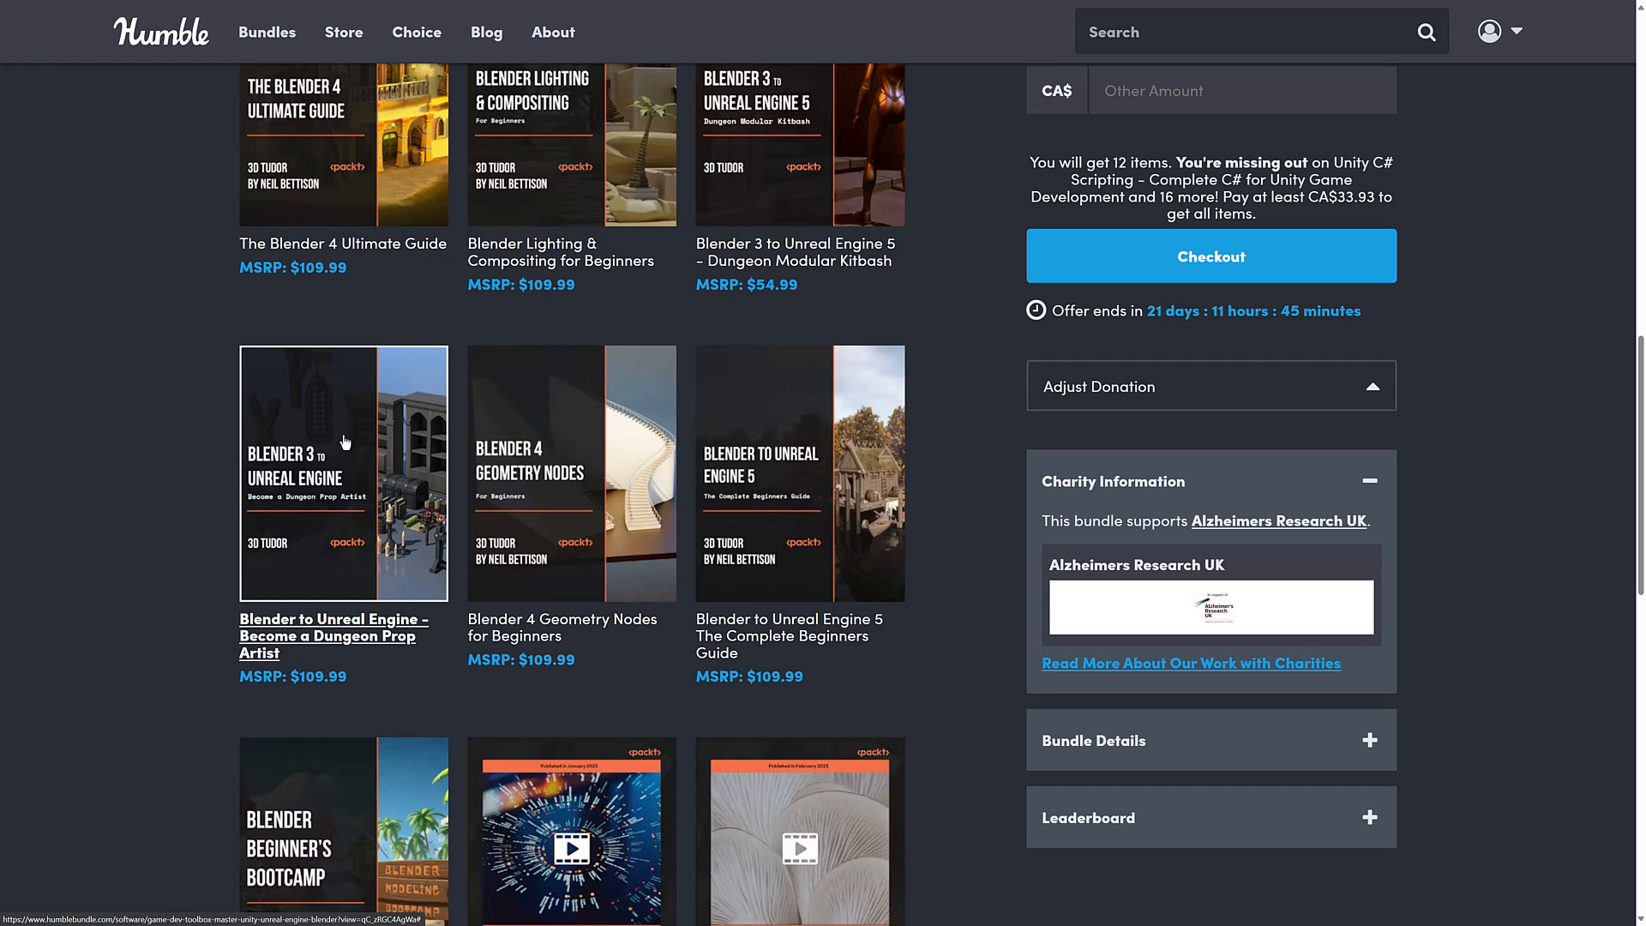
{"action": "scroll", "scroll_direction": "up", "scroll_amount": 3}
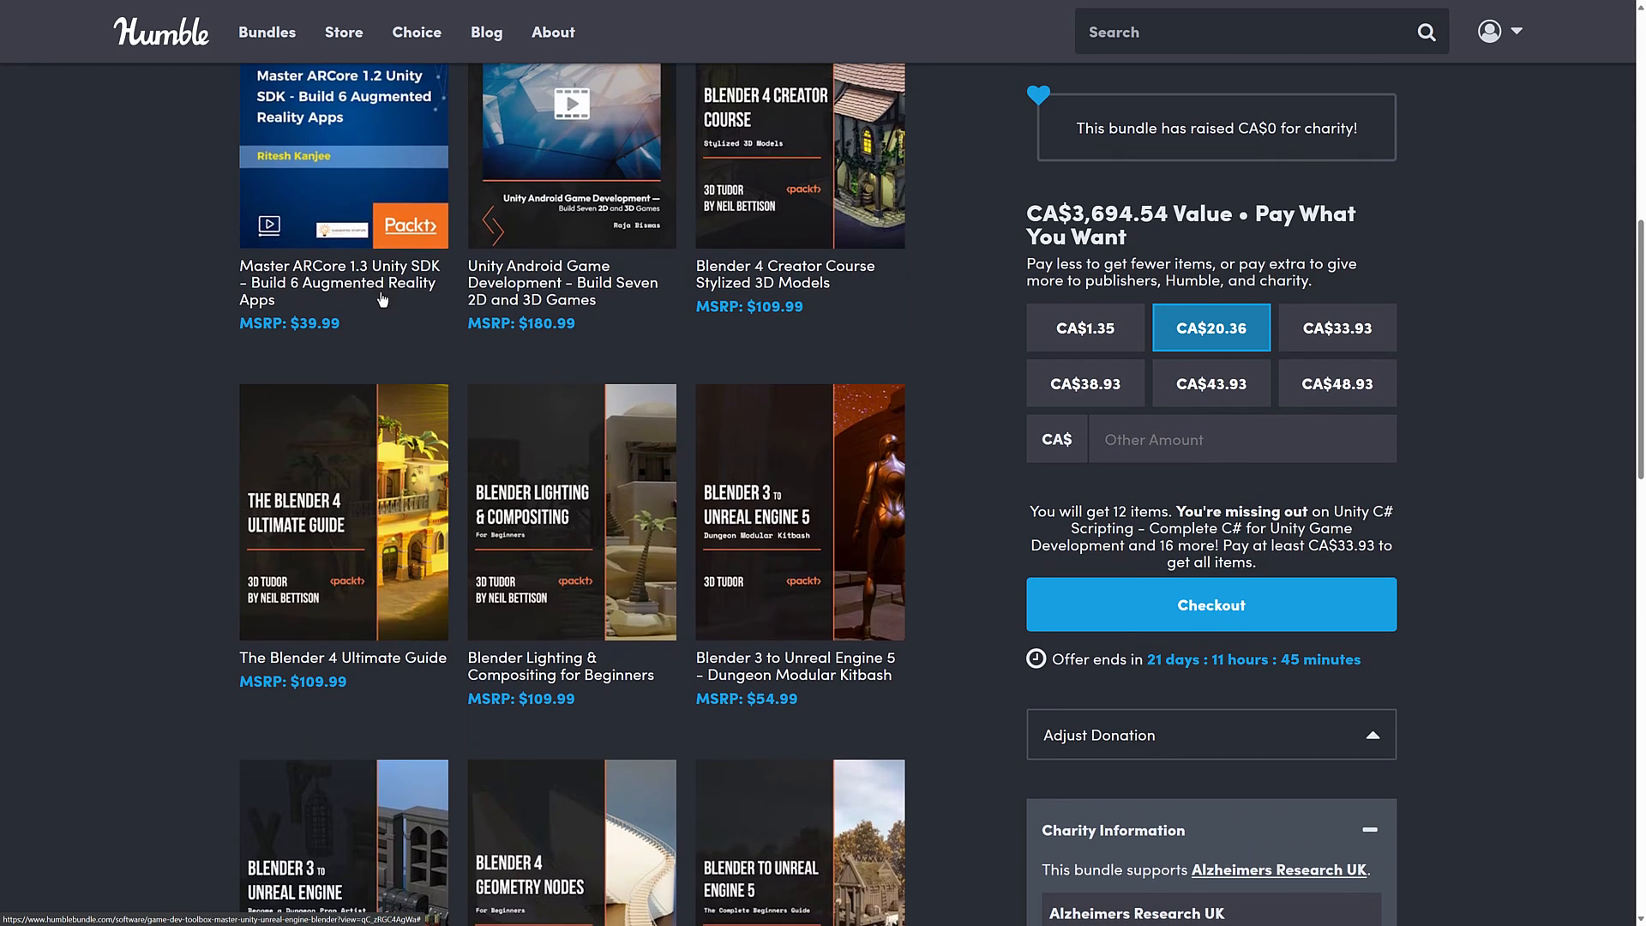
{"action": "scroll", "scroll_direction": "up", "scroll_amount": 3}
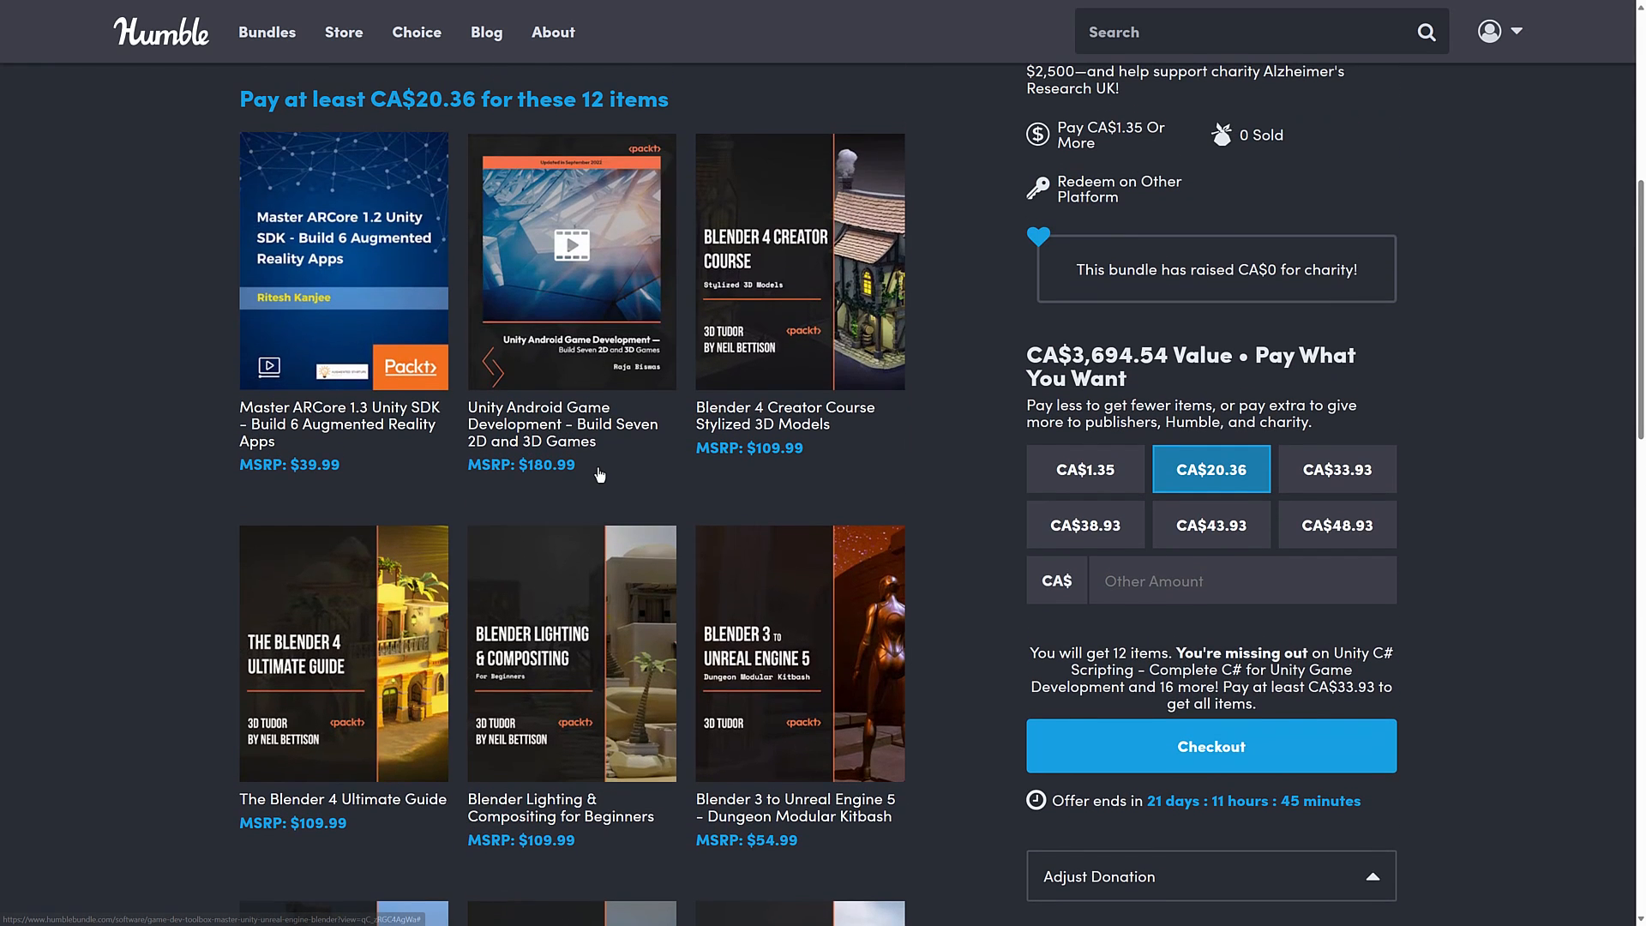
Filter to the Entire 29 Item Bundle and scroll past the Unreal and Substance Painter tiles.
{"action": "left_click", "coordinate": [1337, 469]}
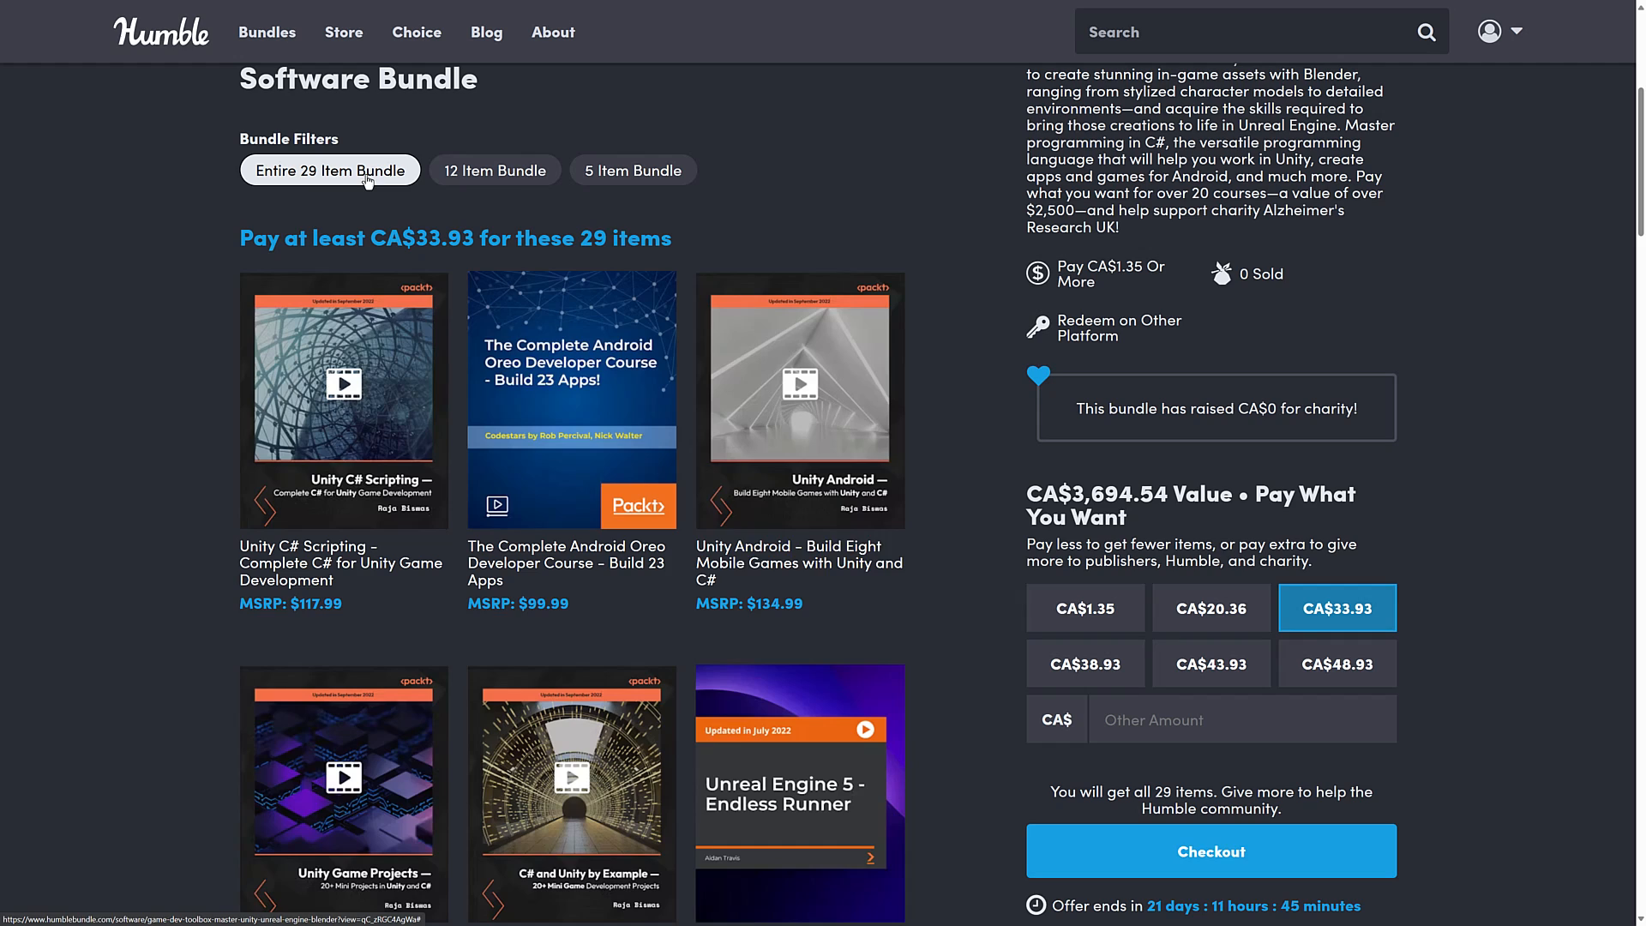
{"action": "mouse_move", "coordinate": [969, 407]}
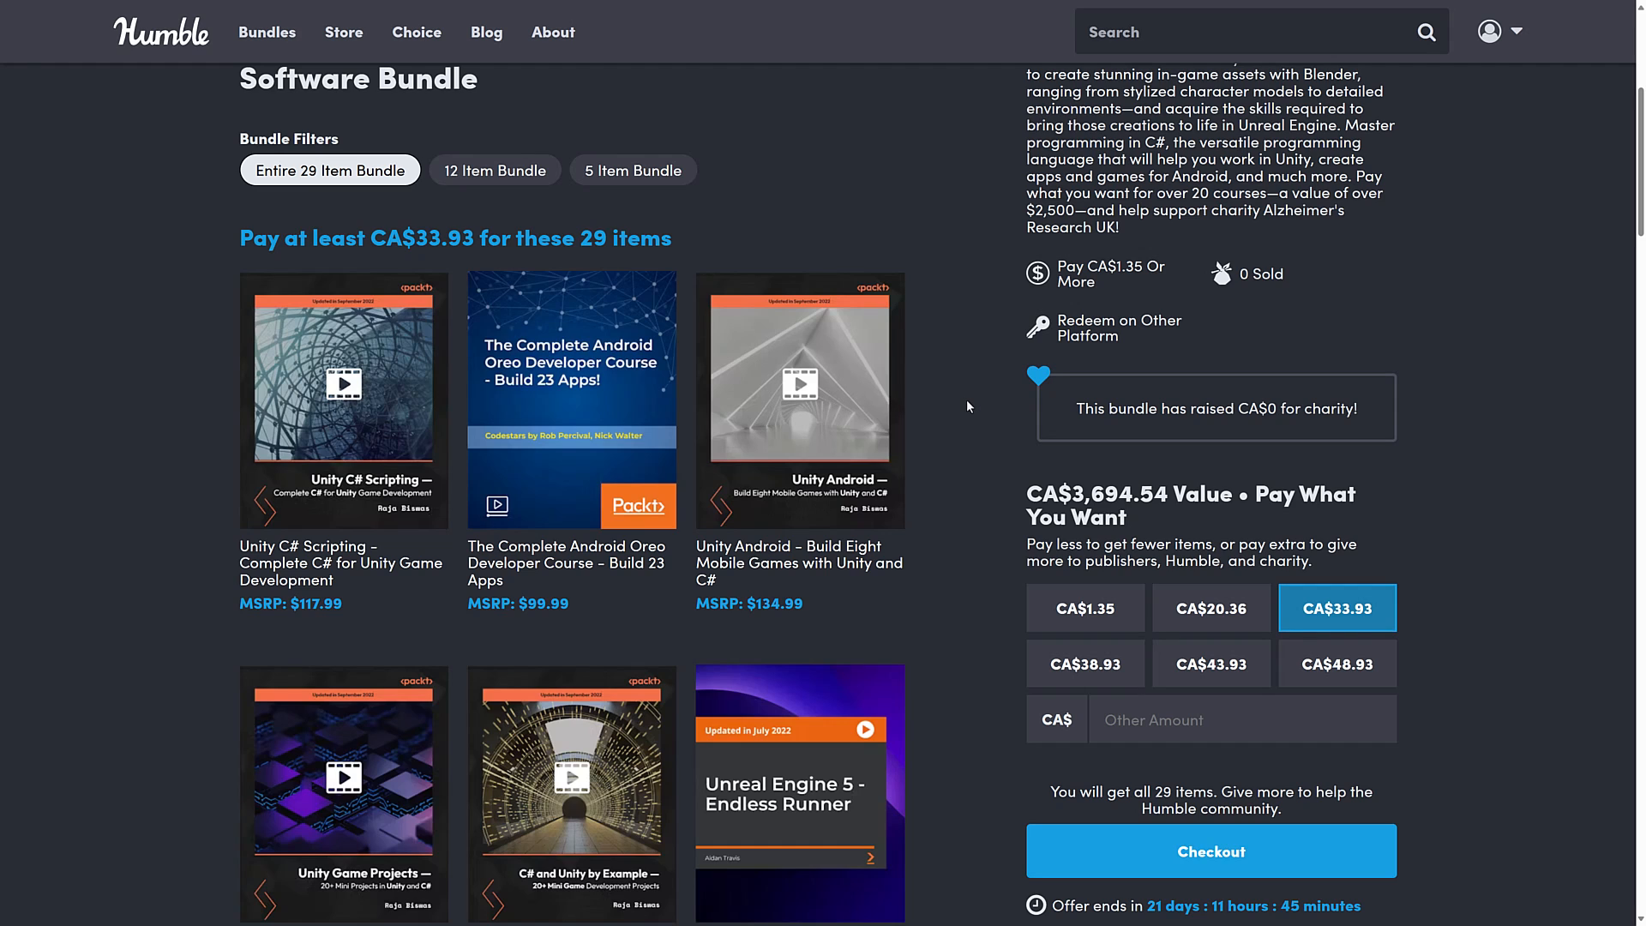
{"action": "scroll", "scroll_direction": "down", "scroll_amount": 3}
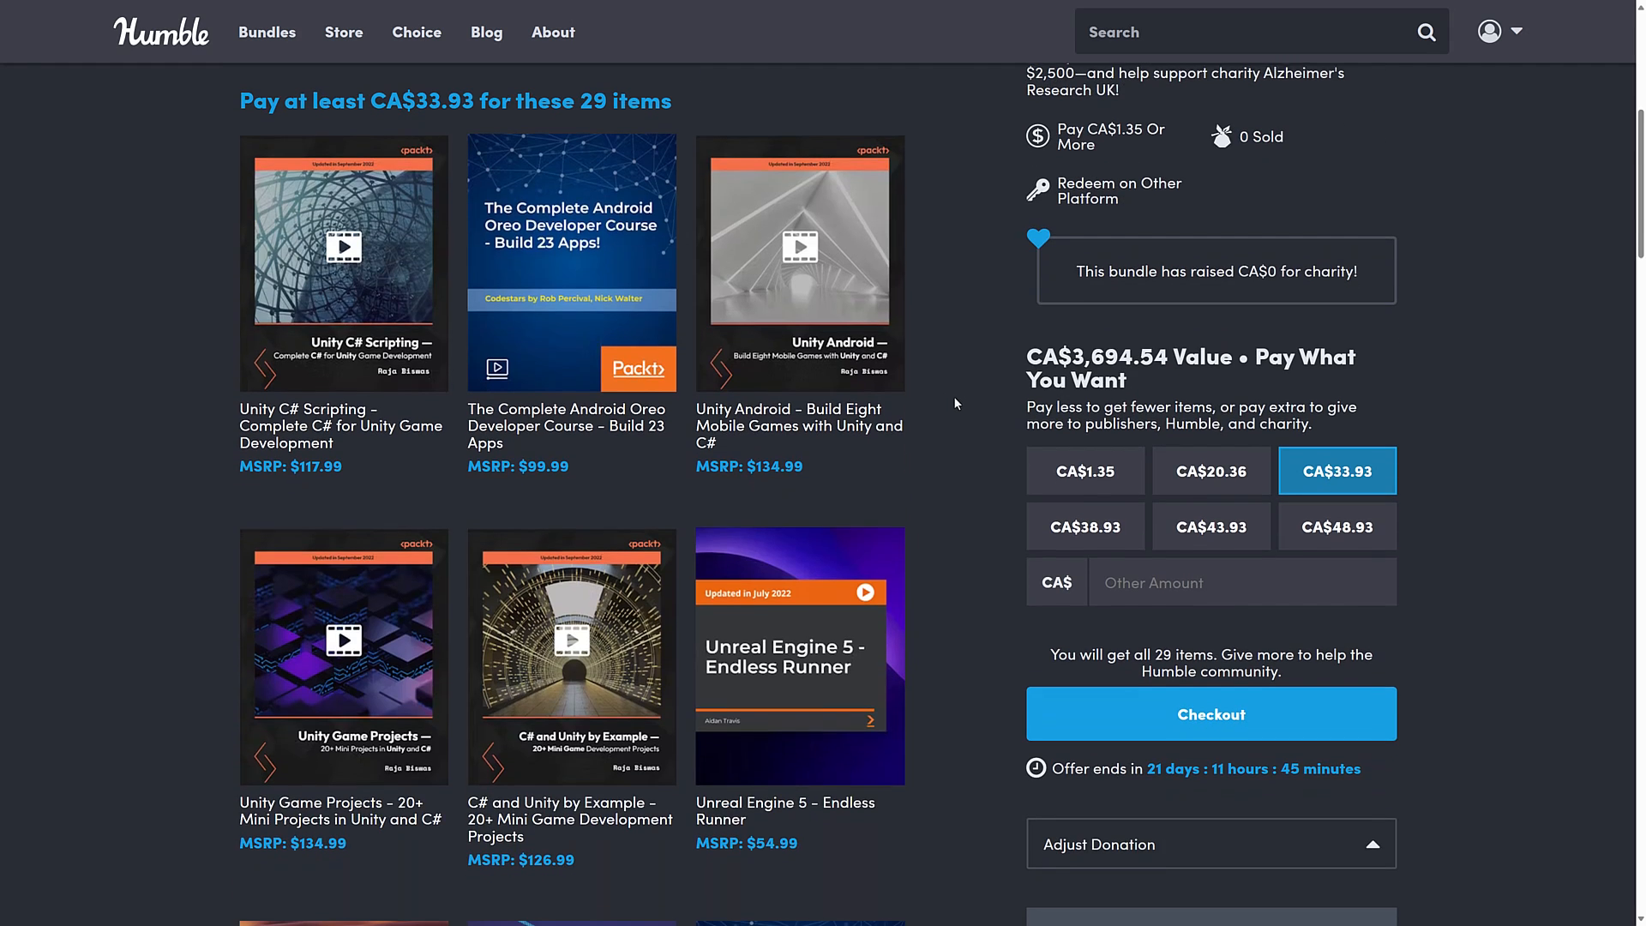
{"action": "scroll", "scroll_direction": "down", "scroll_amount": 3}
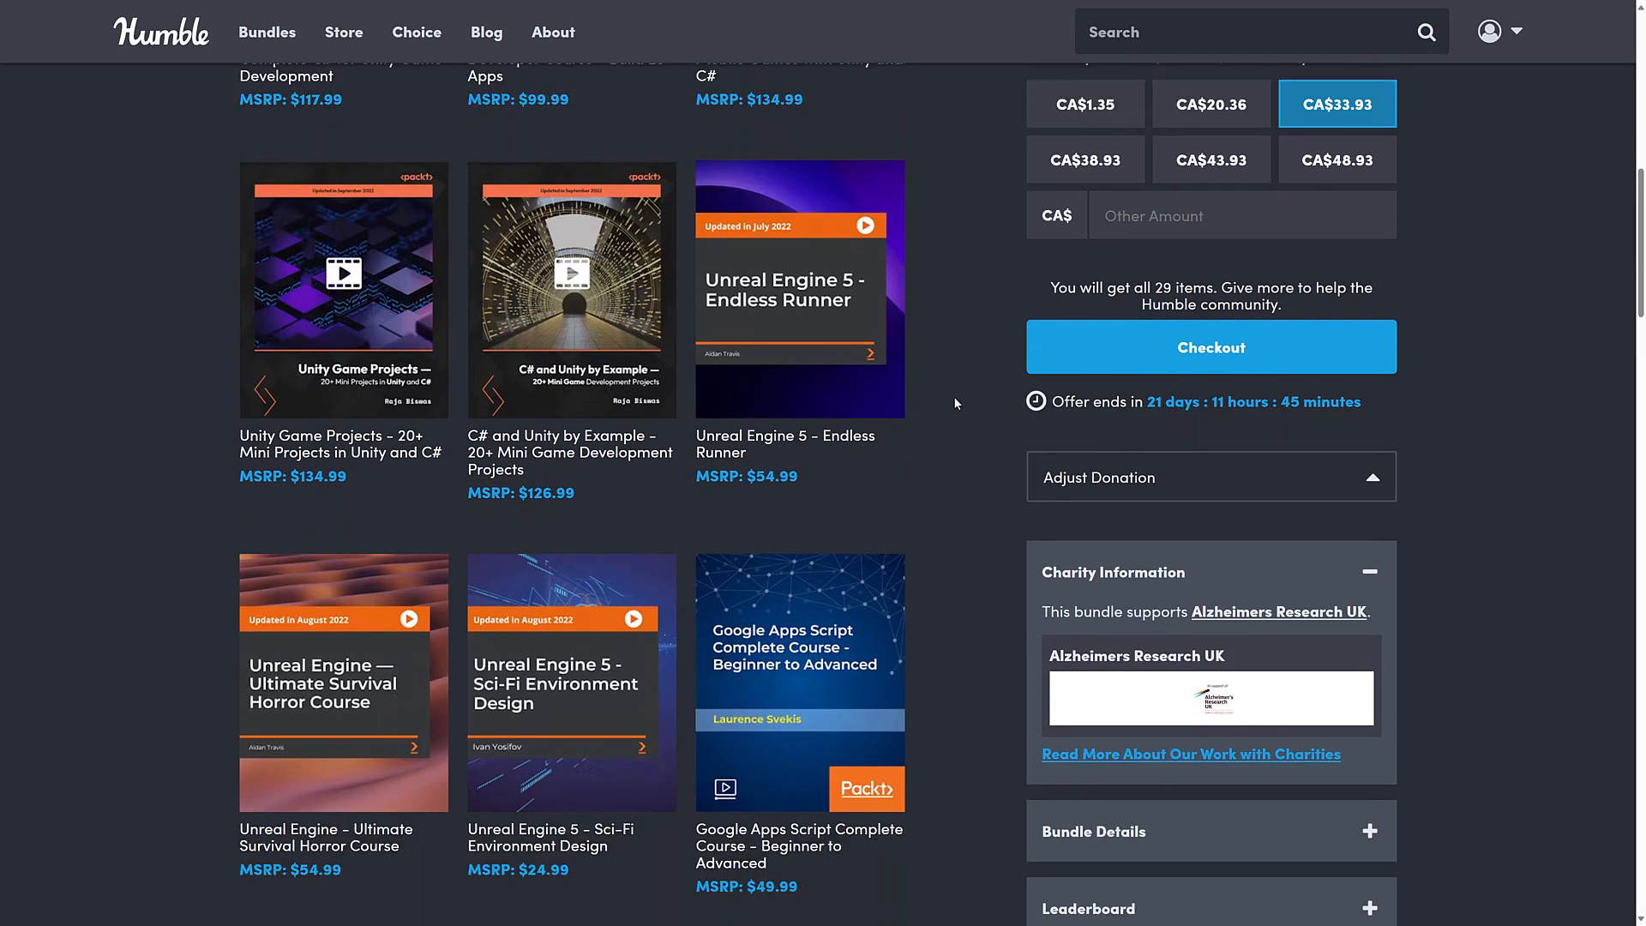
{"action": "scroll", "scroll_direction": "down", "scroll_amount": 3}
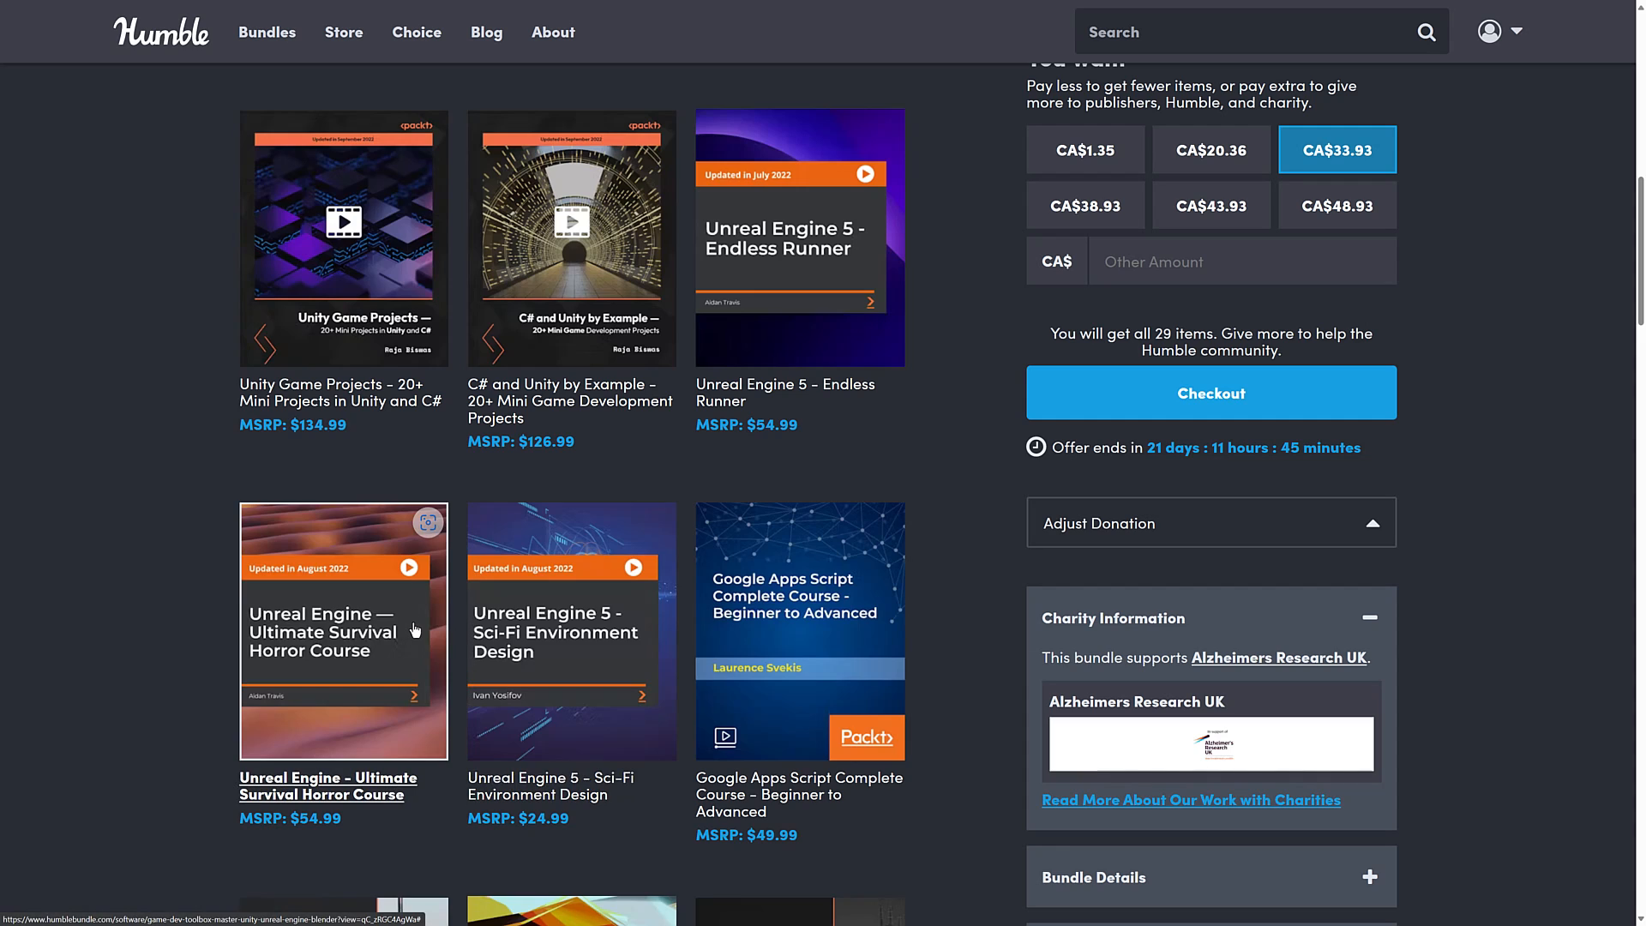
{"action": "mouse_move", "coordinate": [319, 639]}
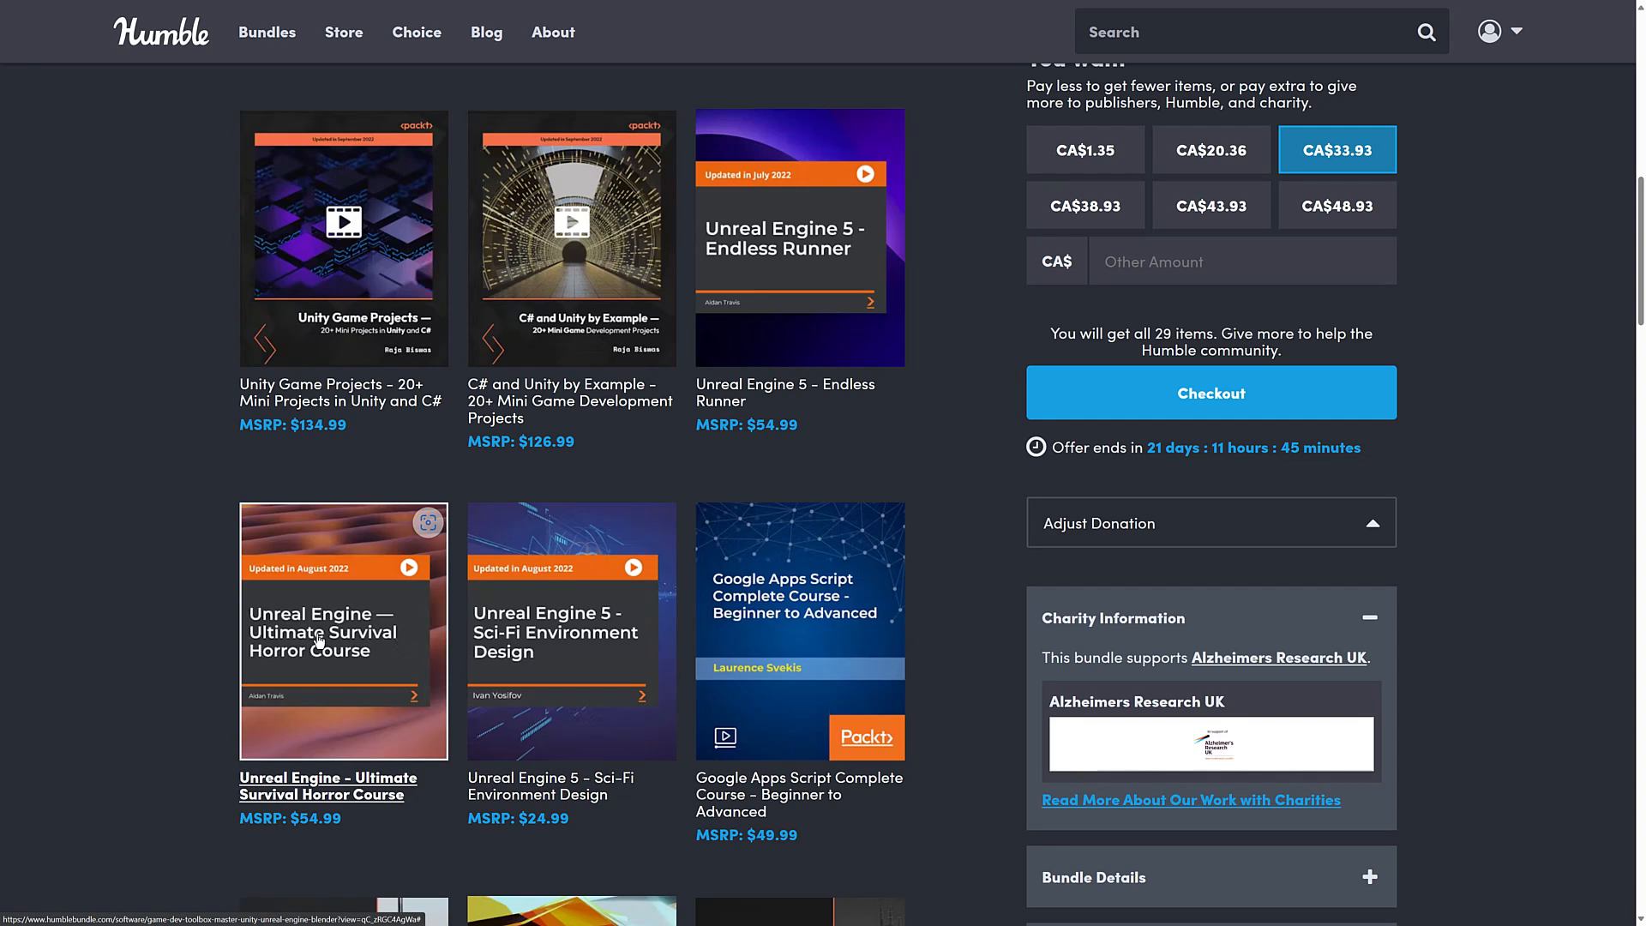
{"action": "mouse_move", "coordinate": [380, 581]}
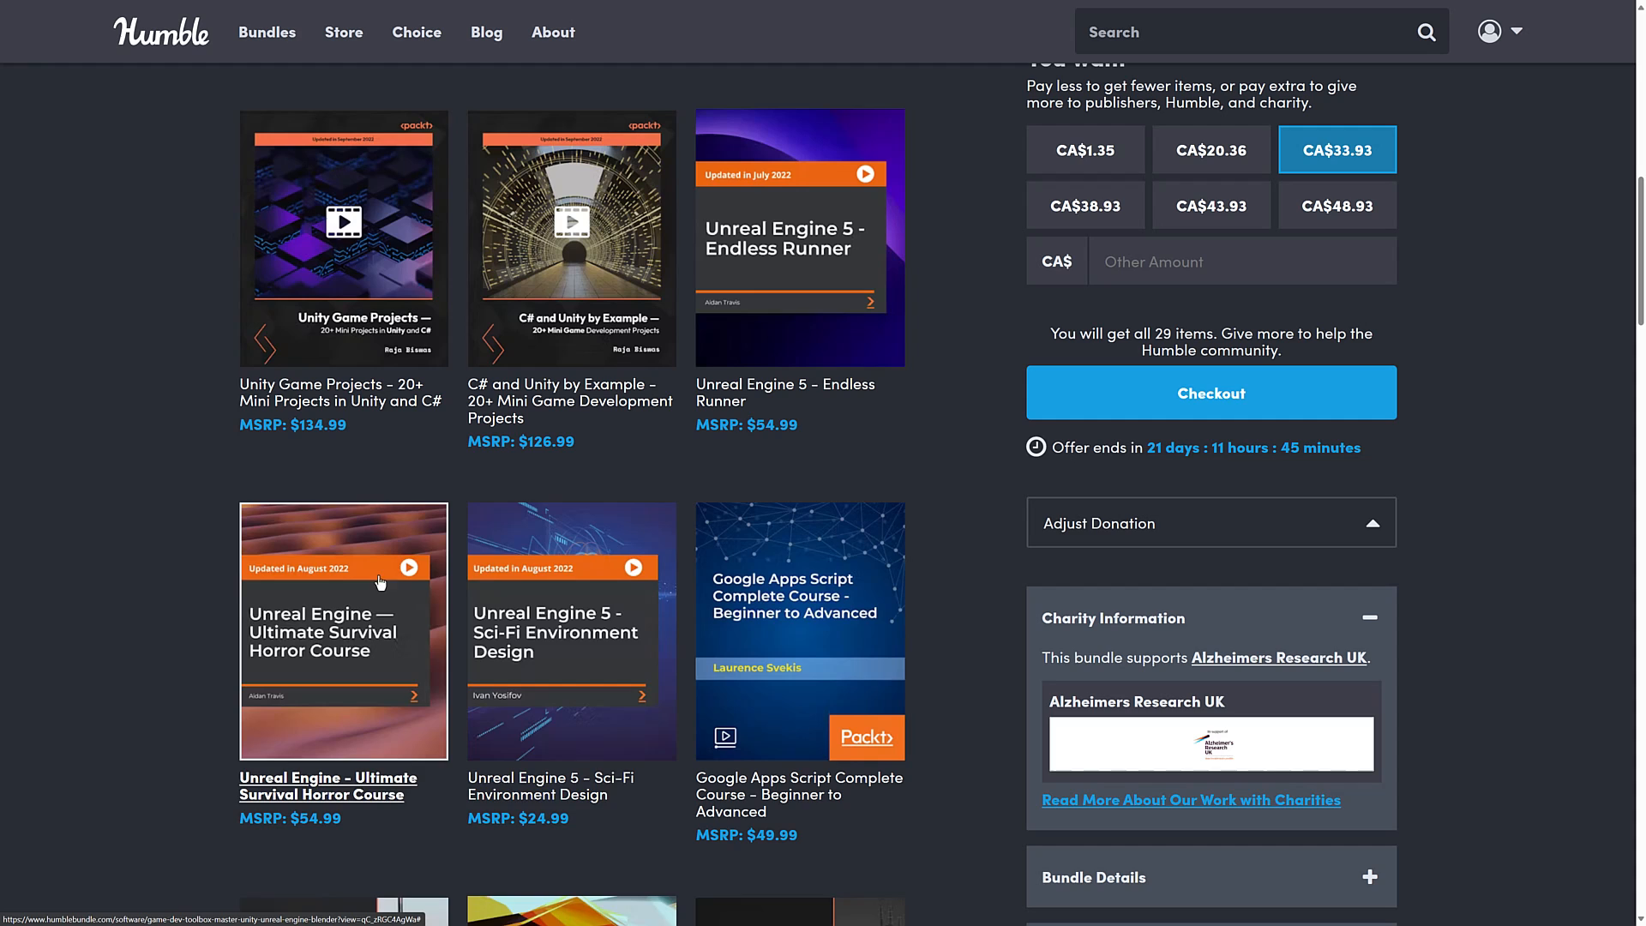
{"action": "mouse_move", "coordinate": [661, 383]}
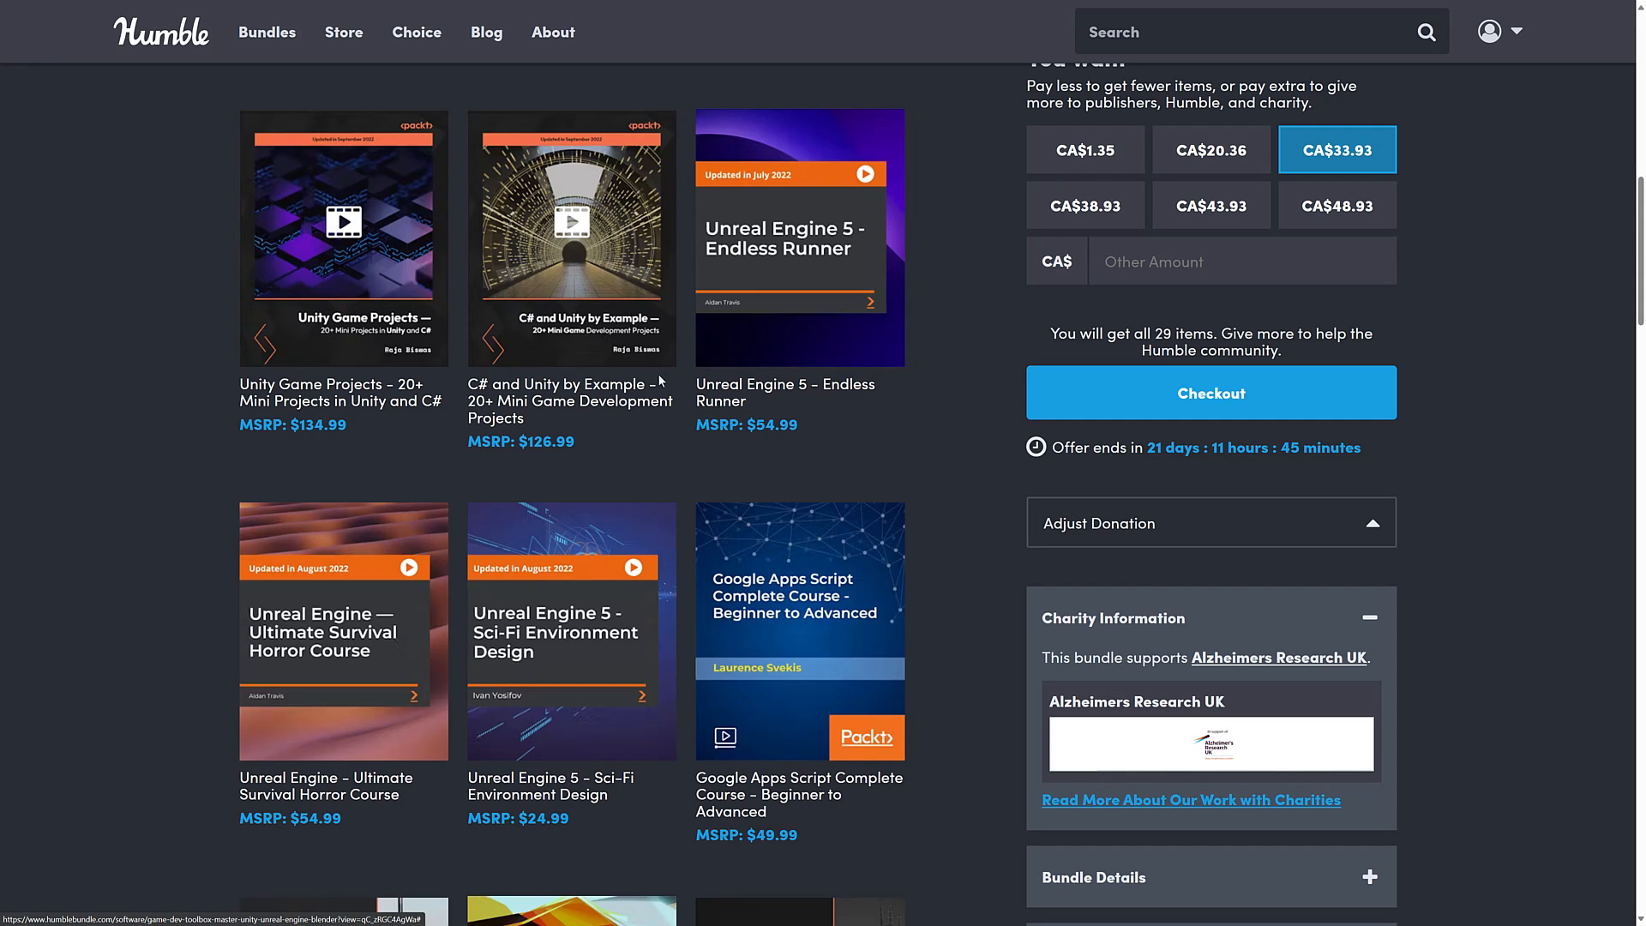
{"action": "scroll", "scroll_direction": "down", "scroll_amount": 3}
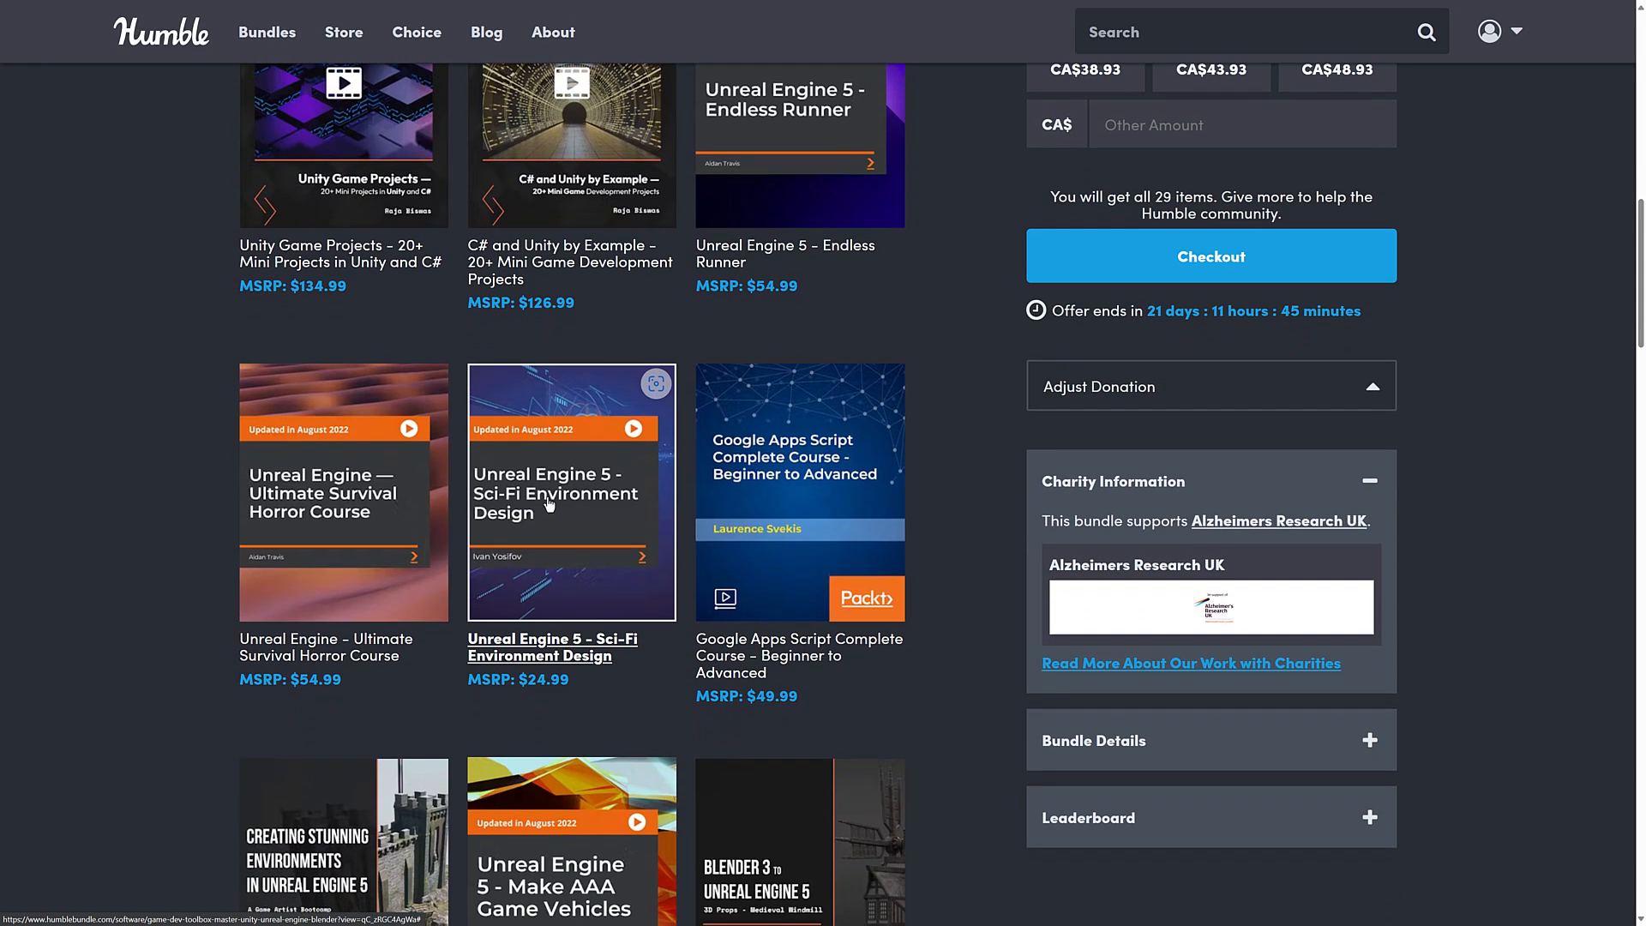
{"action": "scroll", "scroll_direction": "down", "scroll_amount": 3}
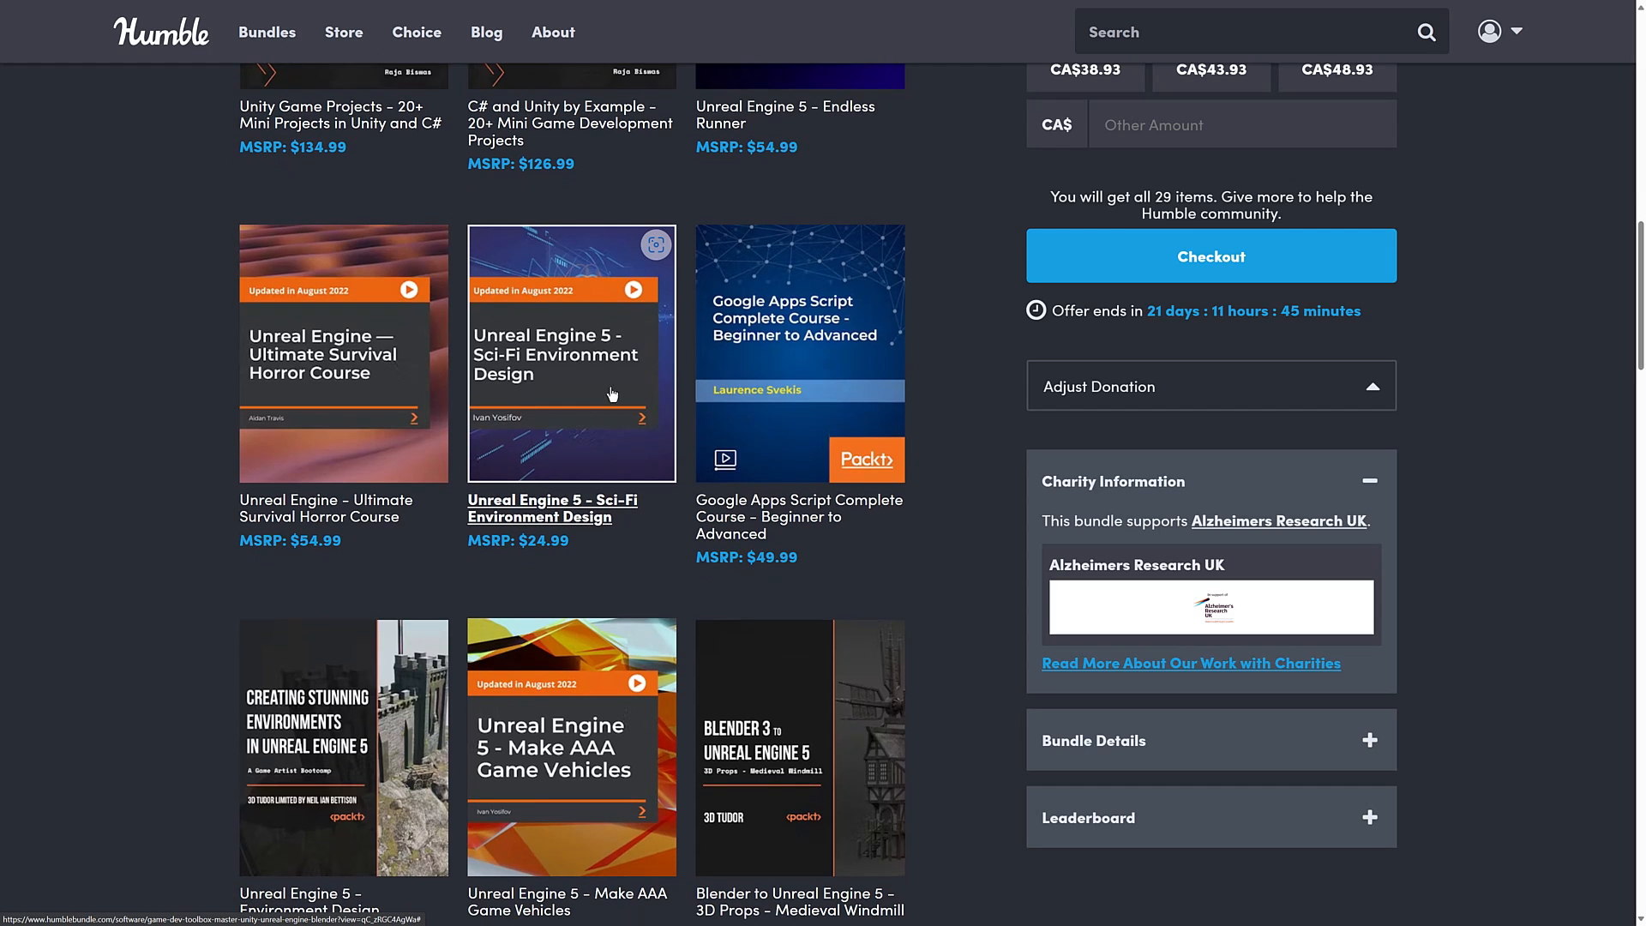
{"action": "mouse_move", "coordinate": [456, 362]}
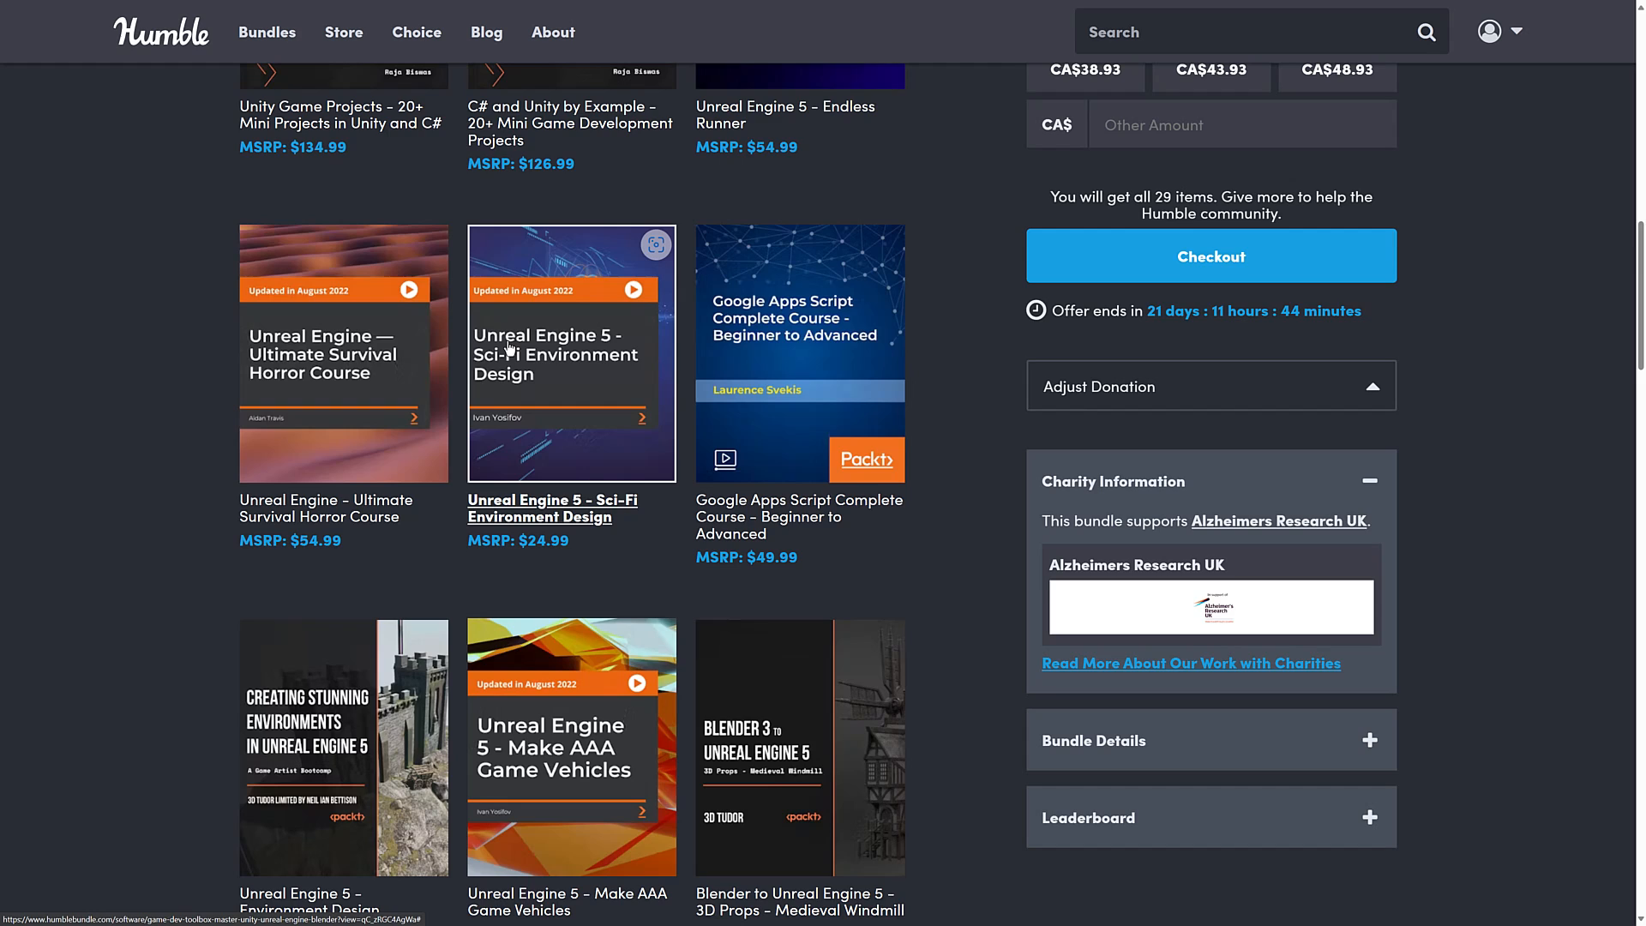
{"action": "scroll", "scroll_direction": "down", "scroll_amount": 3}
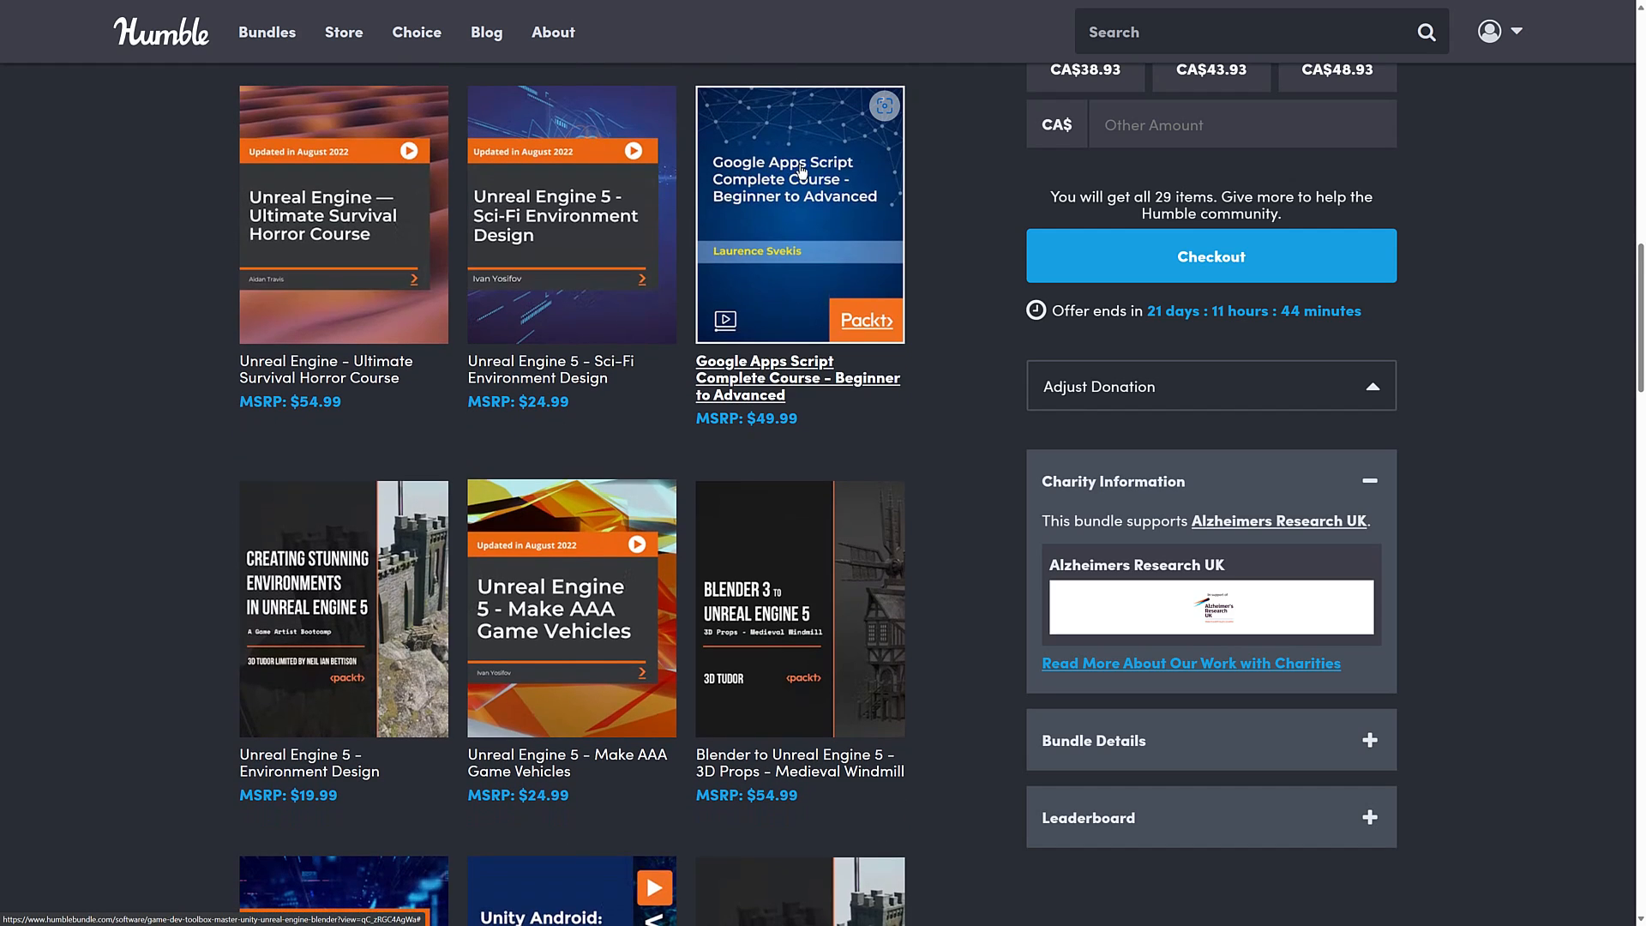
{"action": "mouse_move", "coordinate": [752, 163]}
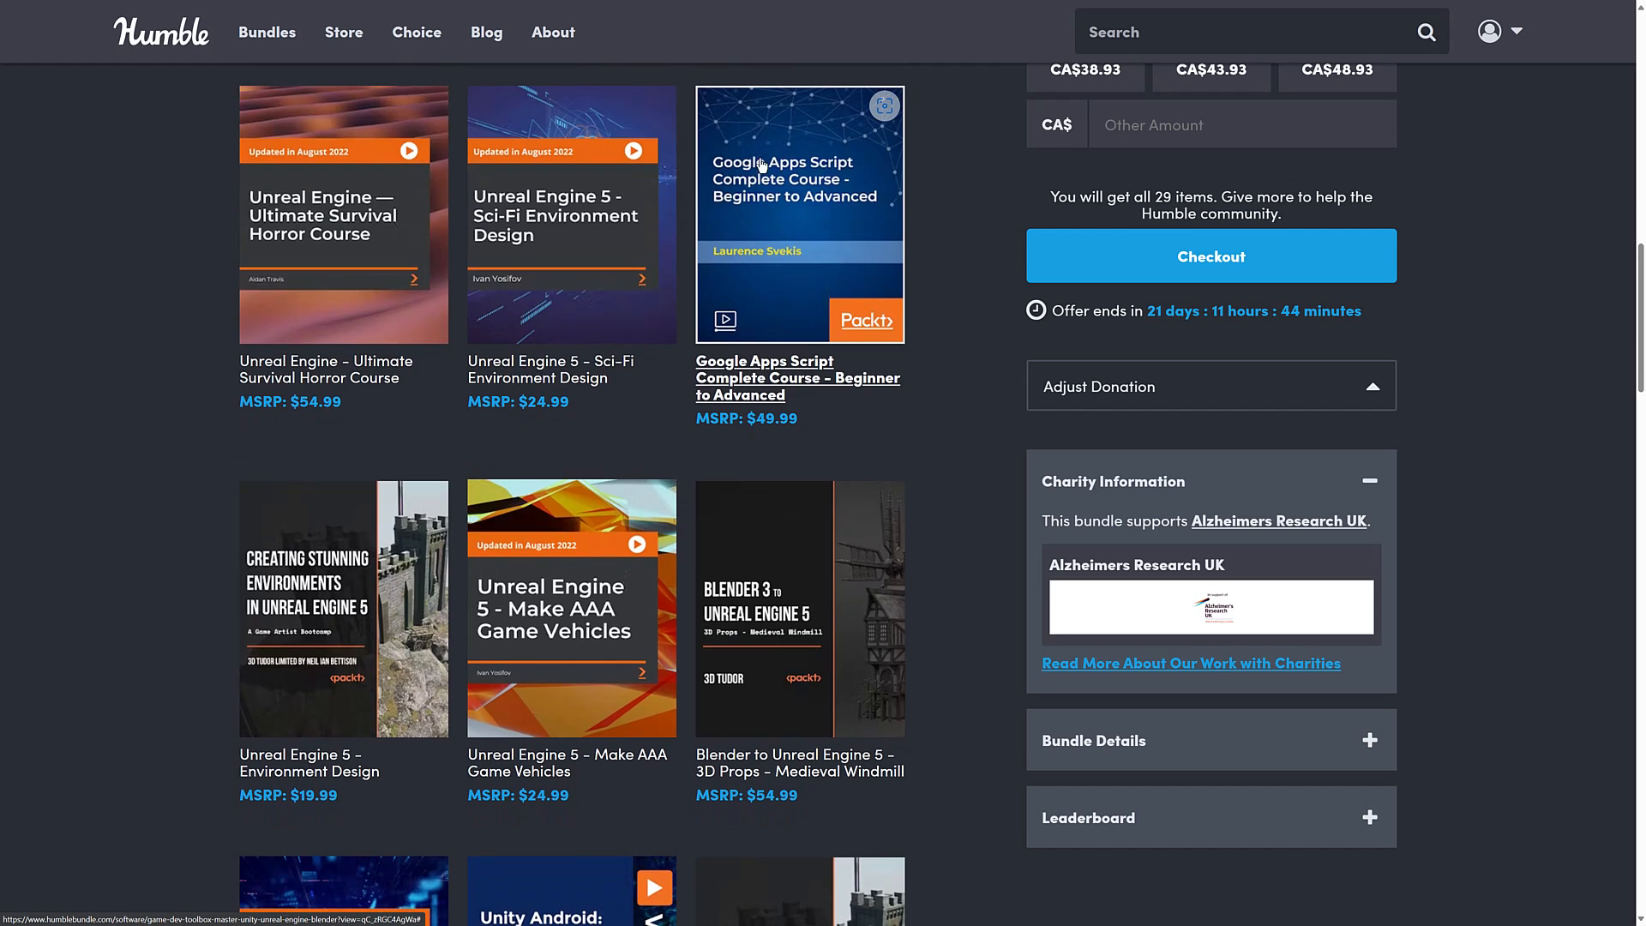
Continue down past the Unity tiles to Building Medieval Worlds and the Blender 4 courses.
{"action": "scroll", "scroll_direction": "down", "scroll_amount": 3}
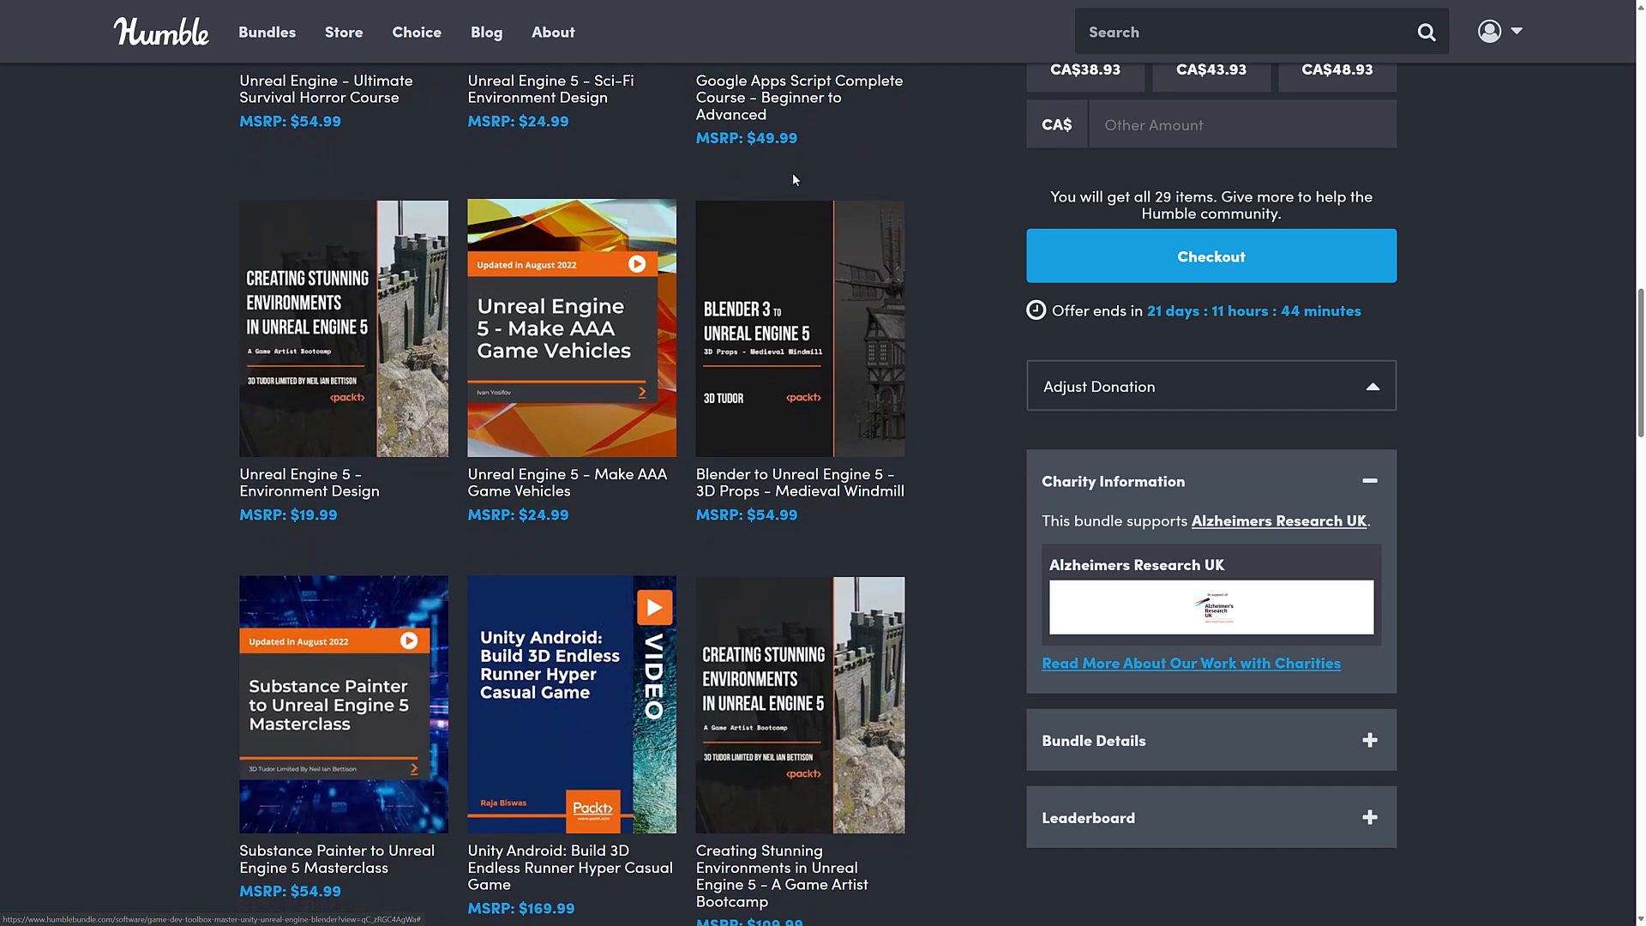
{"action": "scroll", "scroll_direction": "down", "scroll_amount": 3}
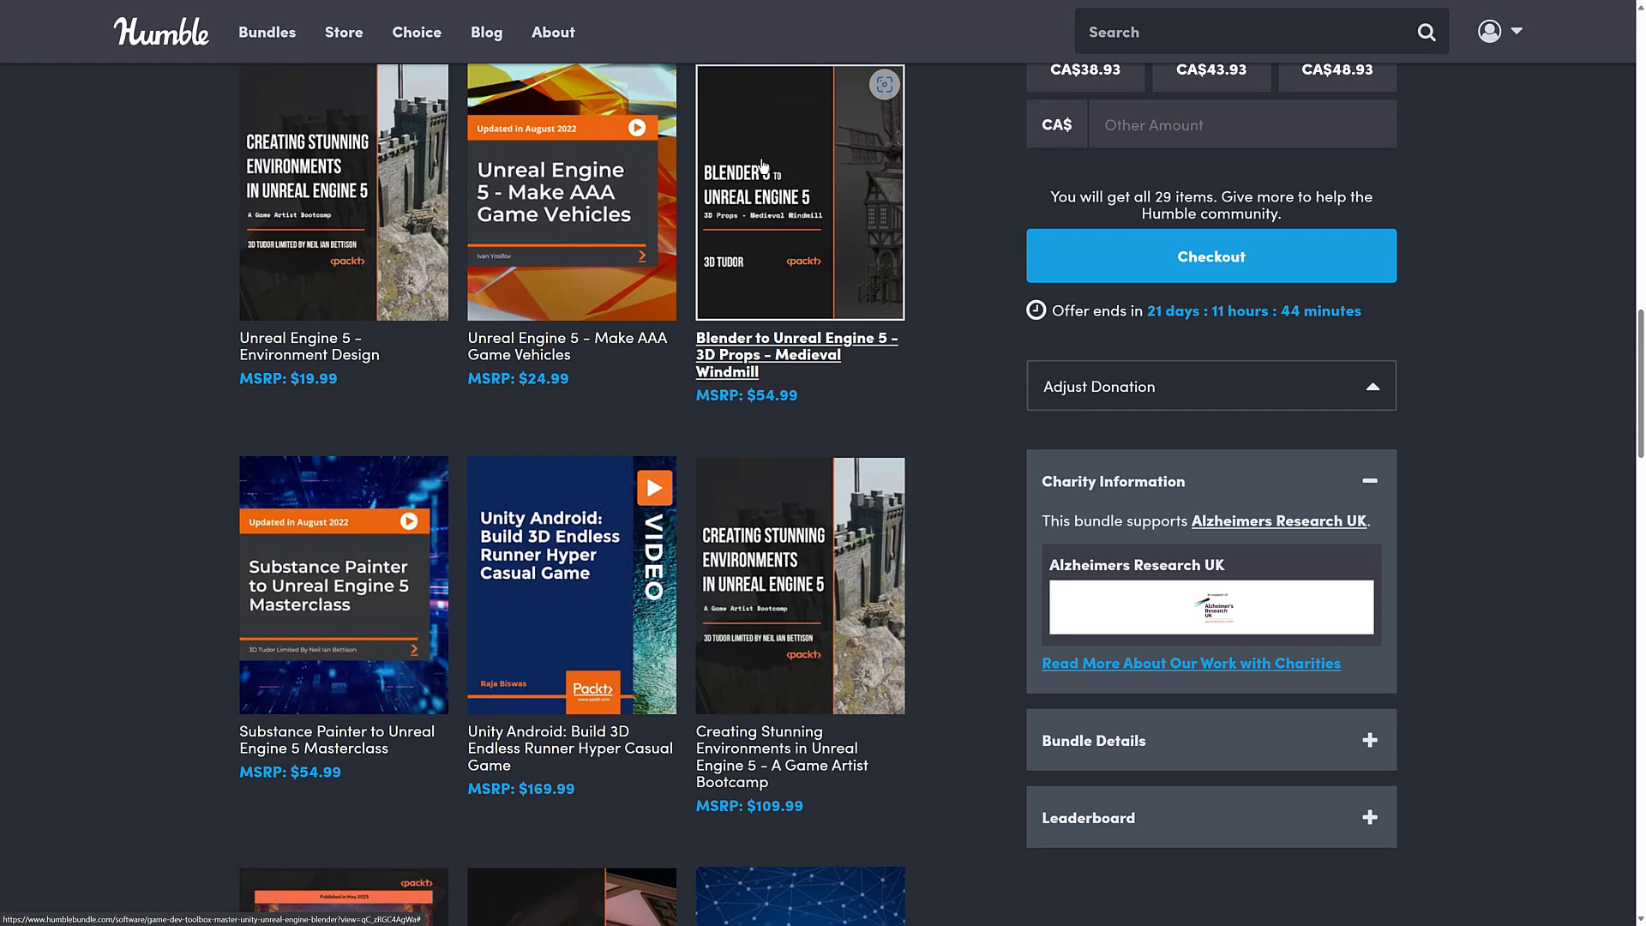
{"action": "mouse_move", "coordinate": [778, 232]}
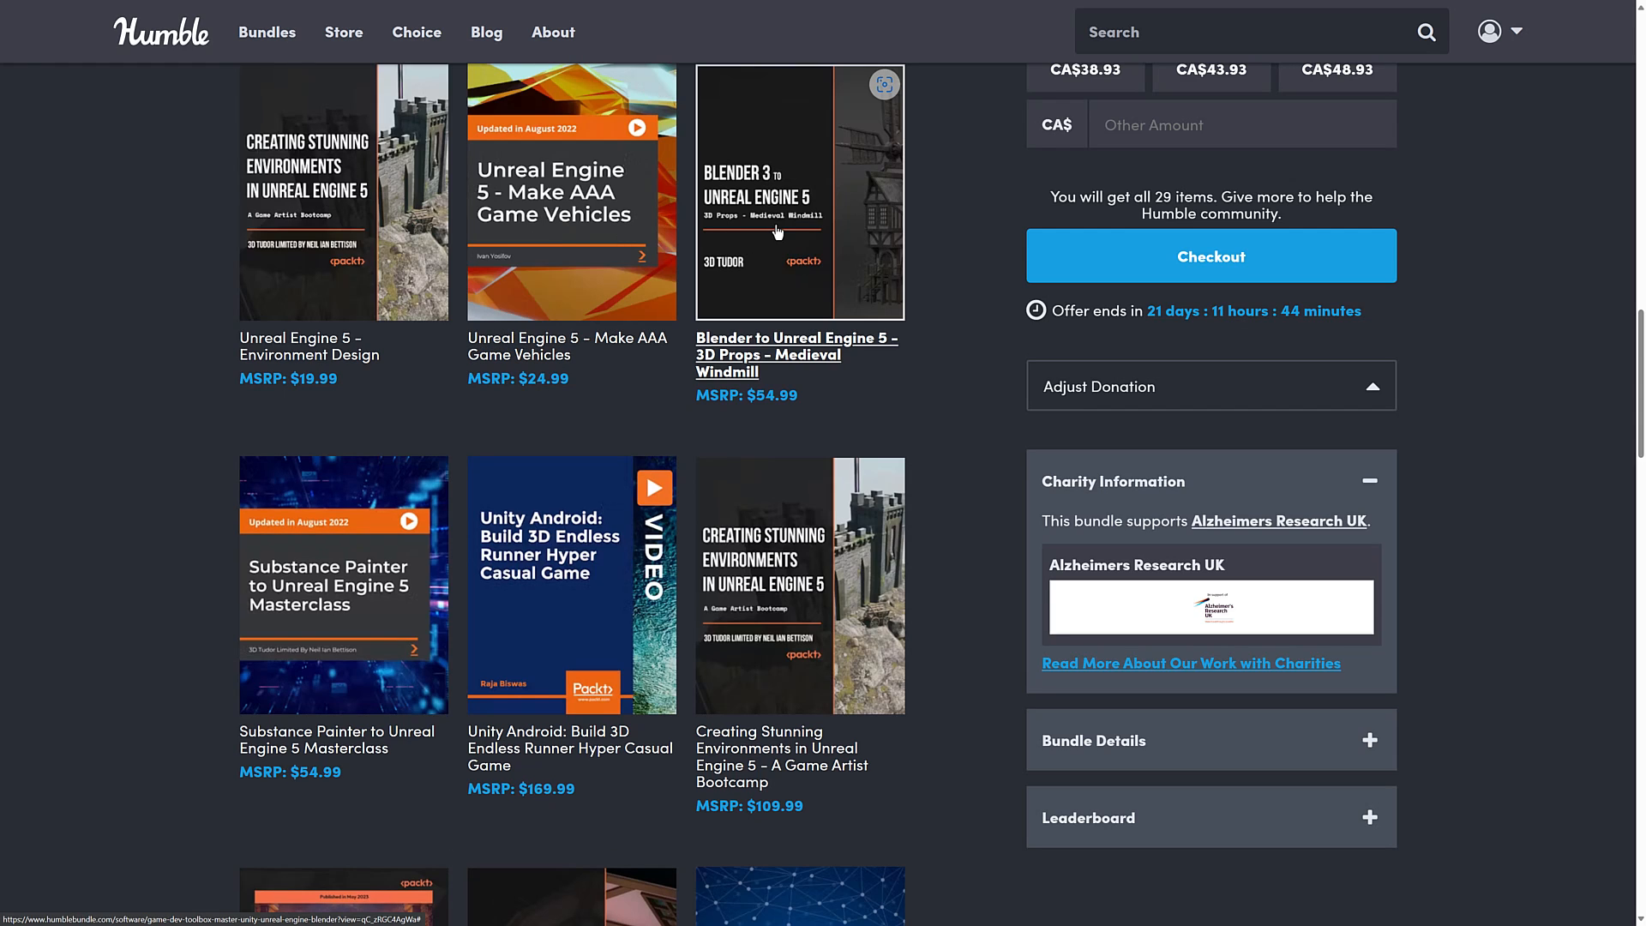
{"action": "scroll", "scroll_direction": "down", "scroll_amount": 3}
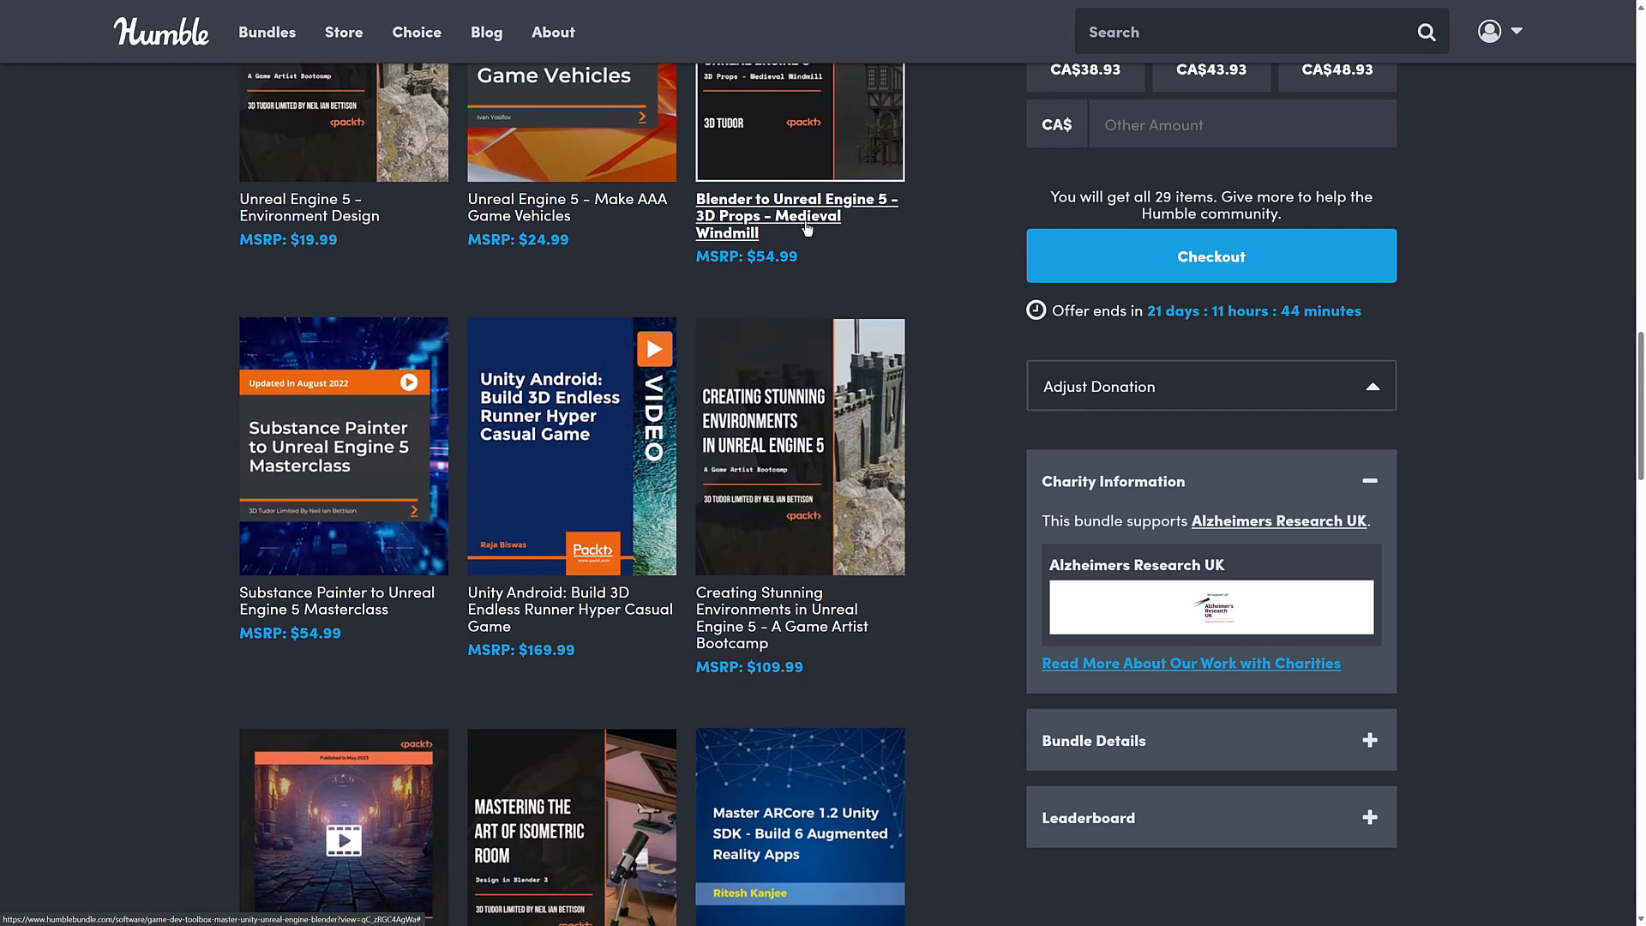
{"action": "scroll", "scroll_direction": "down", "scroll_amount": 3}
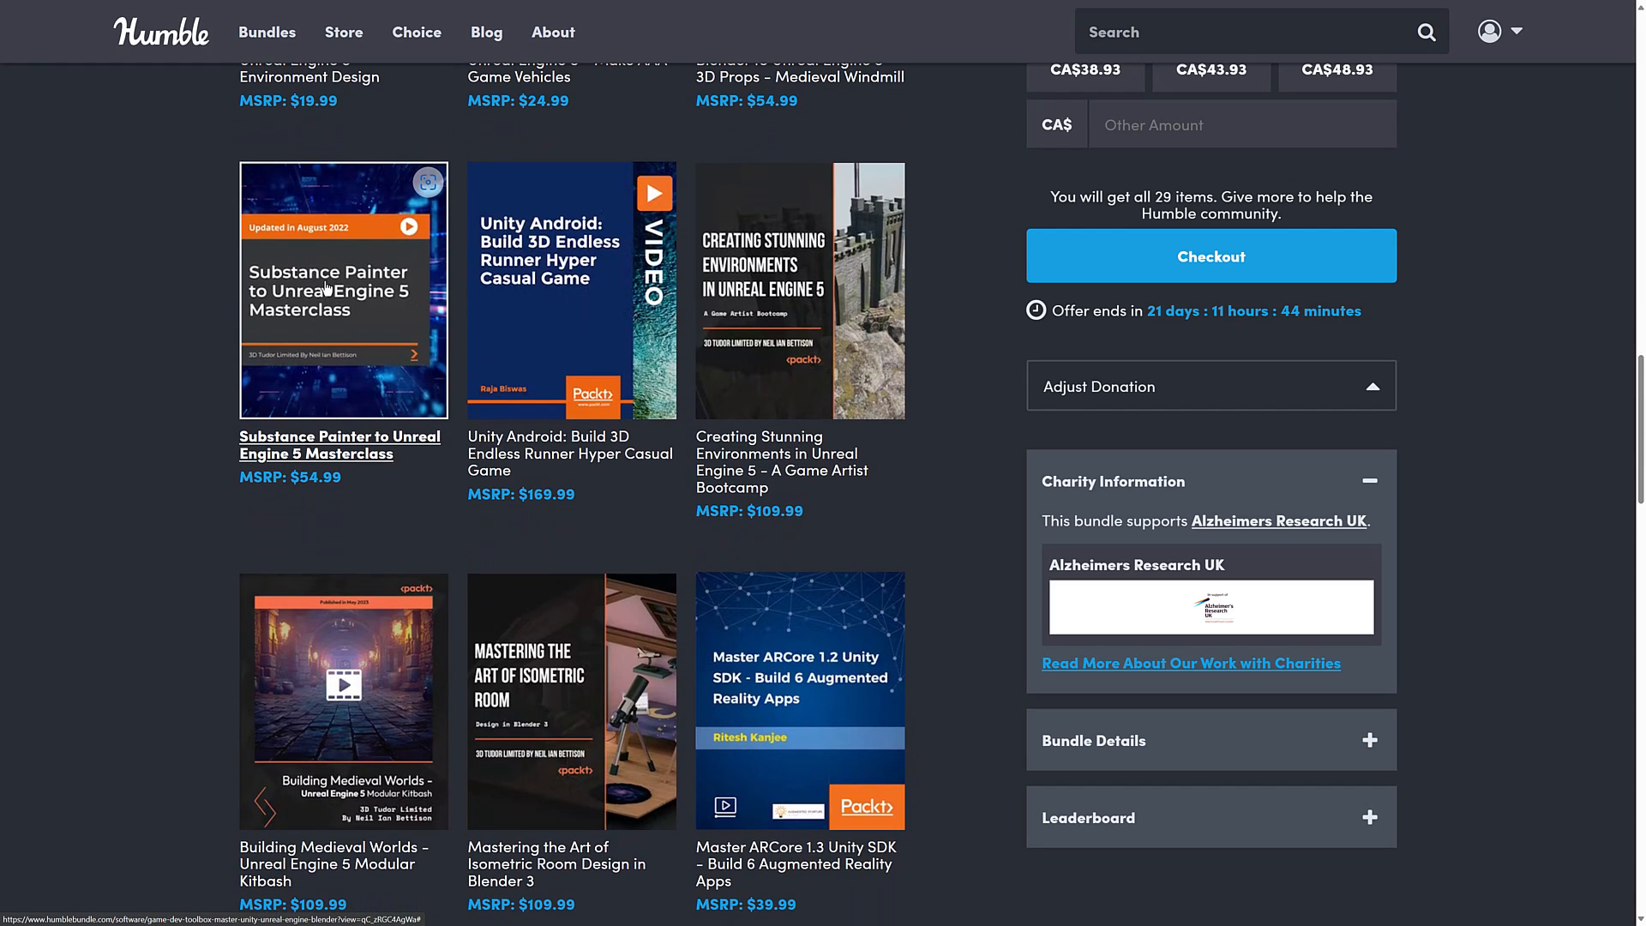
{"action": "mouse_move", "coordinate": [524, 227]}
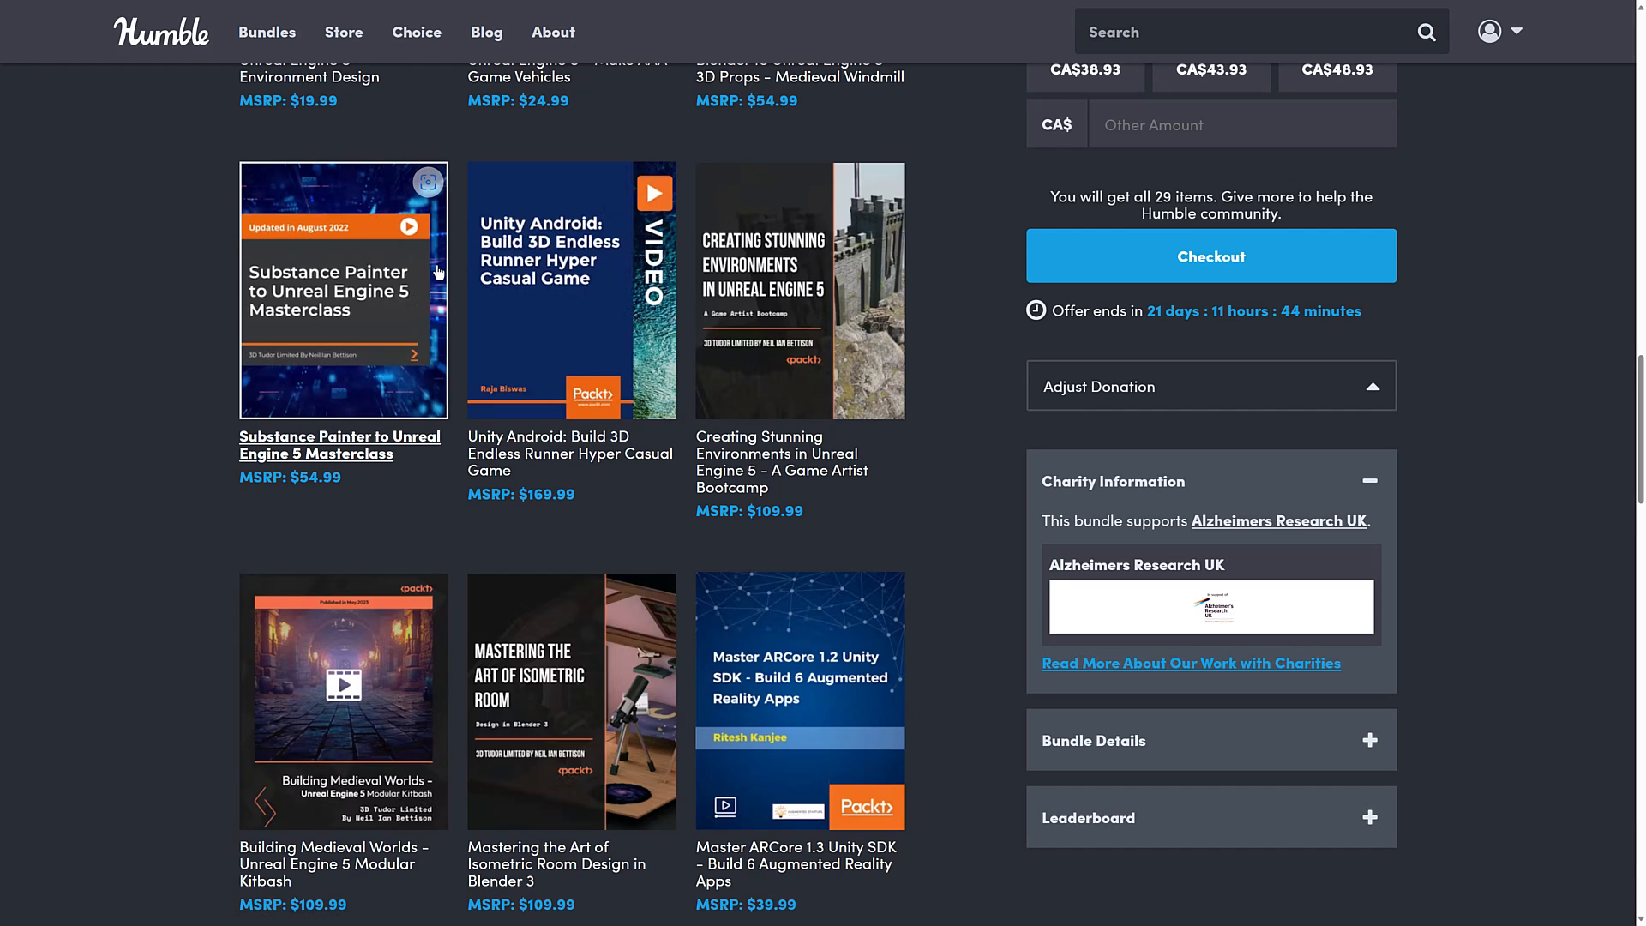
{"action": "scroll", "scroll_direction": "down", "scroll_amount": 3}
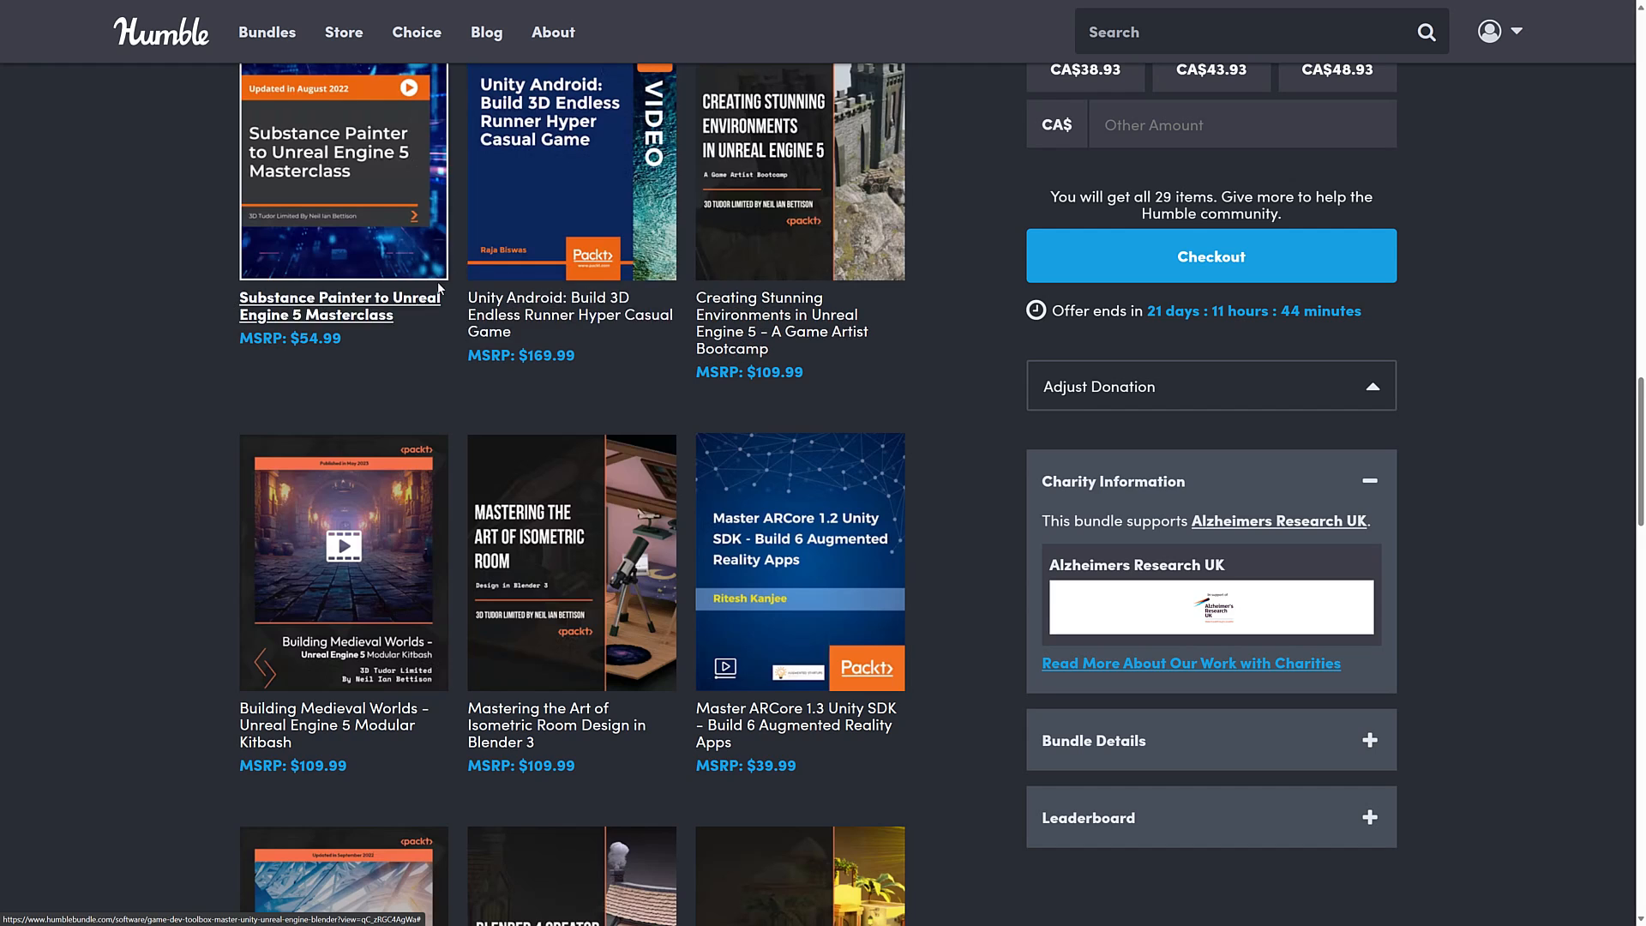
{"action": "mouse_move", "coordinate": [750, 144]}
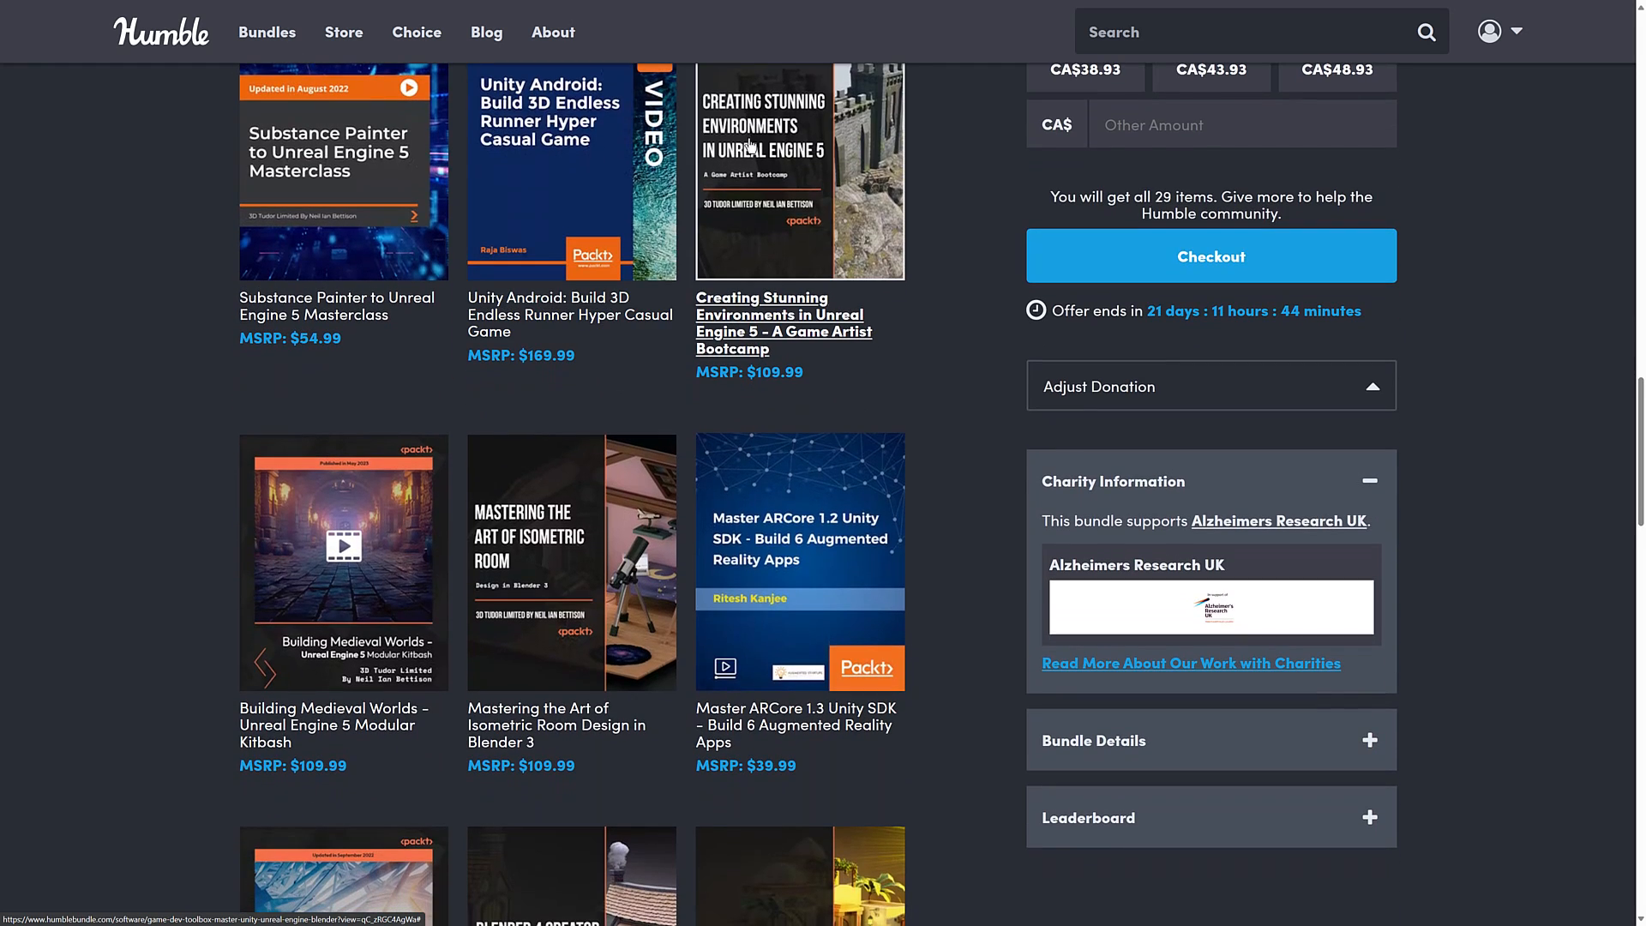
{"action": "scroll", "scroll_direction": "down", "scroll_amount": 3}
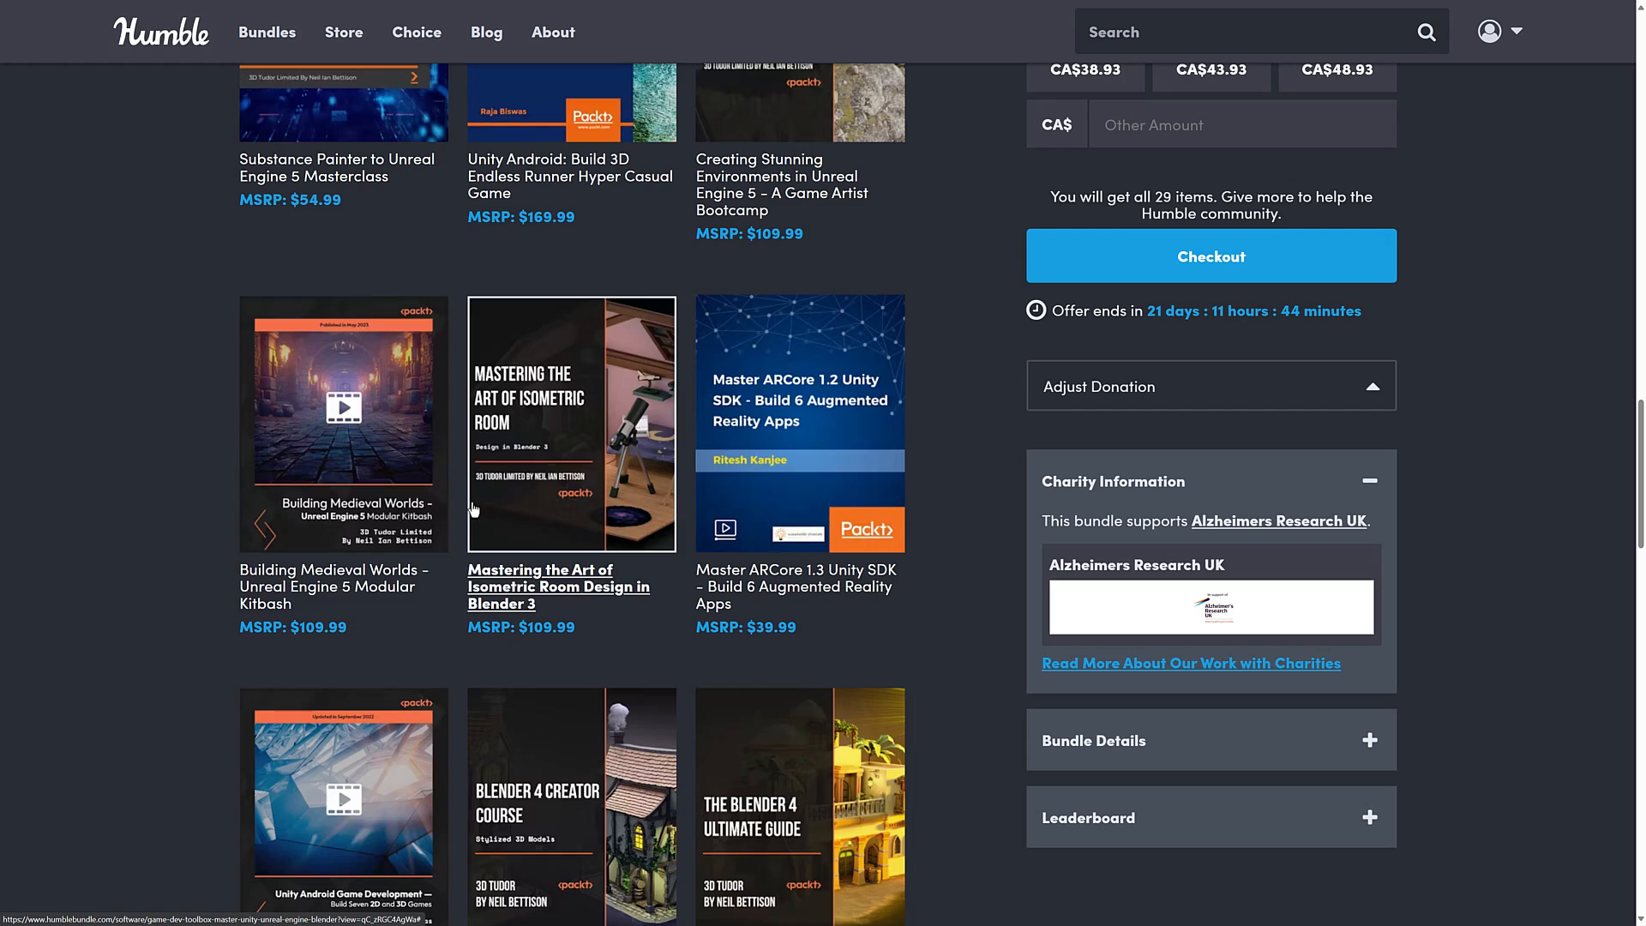
{"action": "mouse_move", "coordinate": [295, 582]}
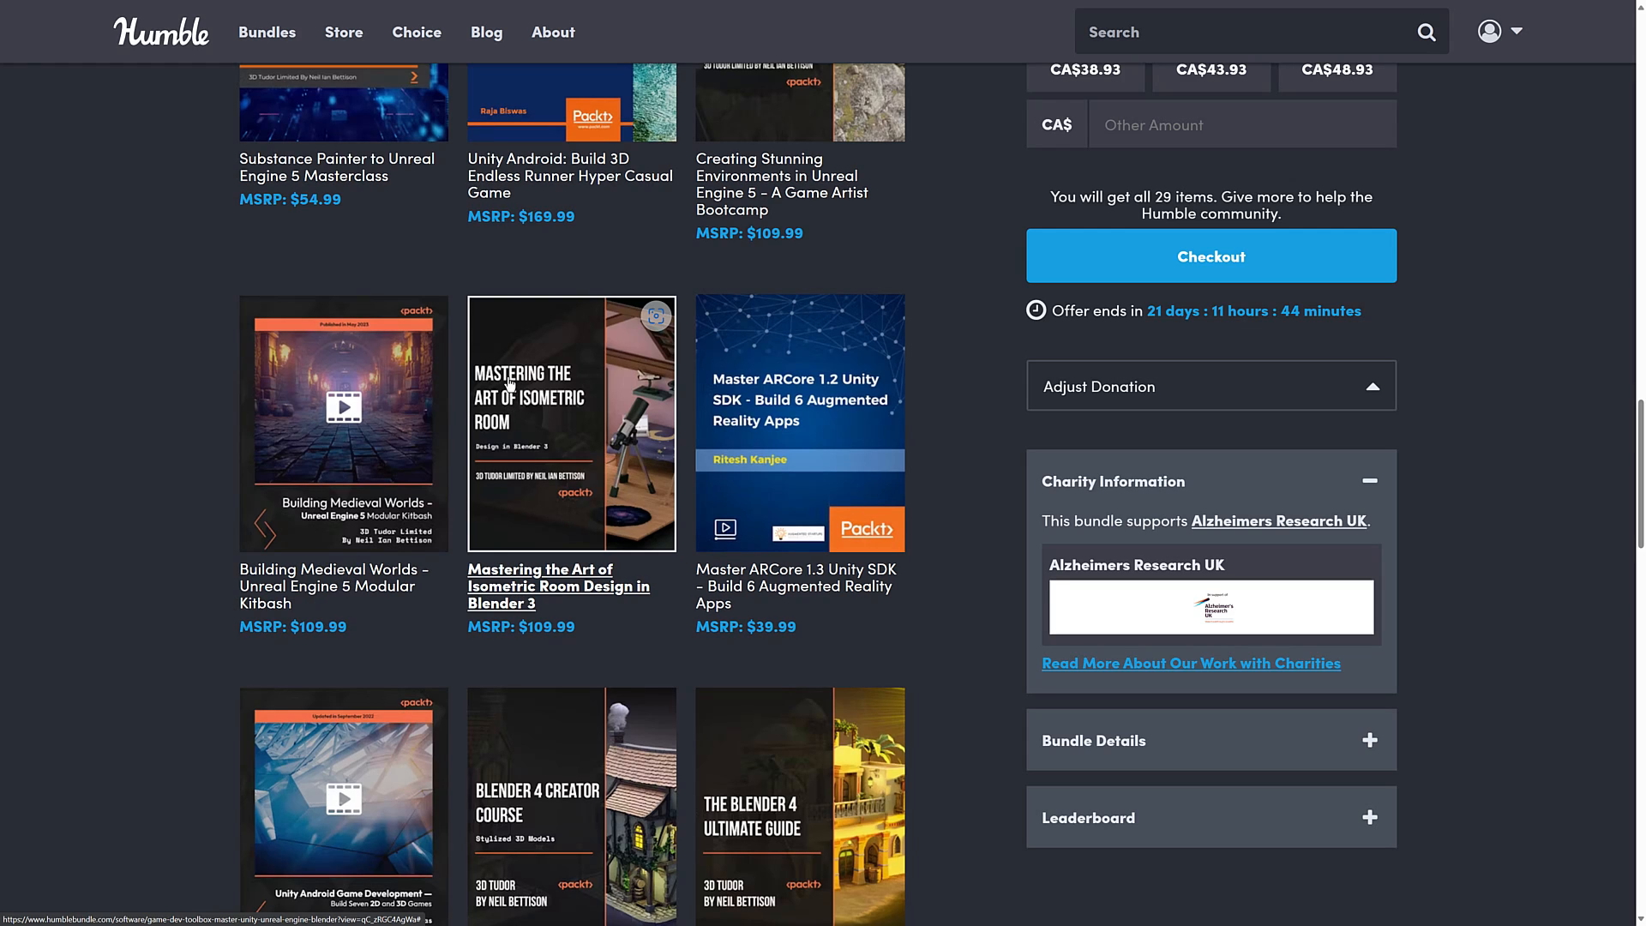
{"action": "mouse_move", "coordinate": [538, 415]}
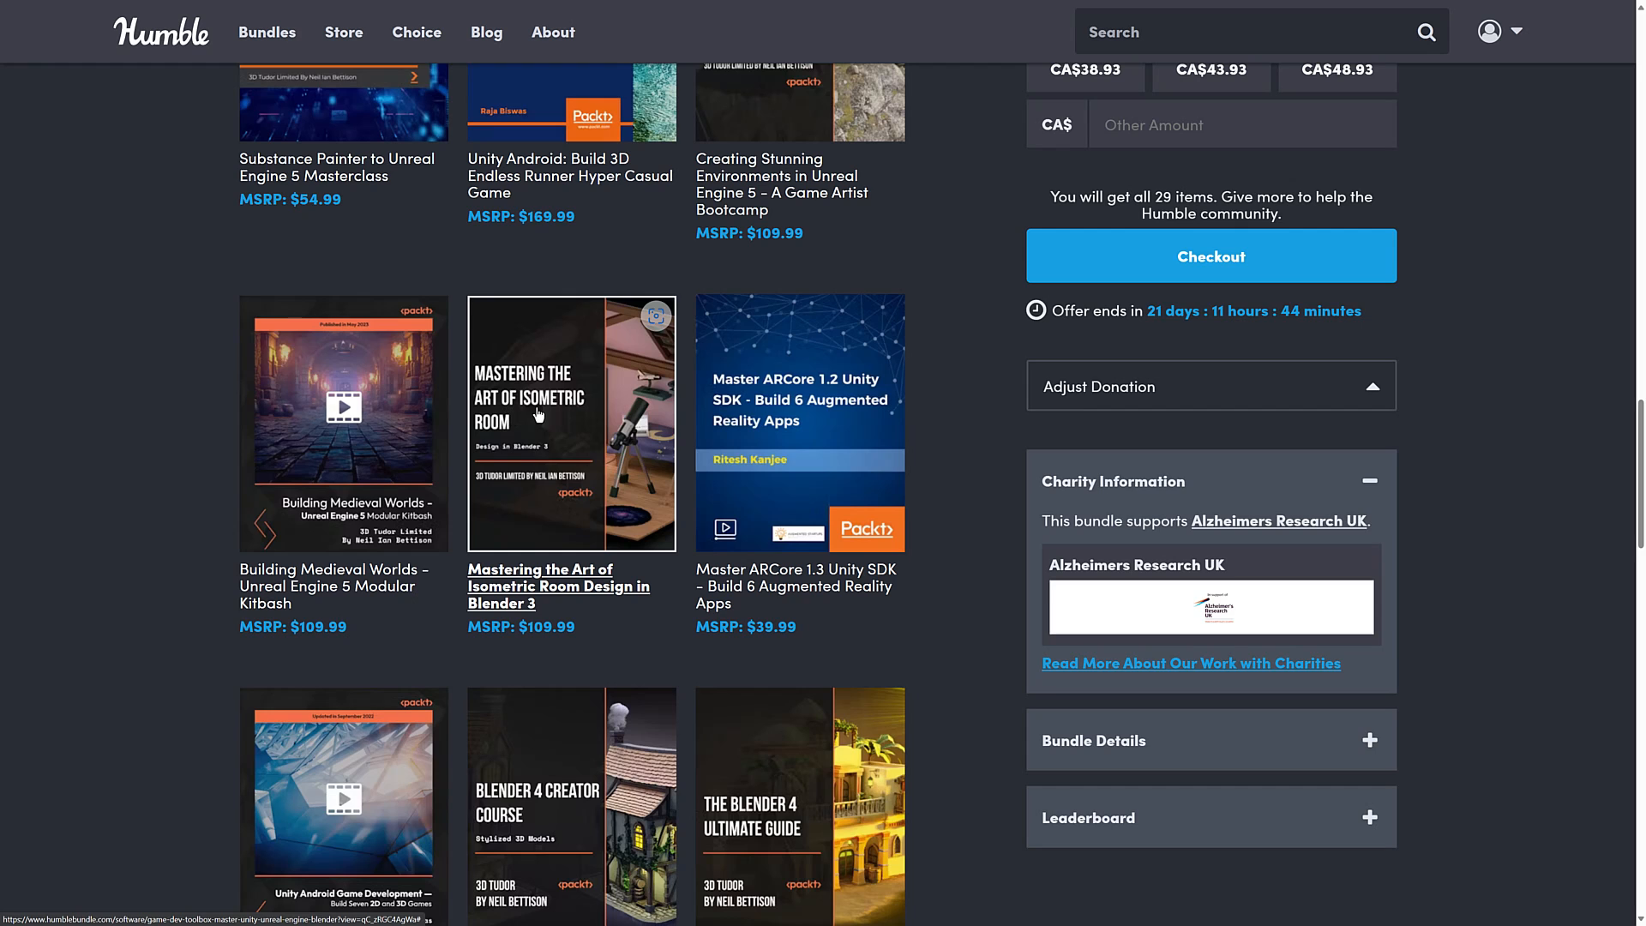
{"action": "mouse_move", "coordinate": [643, 588]}
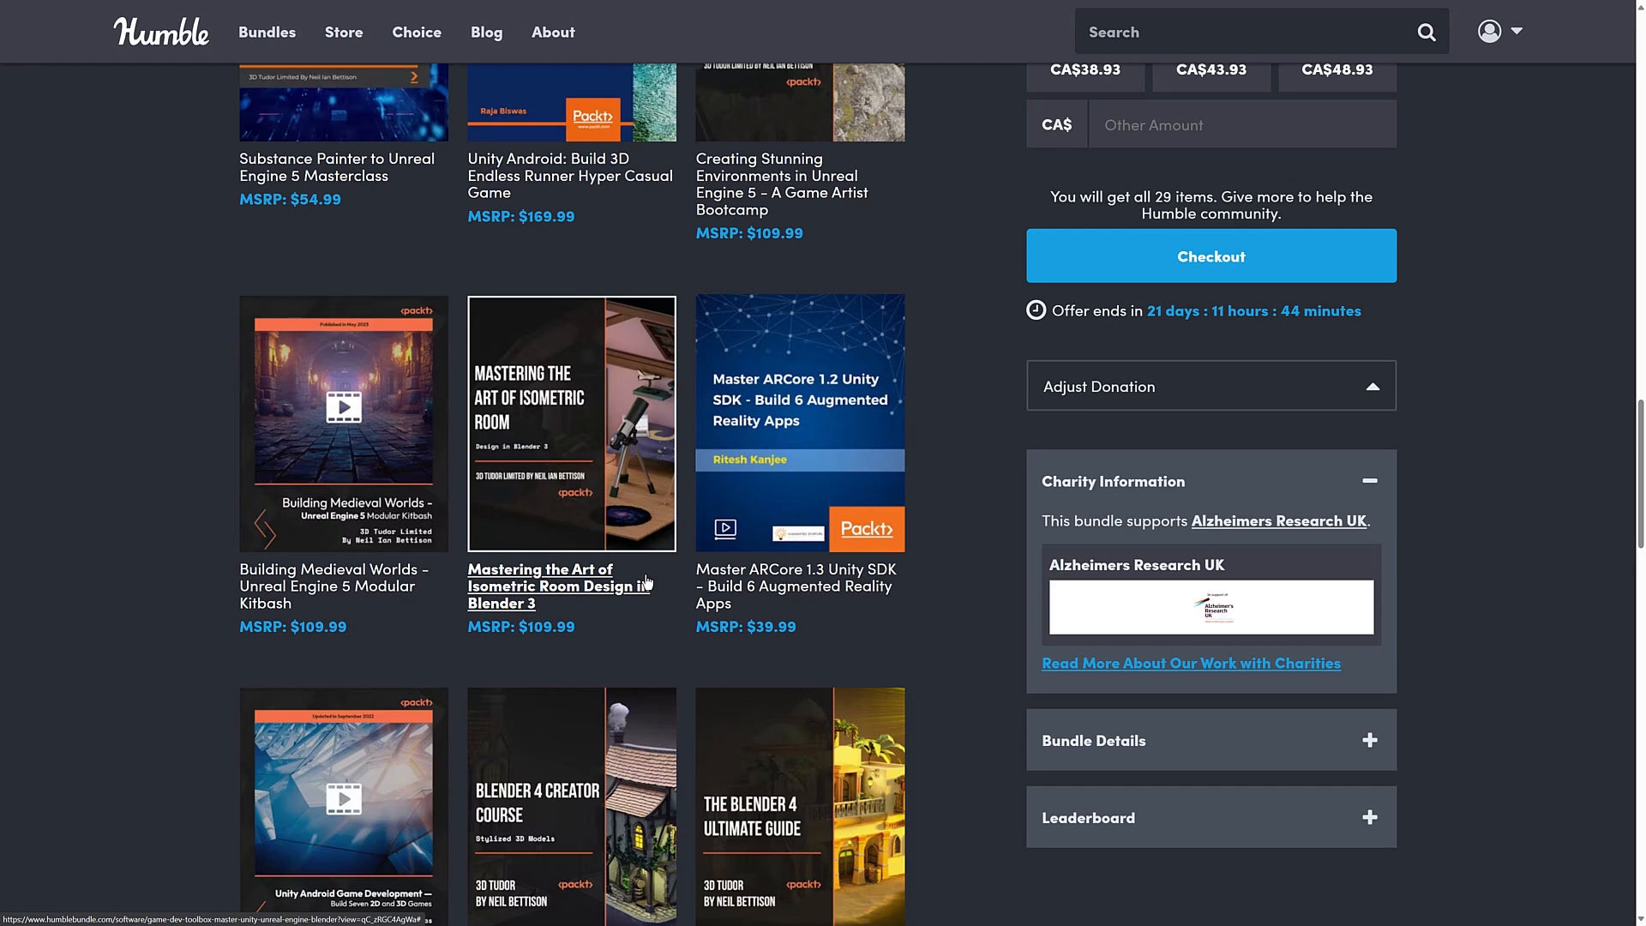
{"action": "scroll", "scroll_direction": "down", "scroll_amount": 3}
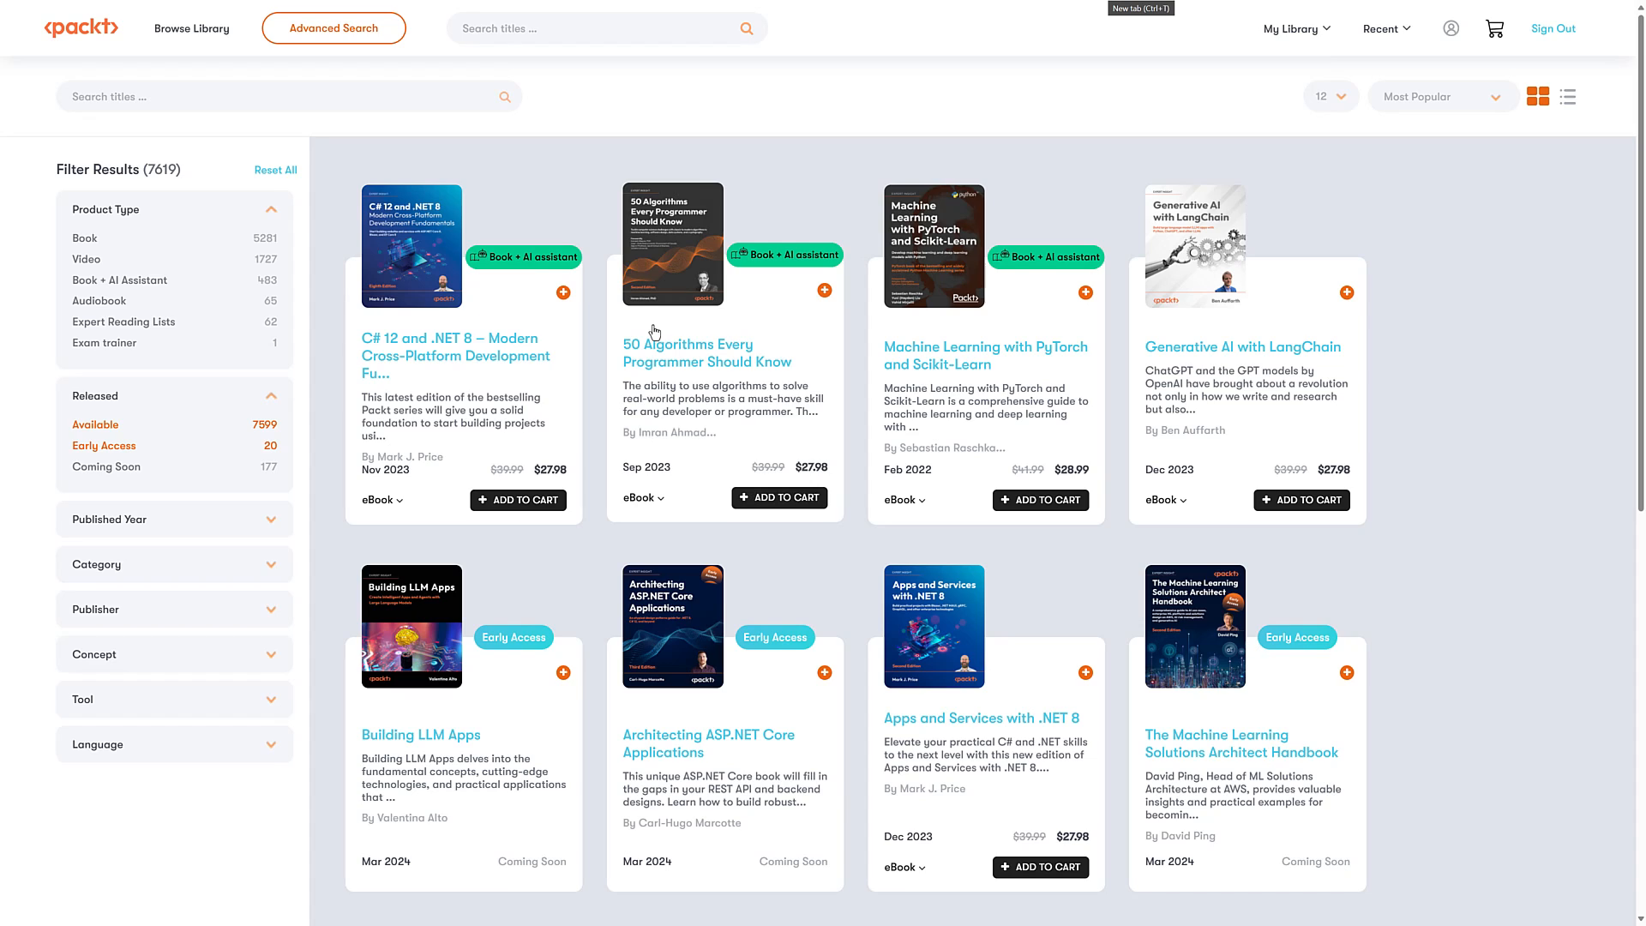
{"action": "mouse_move", "coordinate": [673, 356]}
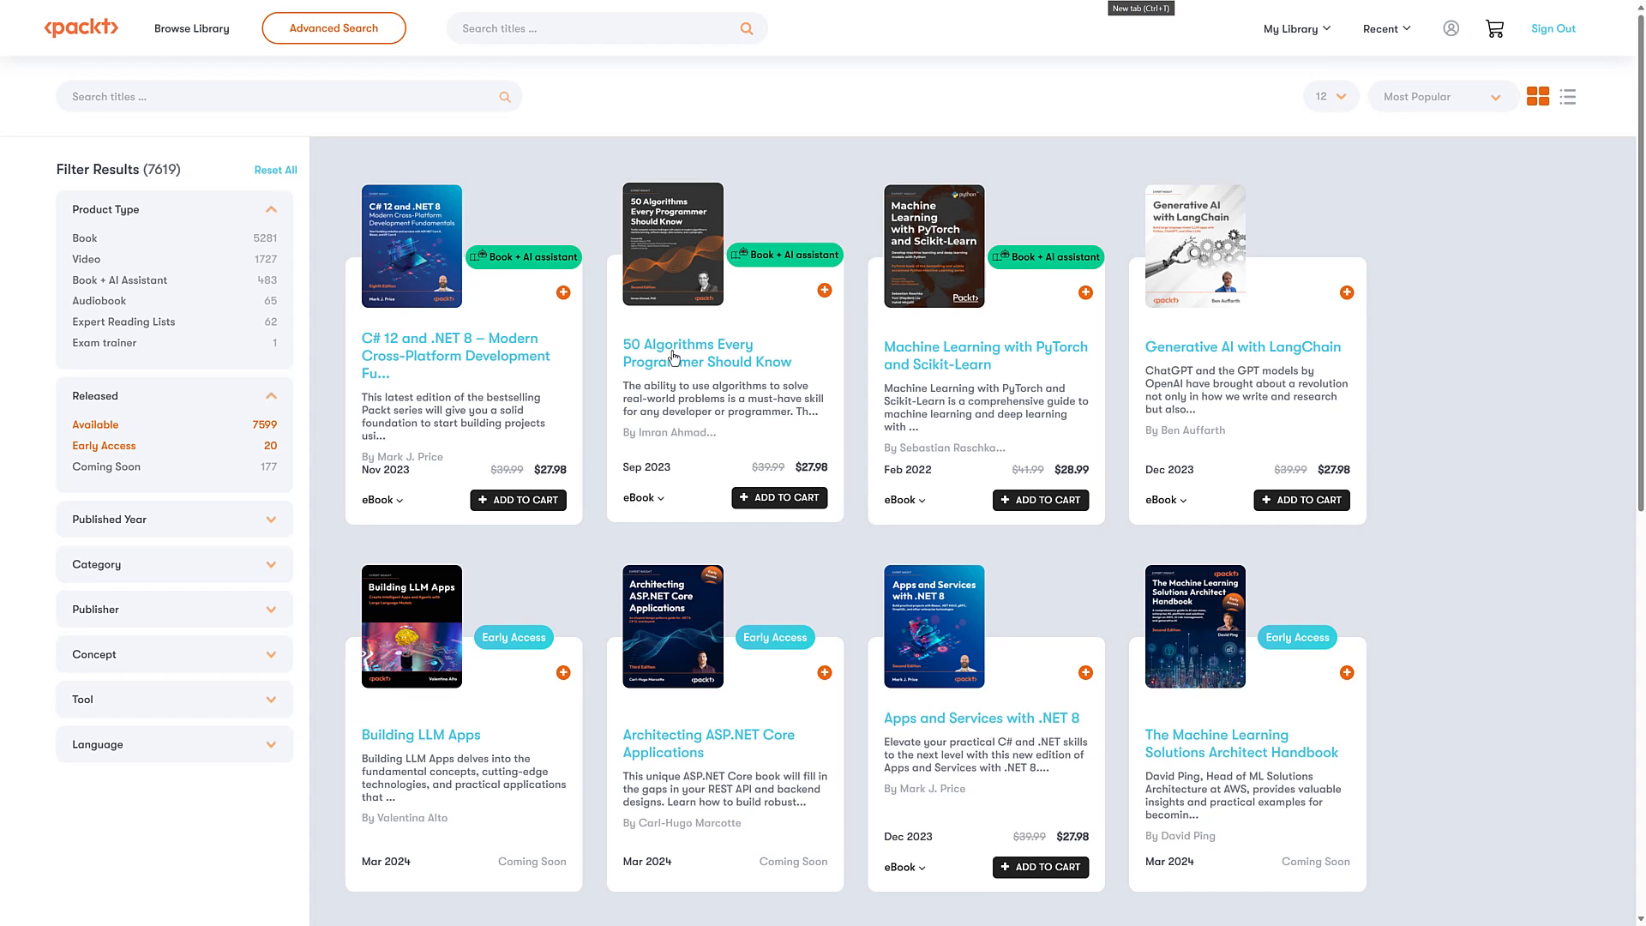
{"action": "mouse_move", "coordinate": [898, 377]}
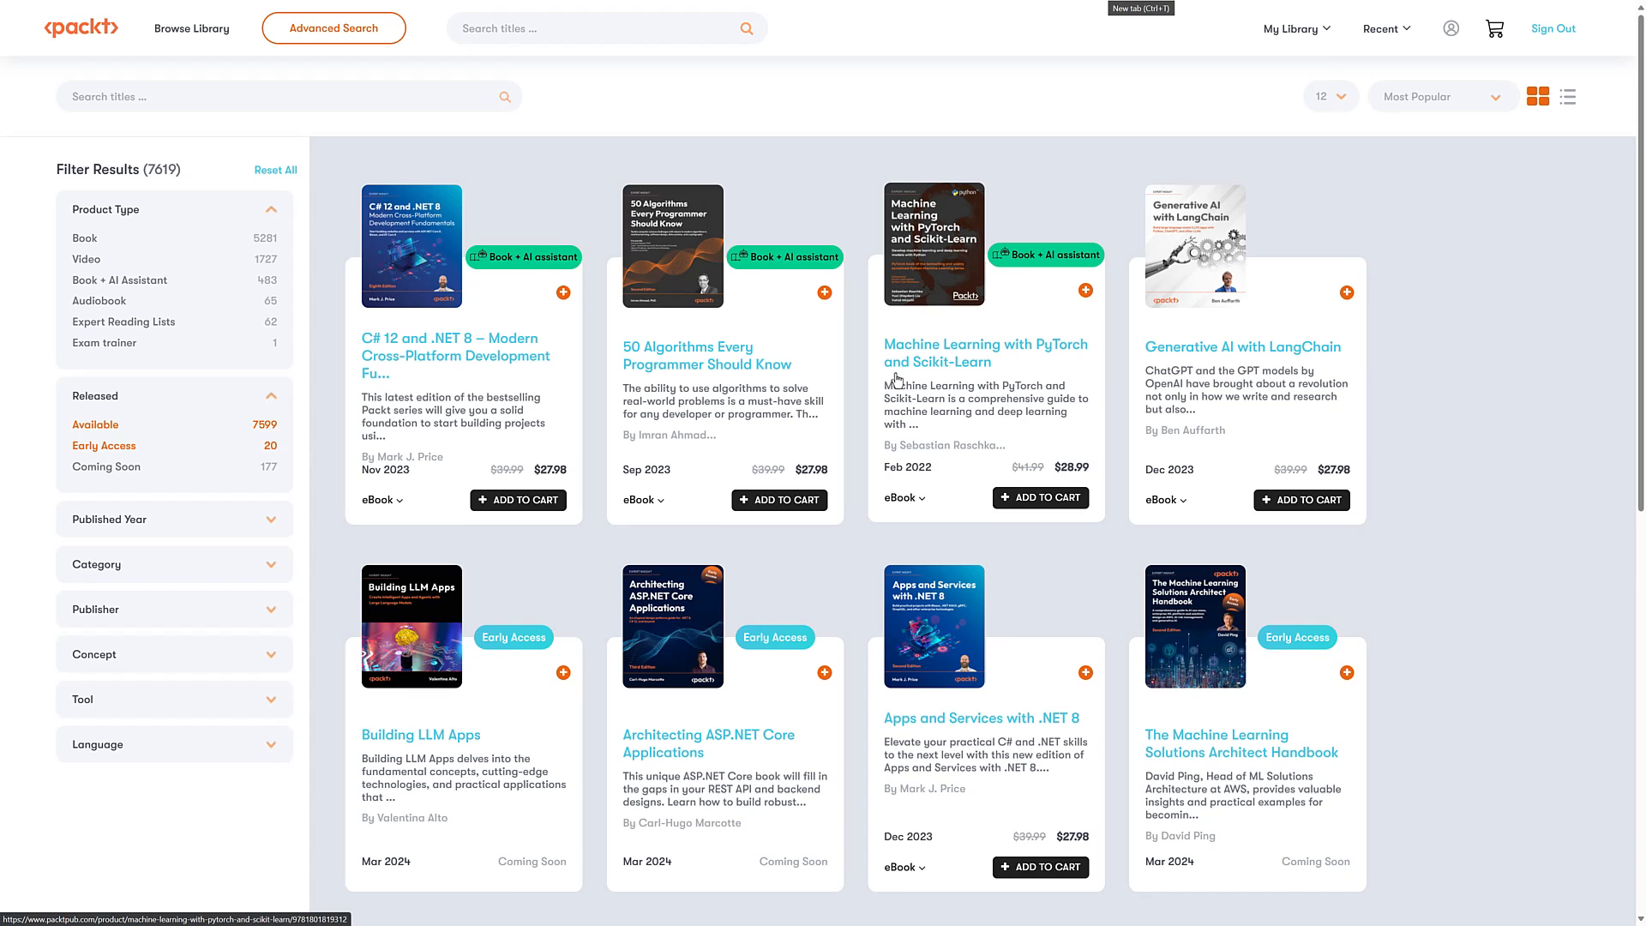
{"action": "mouse_move", "coordinate": [874, 372]}
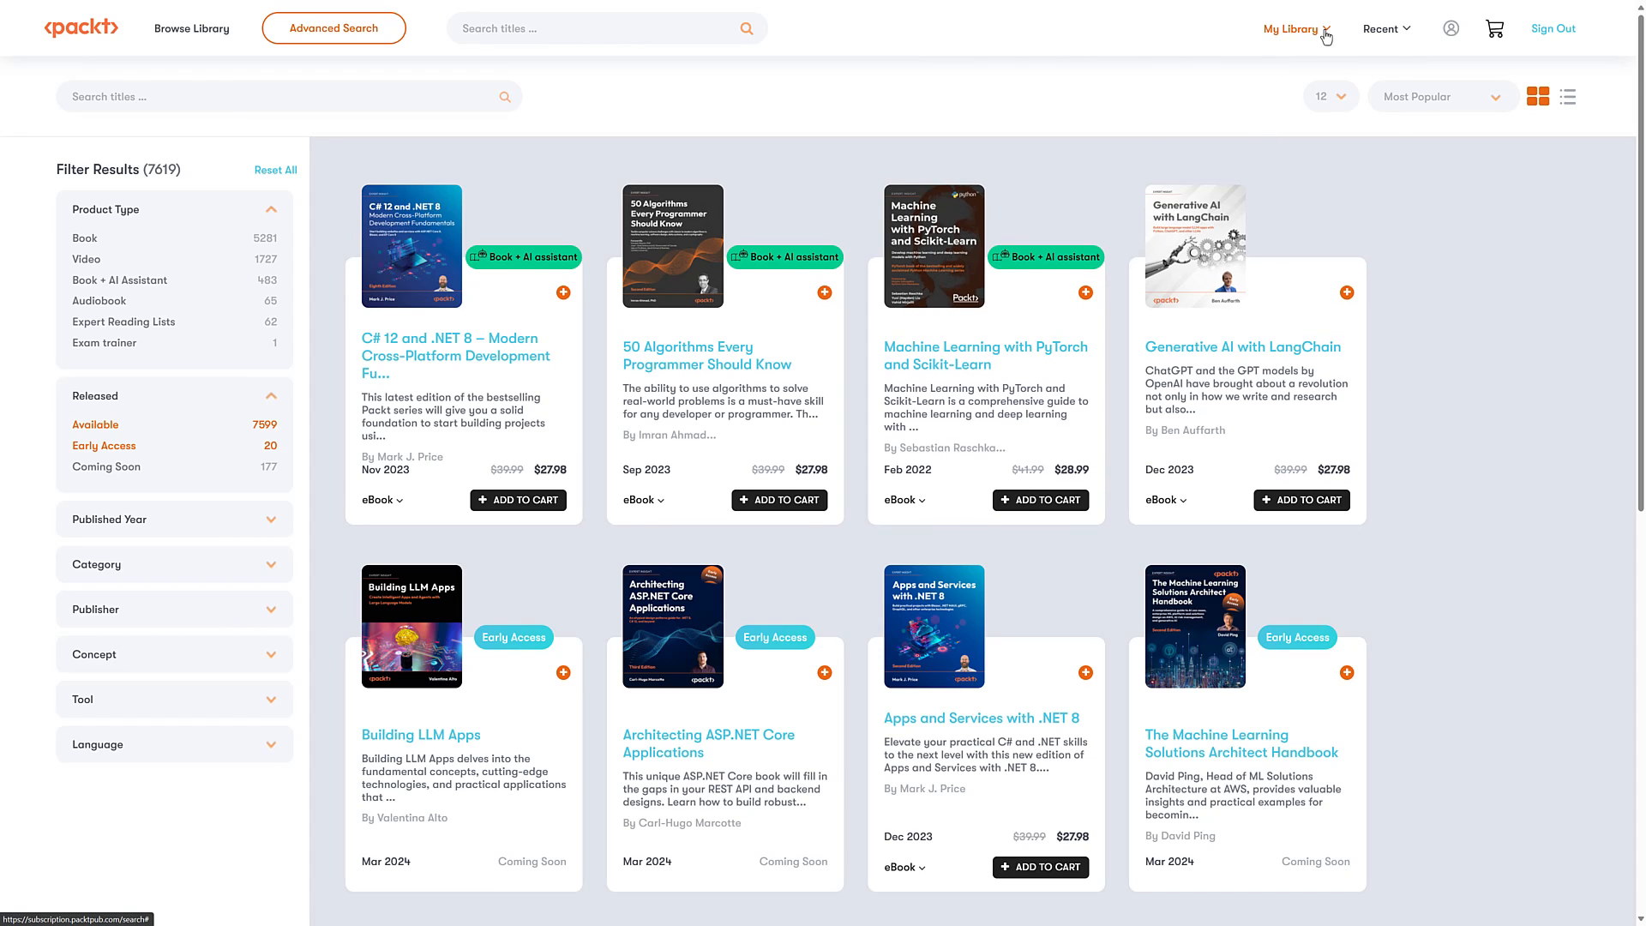
{"action": "mouse_move", "coordinate": [1289, 192]}
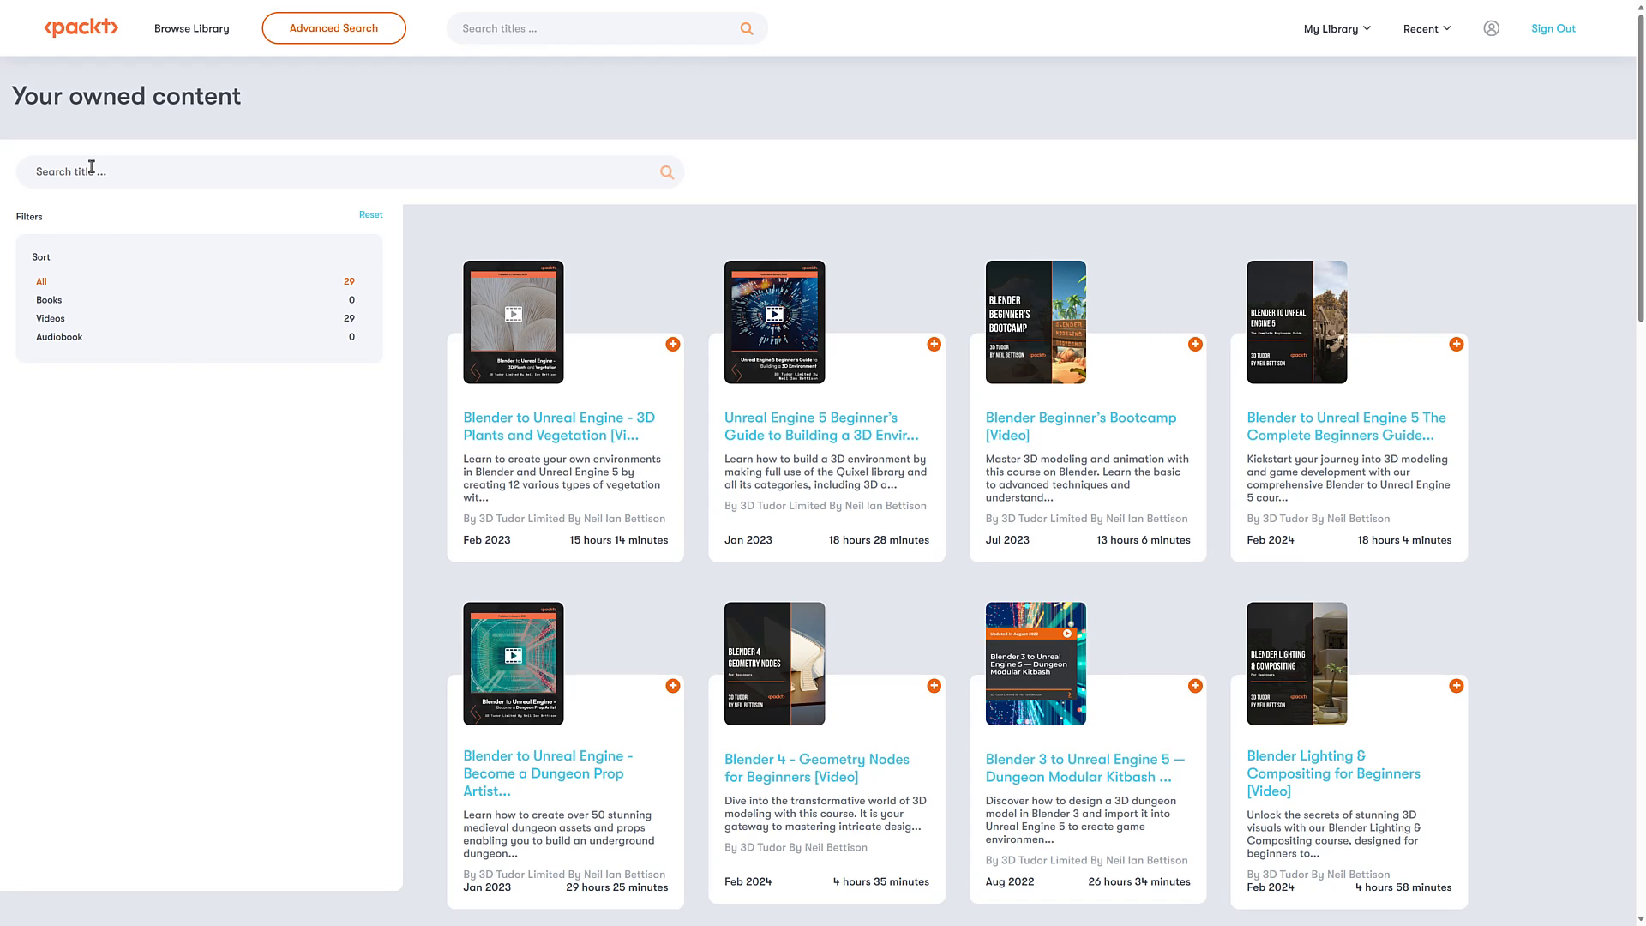
{"action": "mouse_move", "coordinate": [187, 304]}
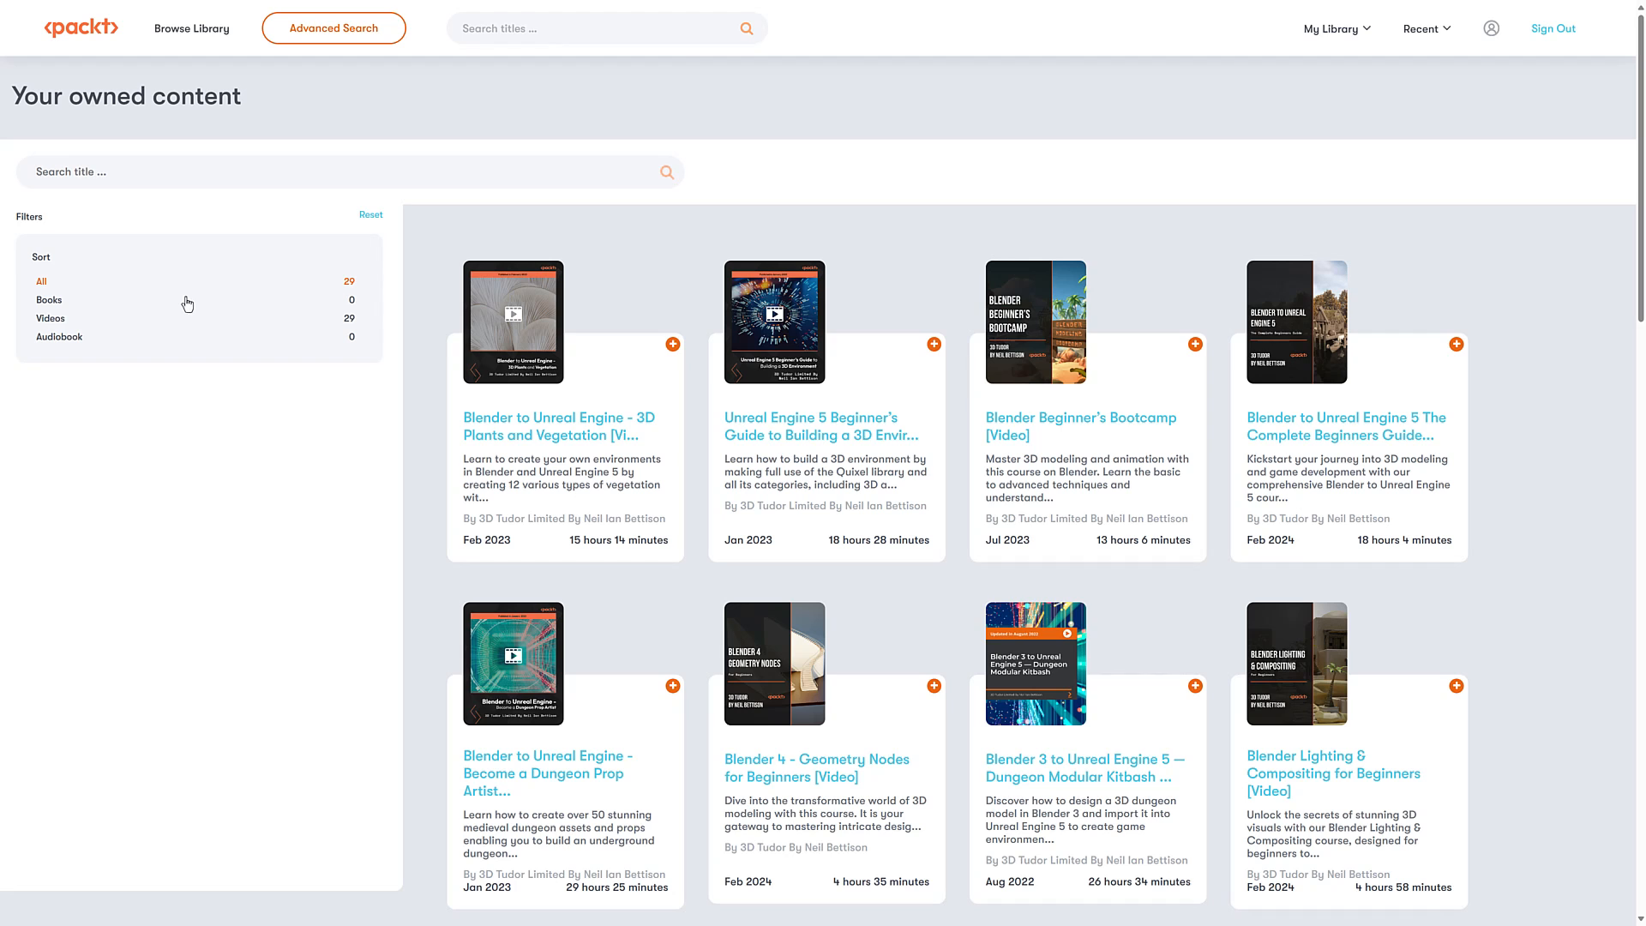
{"action": "mouse_move", "coordinate": [846, 451]}
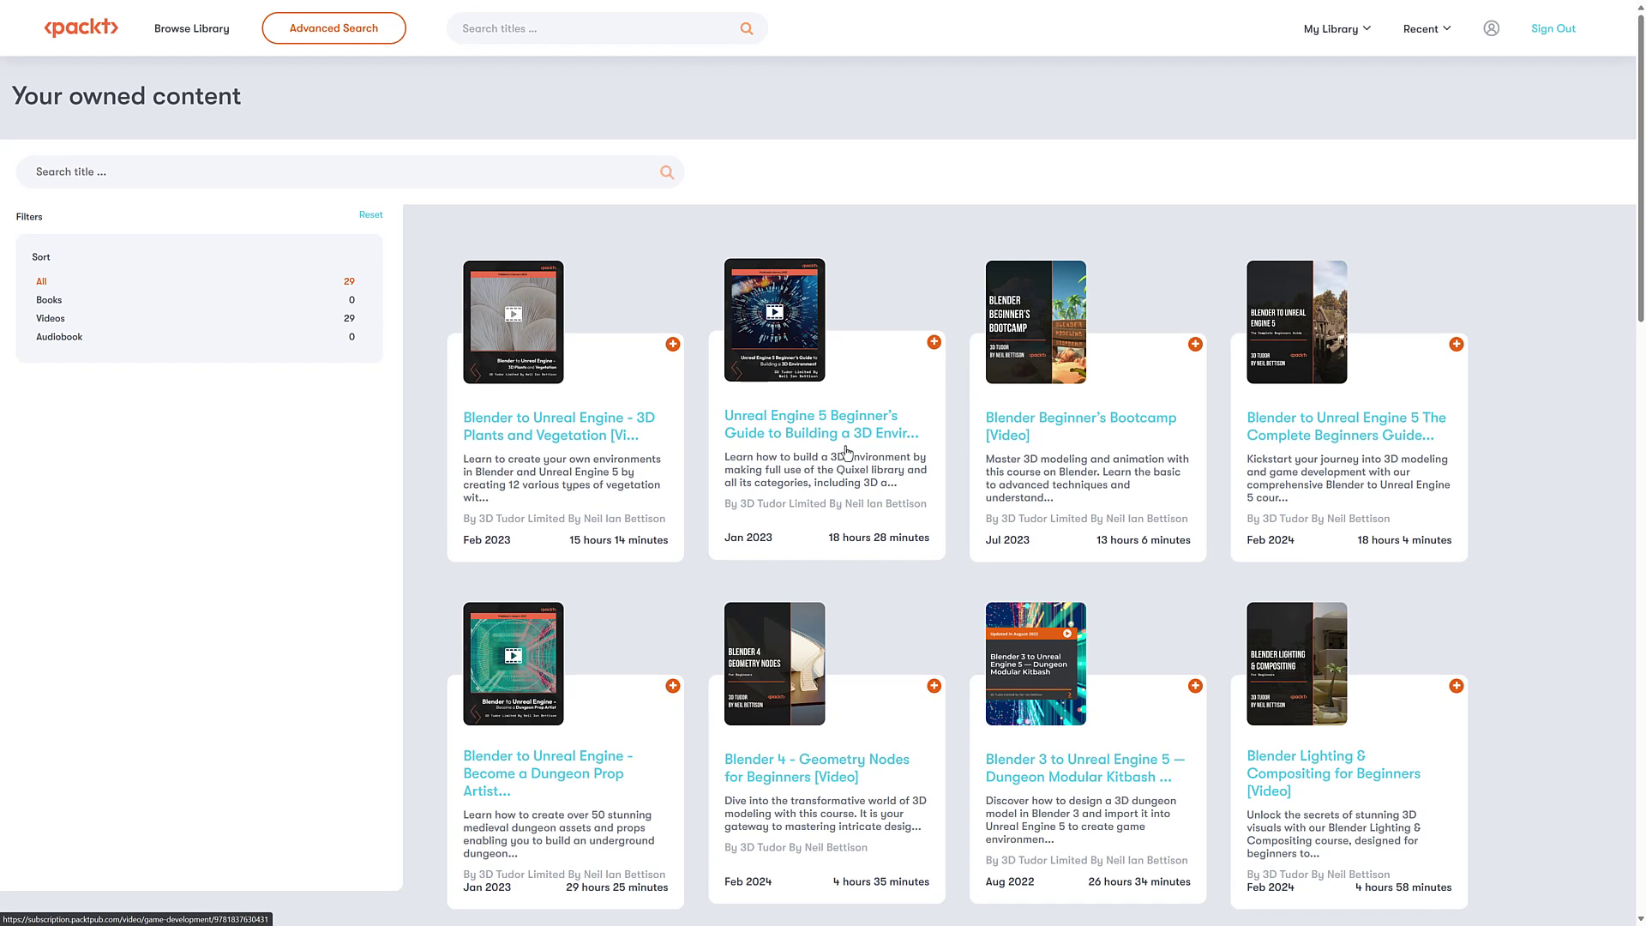
Open the Unreal Engine 5 Beginner's Guide course from the owned content list.
{"action": "scroll", "scroll_direction": "down", "scroll_amount": 3}
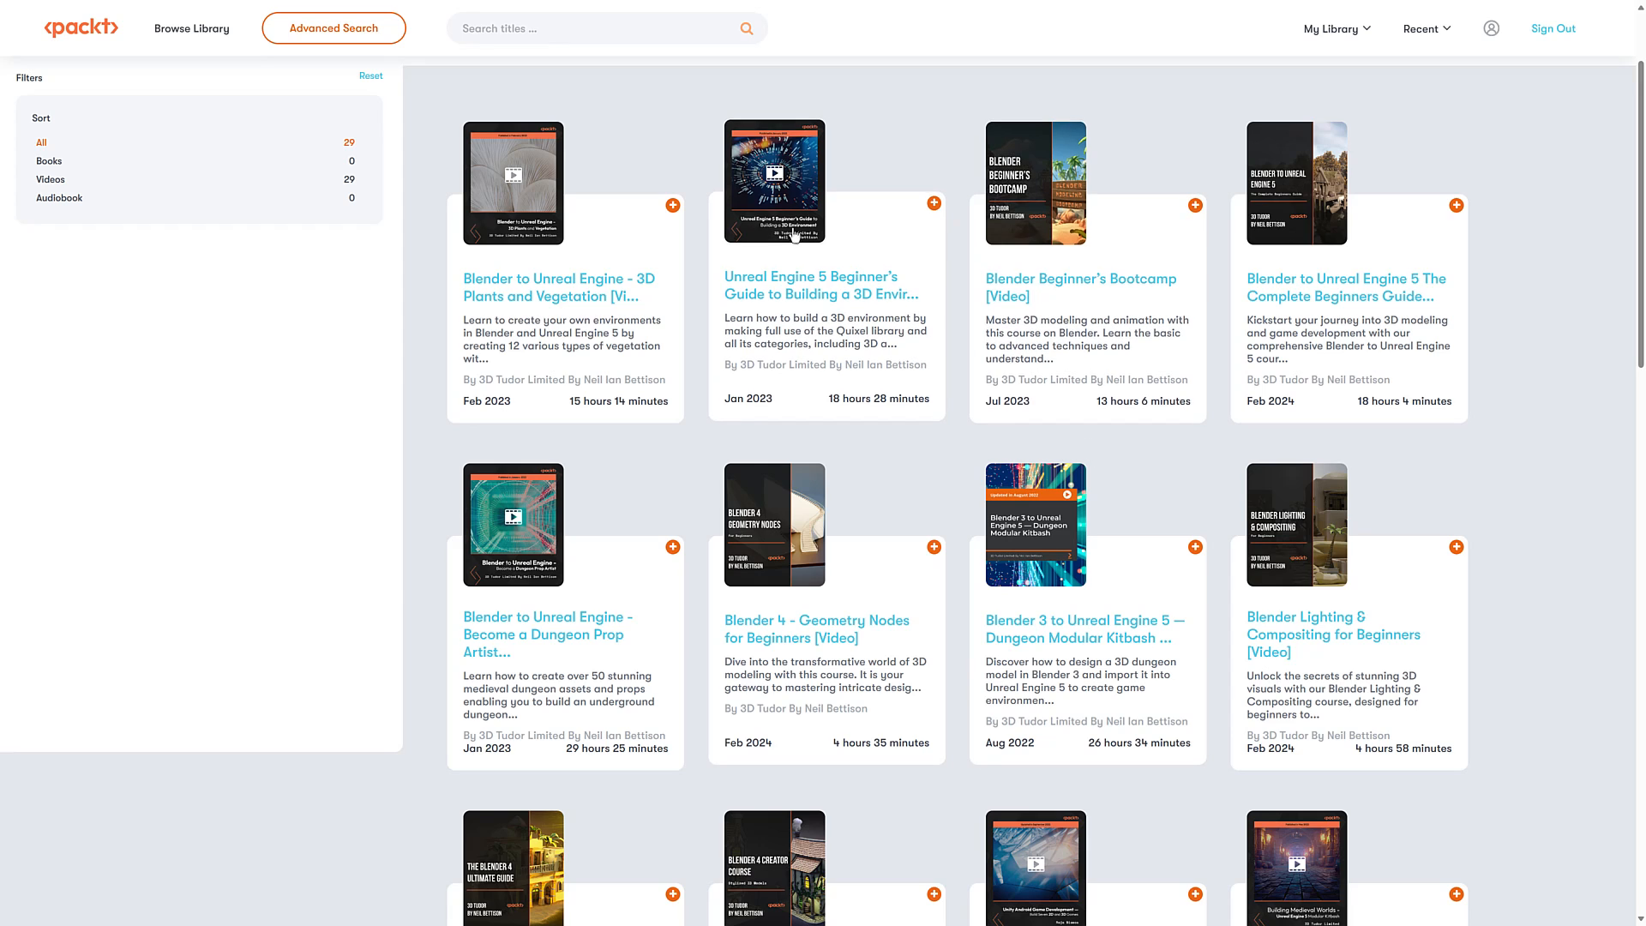
{"action": "mouse_move", "coordinate": [808, 288]}
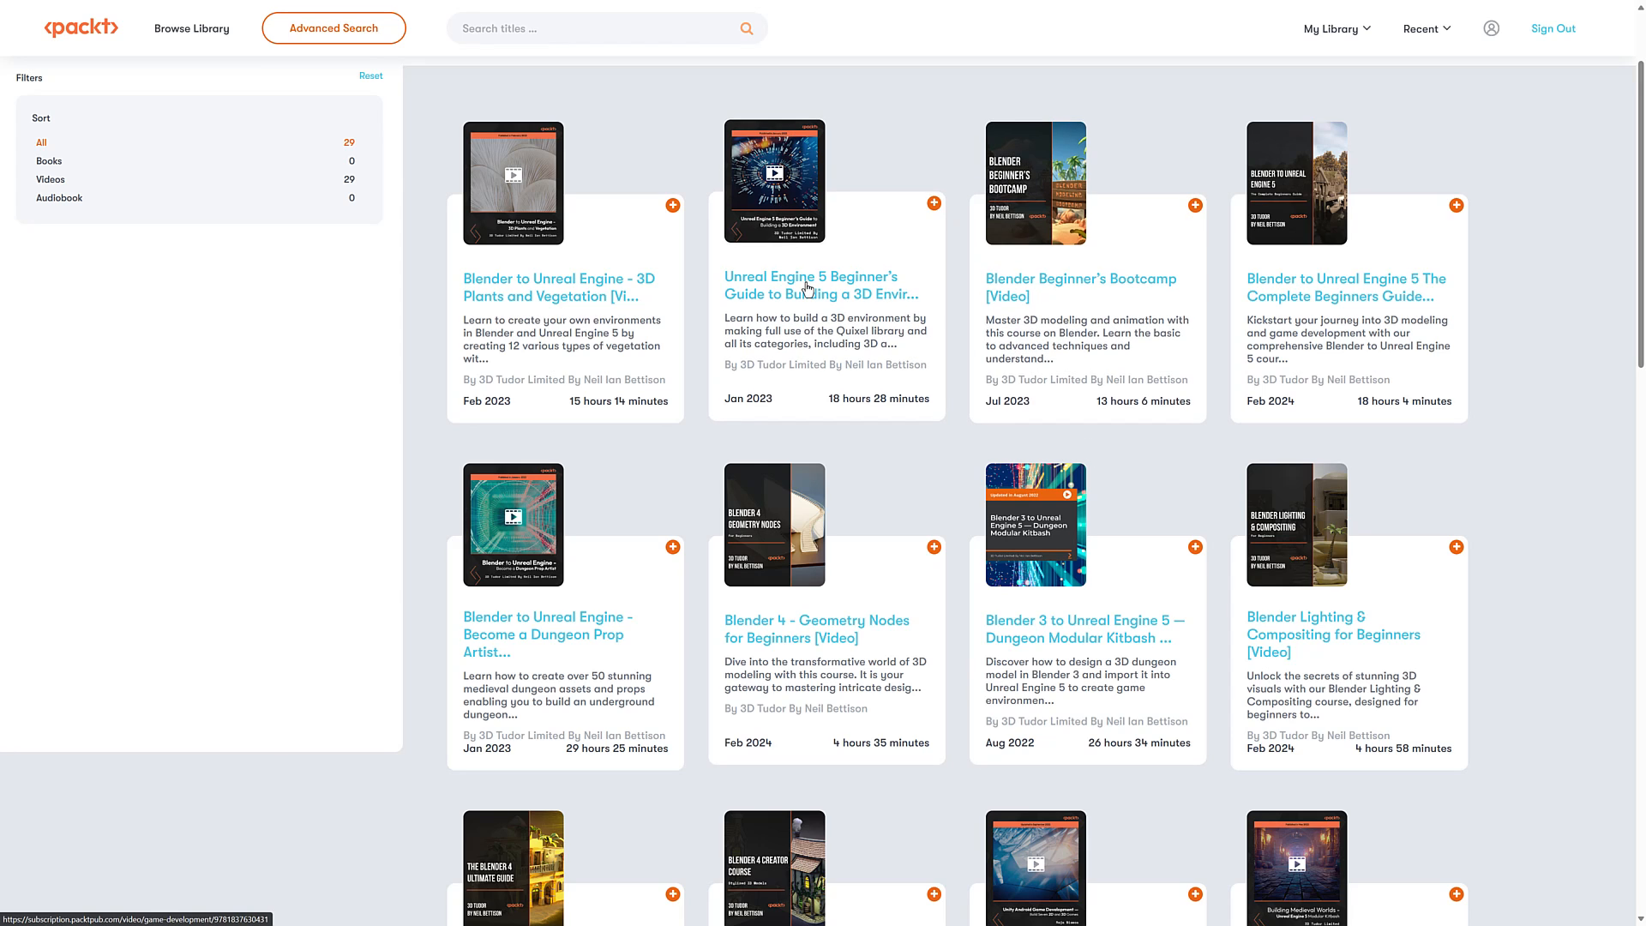
{"action": "left_click", "coordinate": [808, 286]}
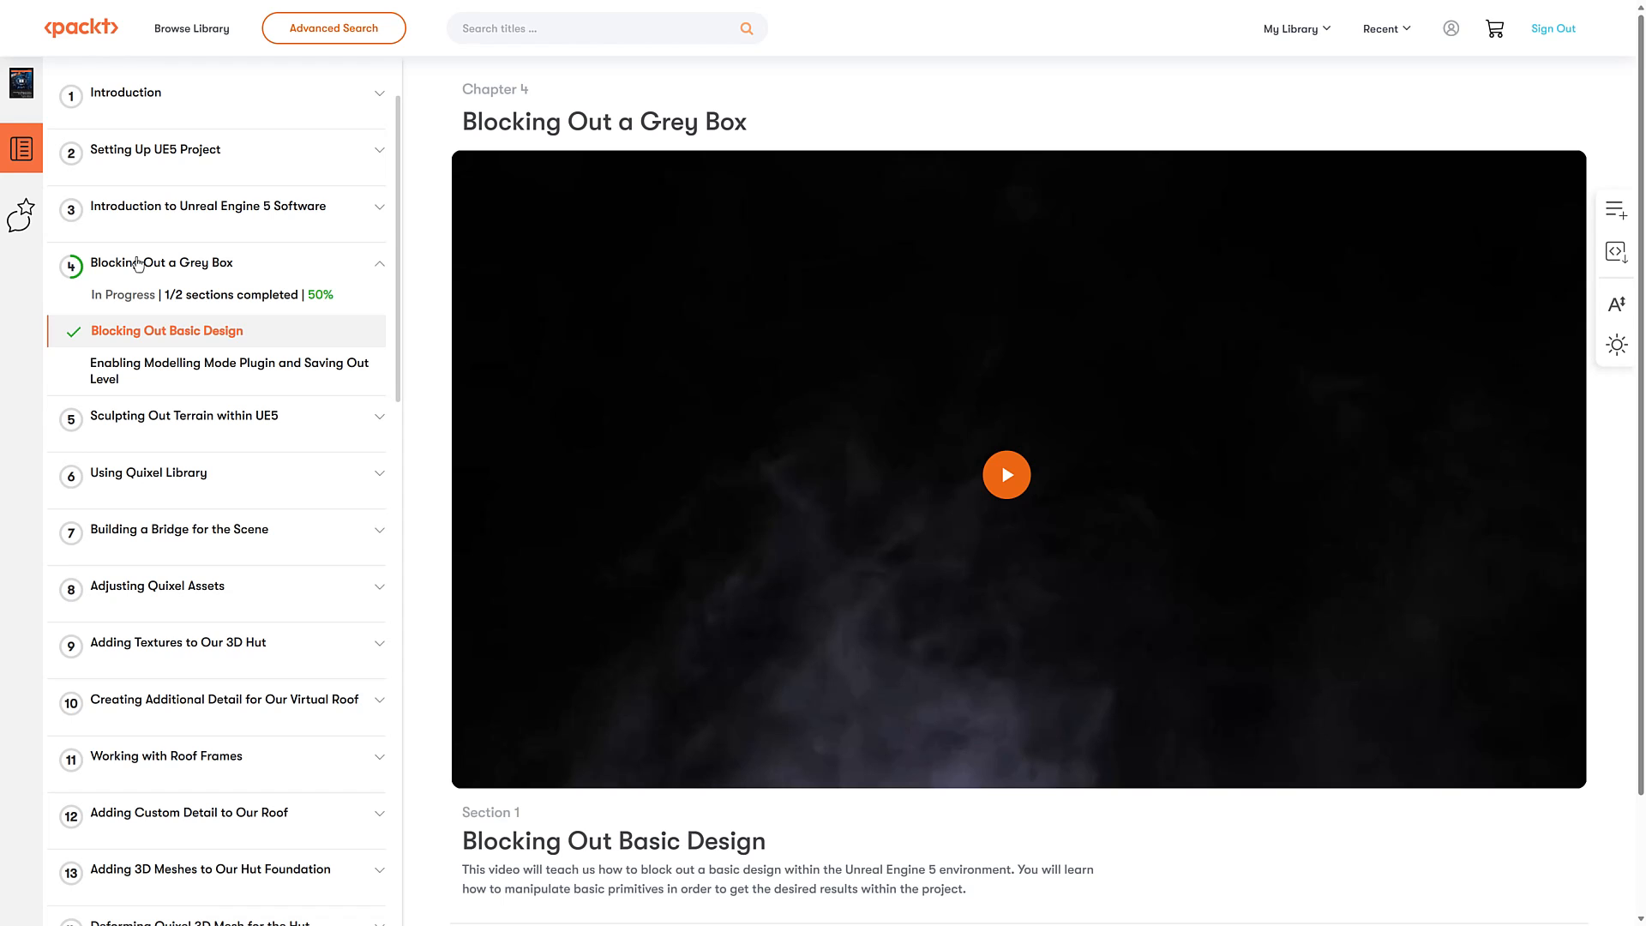
{"action": "mouse_move", "coordinate": [912, 549]}
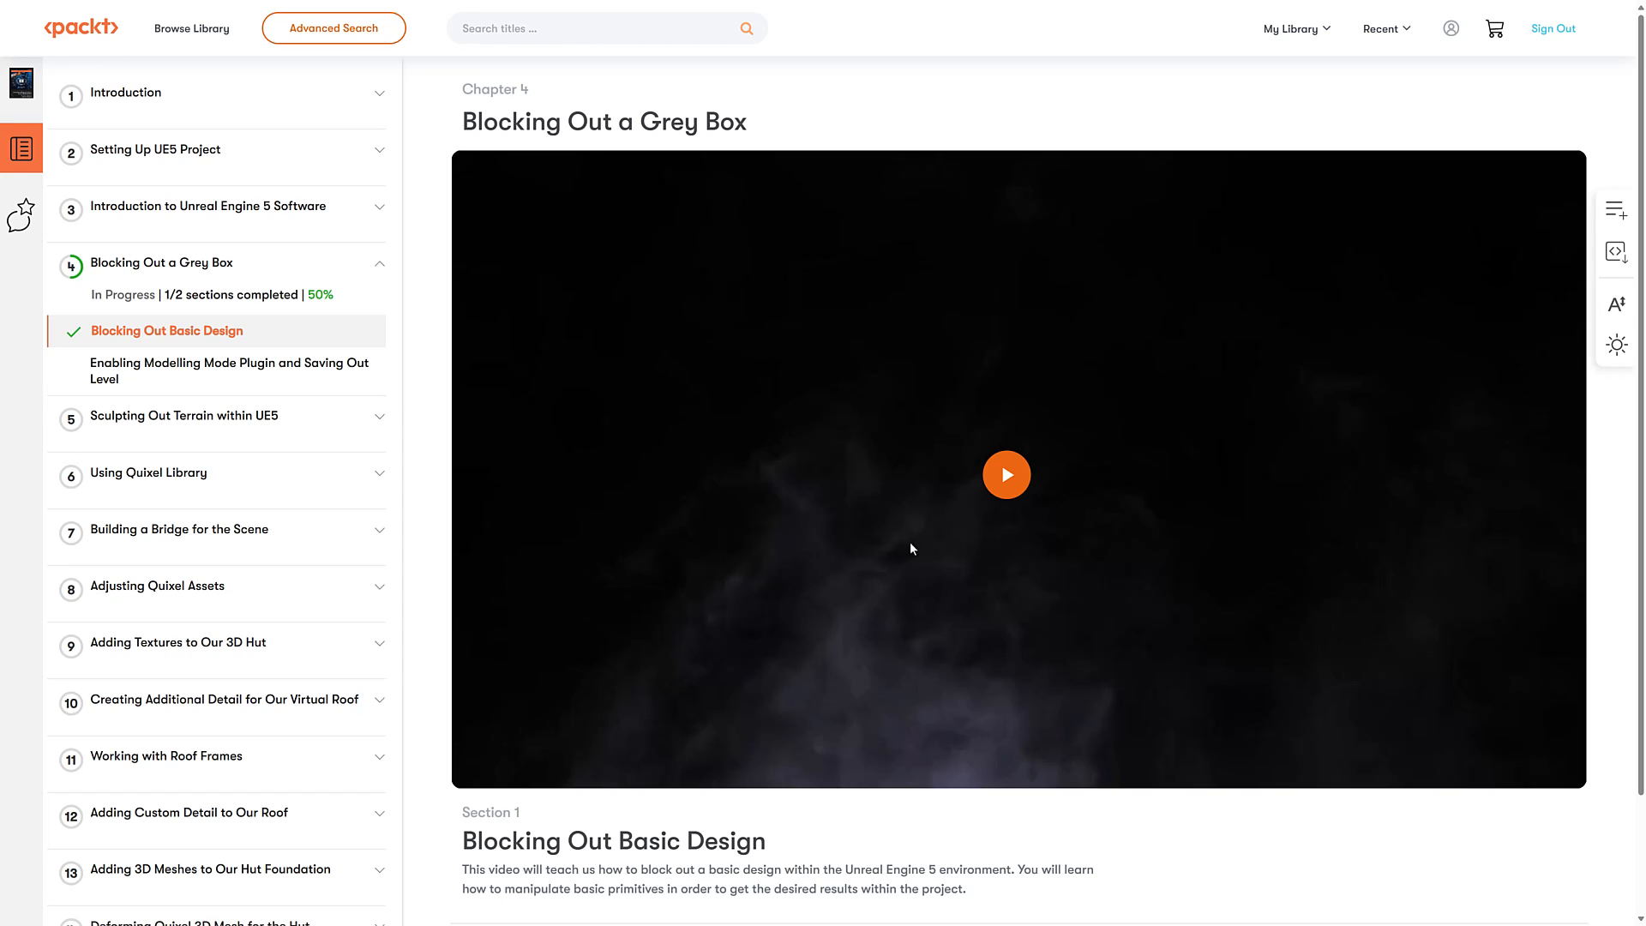
Play the Blocking Out Basic Design video and switch the page to Night mode.
{"action": "left_click", "coordinate": [1007, 474]}
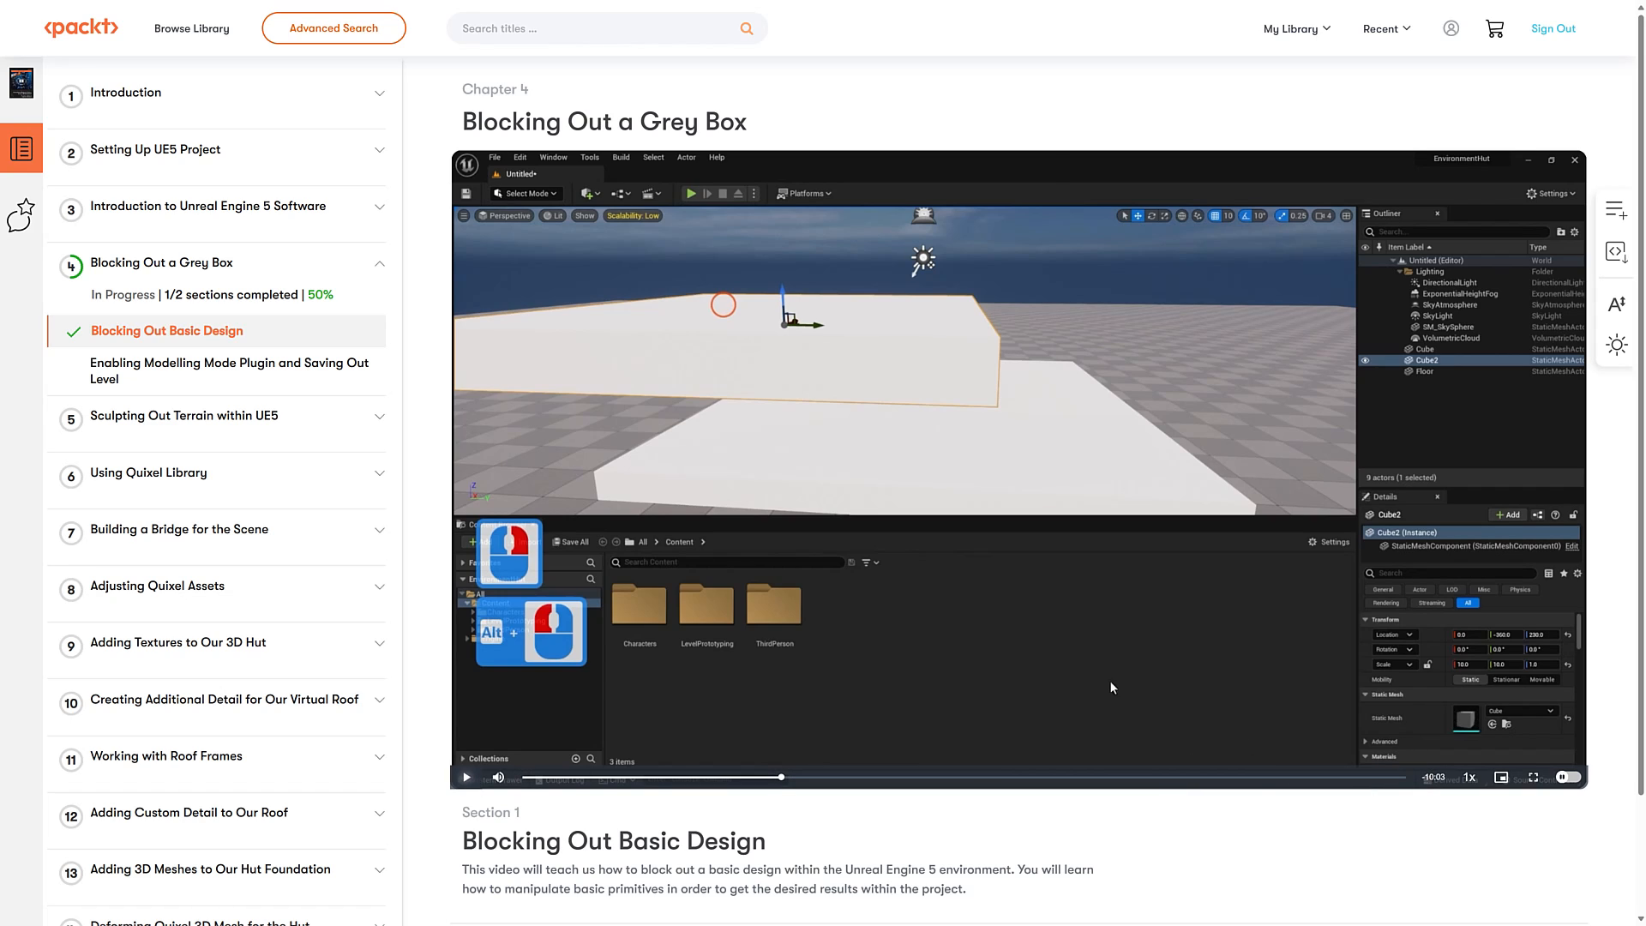
{"action": "mouse_move", "coordinate": [1071, 636]}
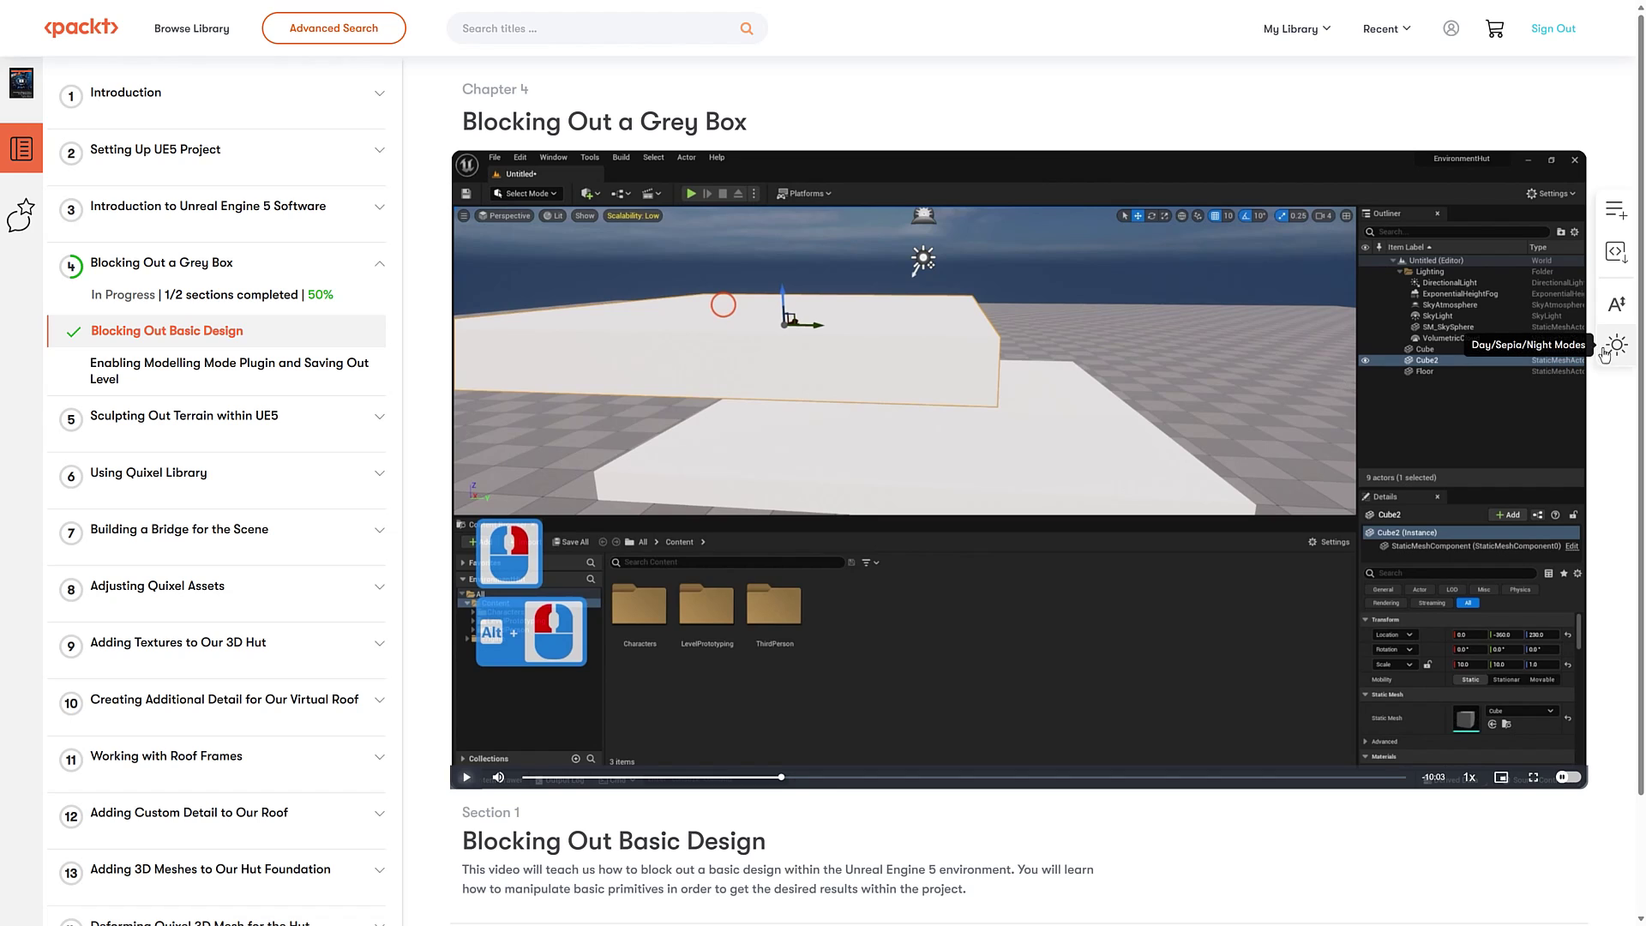
{"action": "left_click", "coordinate": [1617, 345]}
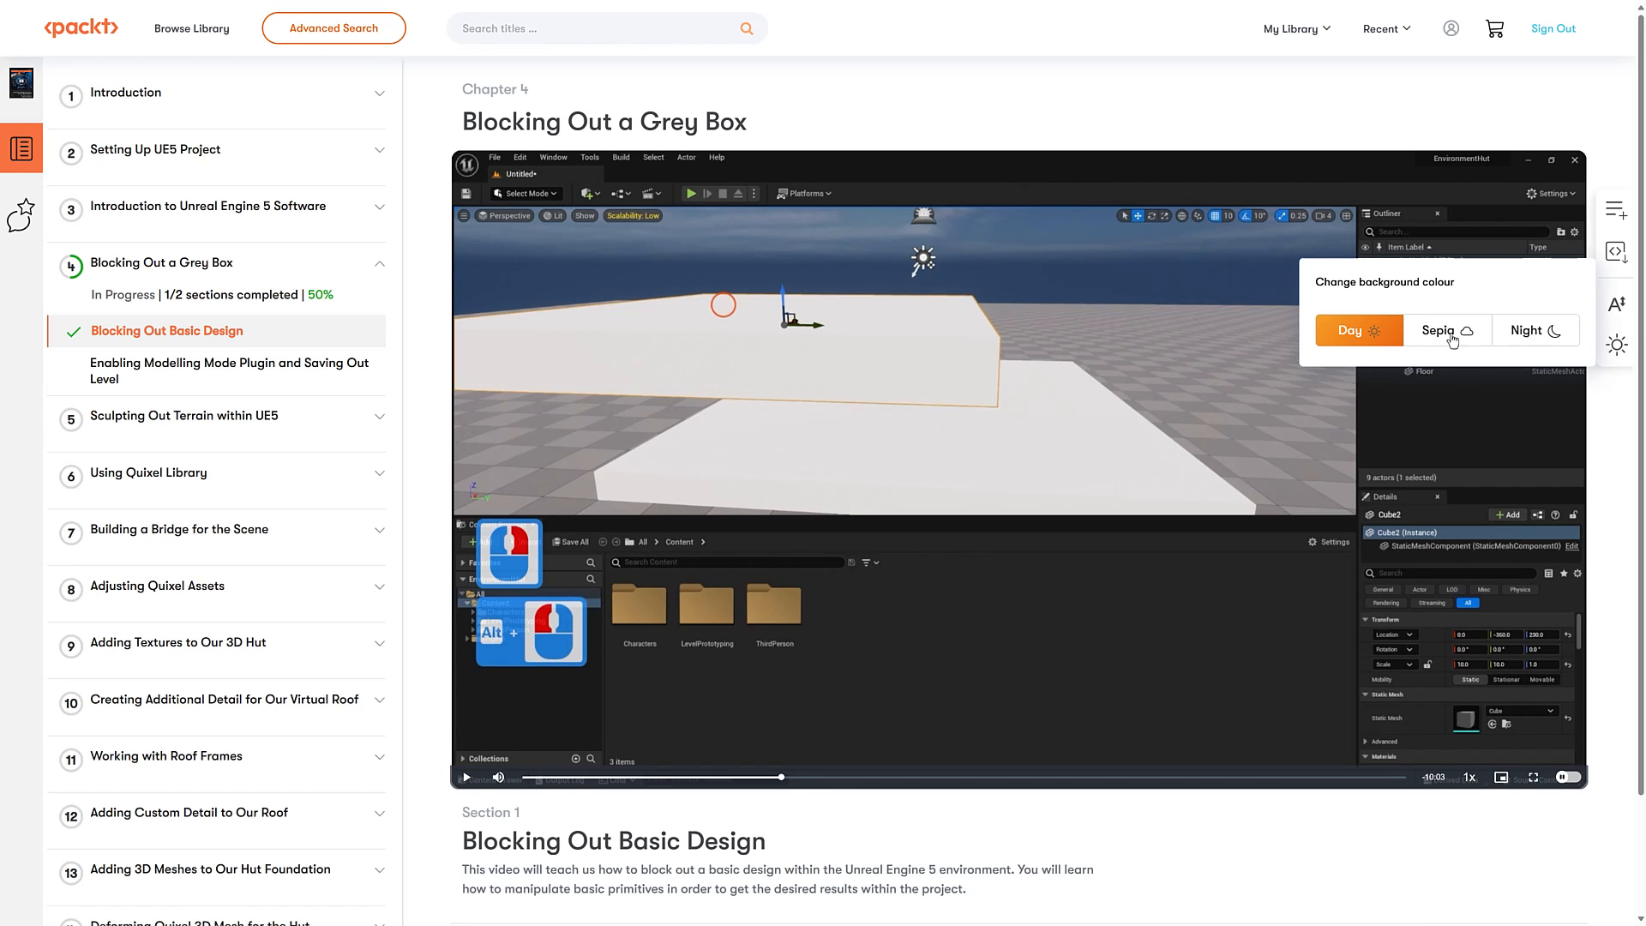
{"action": "left_click", "coordinate": [1447, 330]}
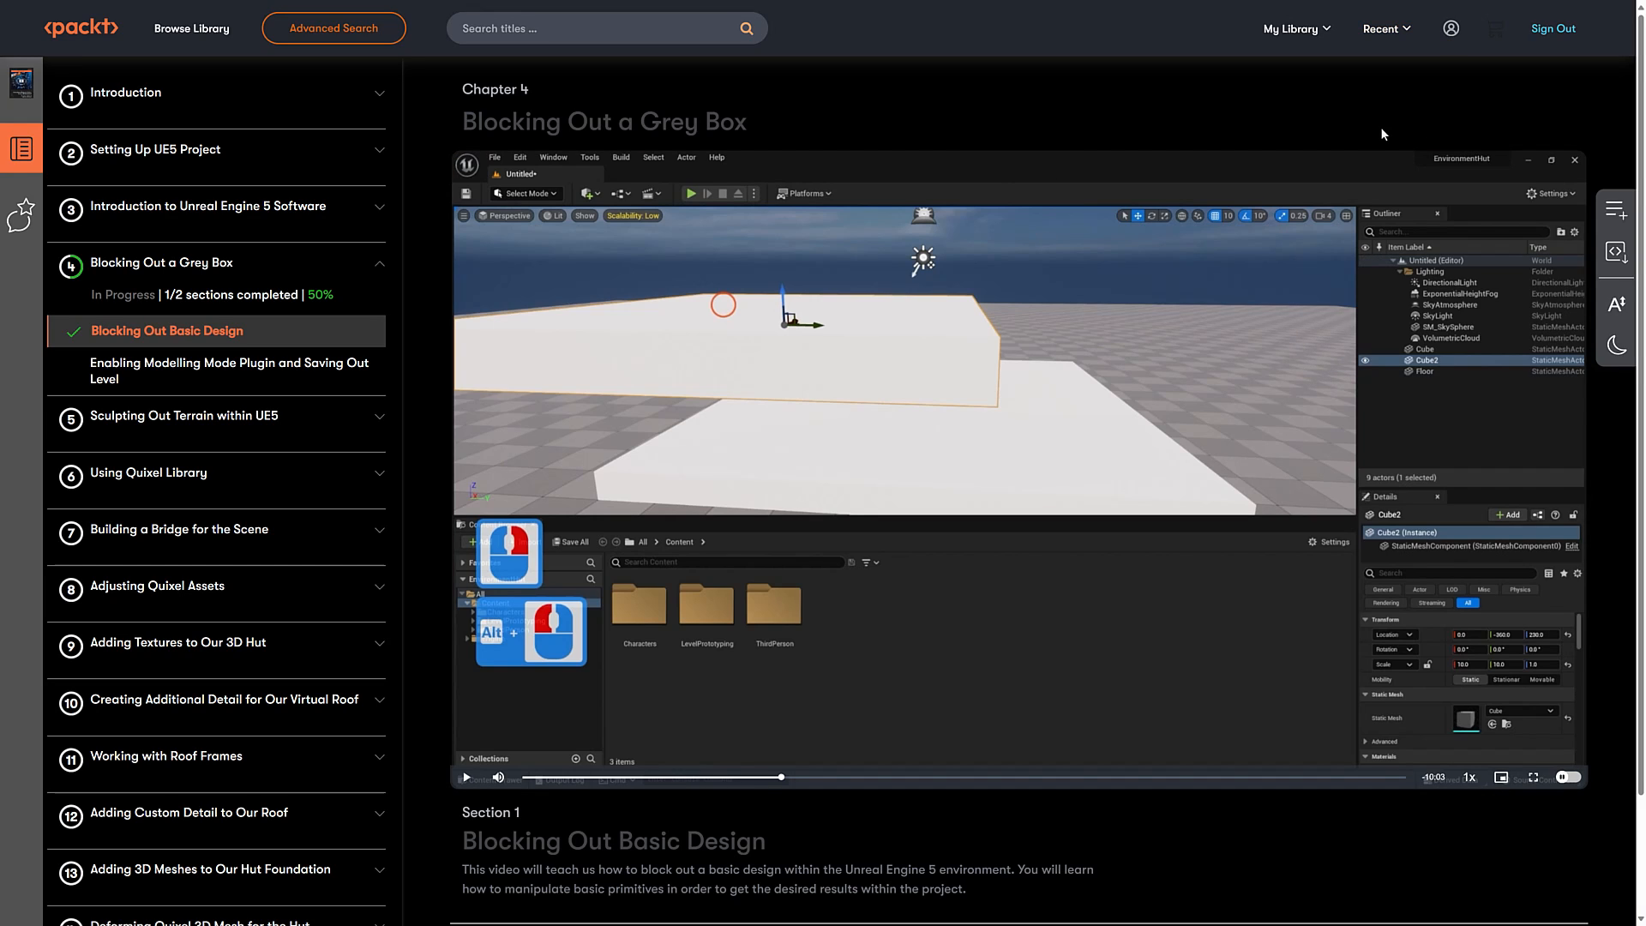
{"action": "mouse_move", "coordinate": [1620, 252]}
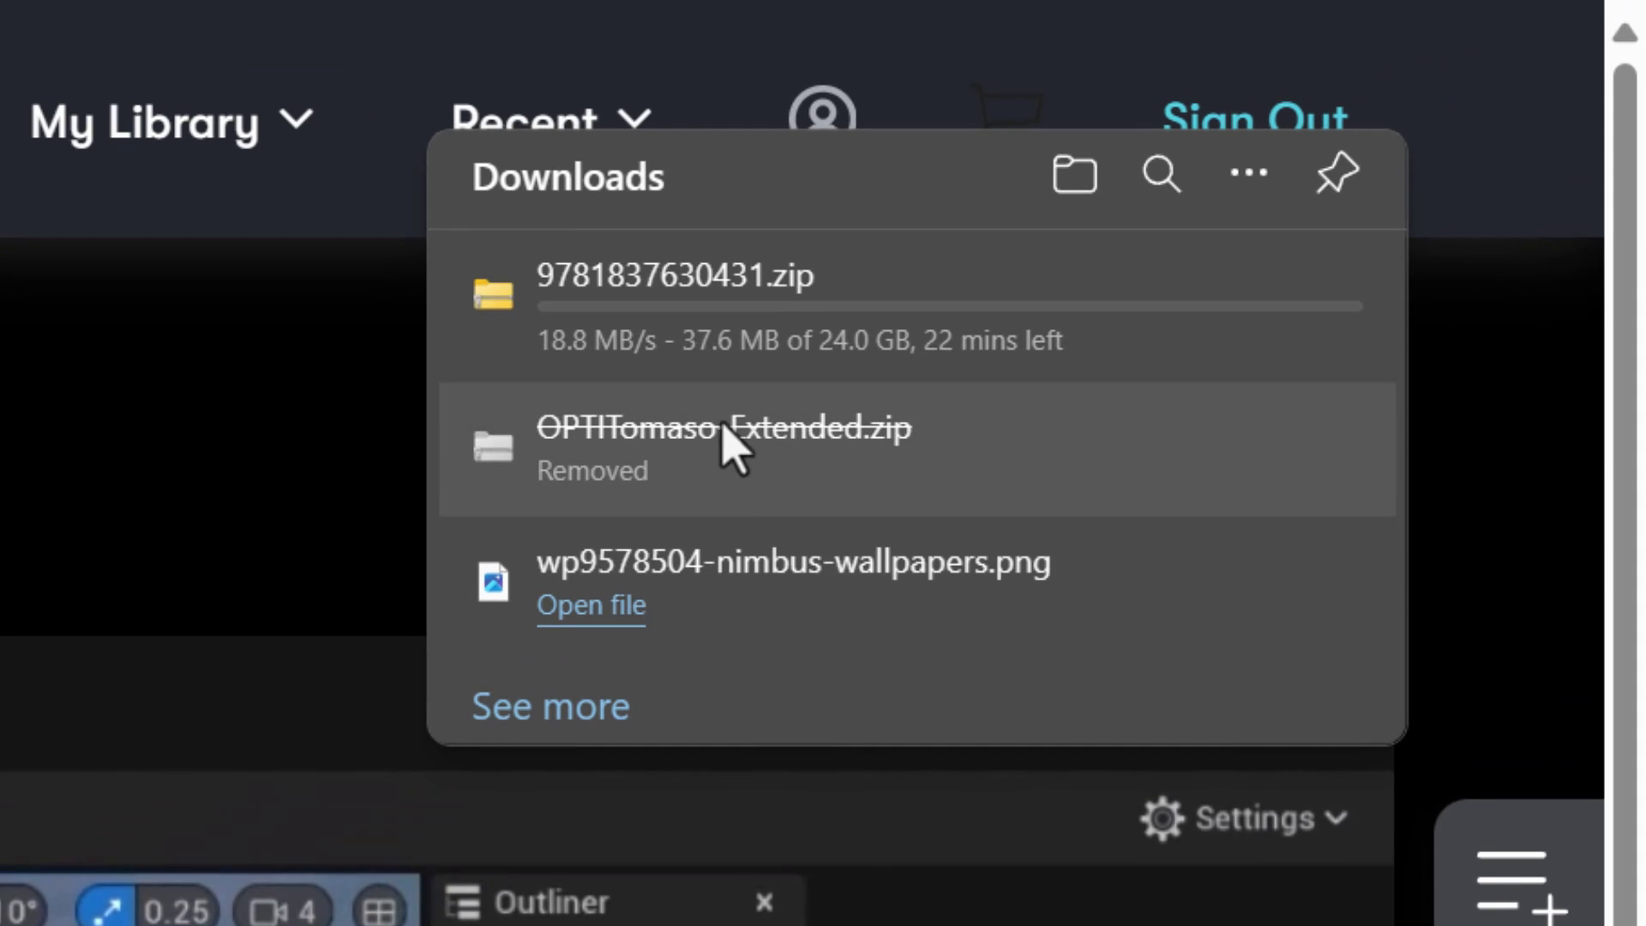
{"action": "mouse_move", "coordinate": [825, 398]}
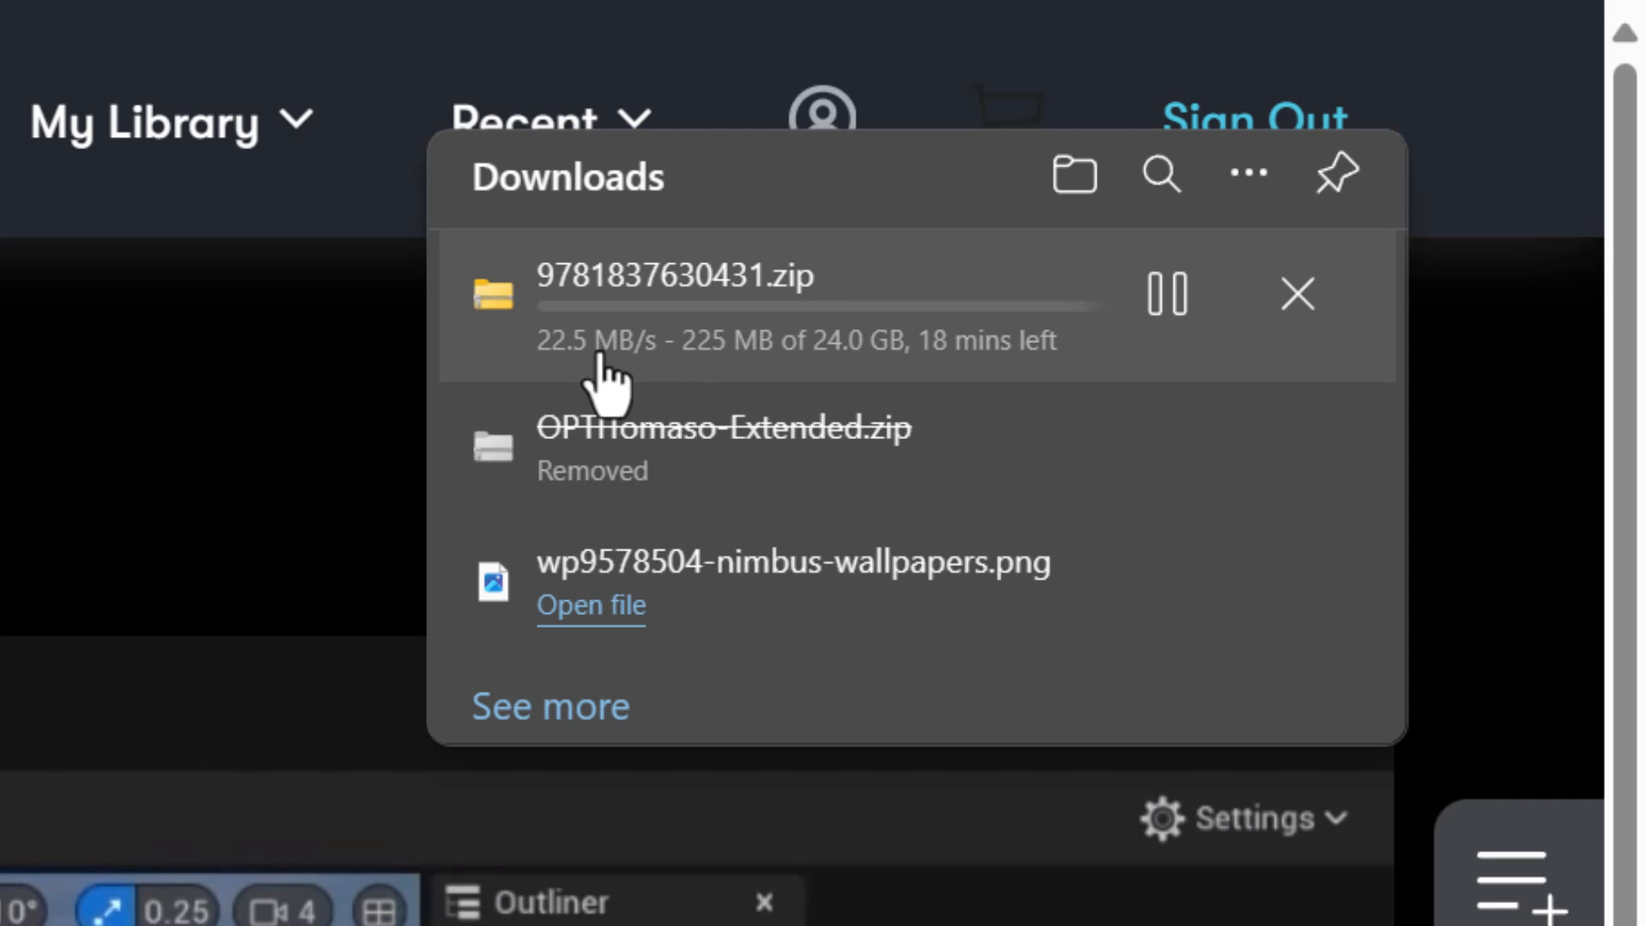
Start downloading the 24 GB 9781837630431.zip course file.
{"action": "left_click", "coordinate": [1293, 294]}
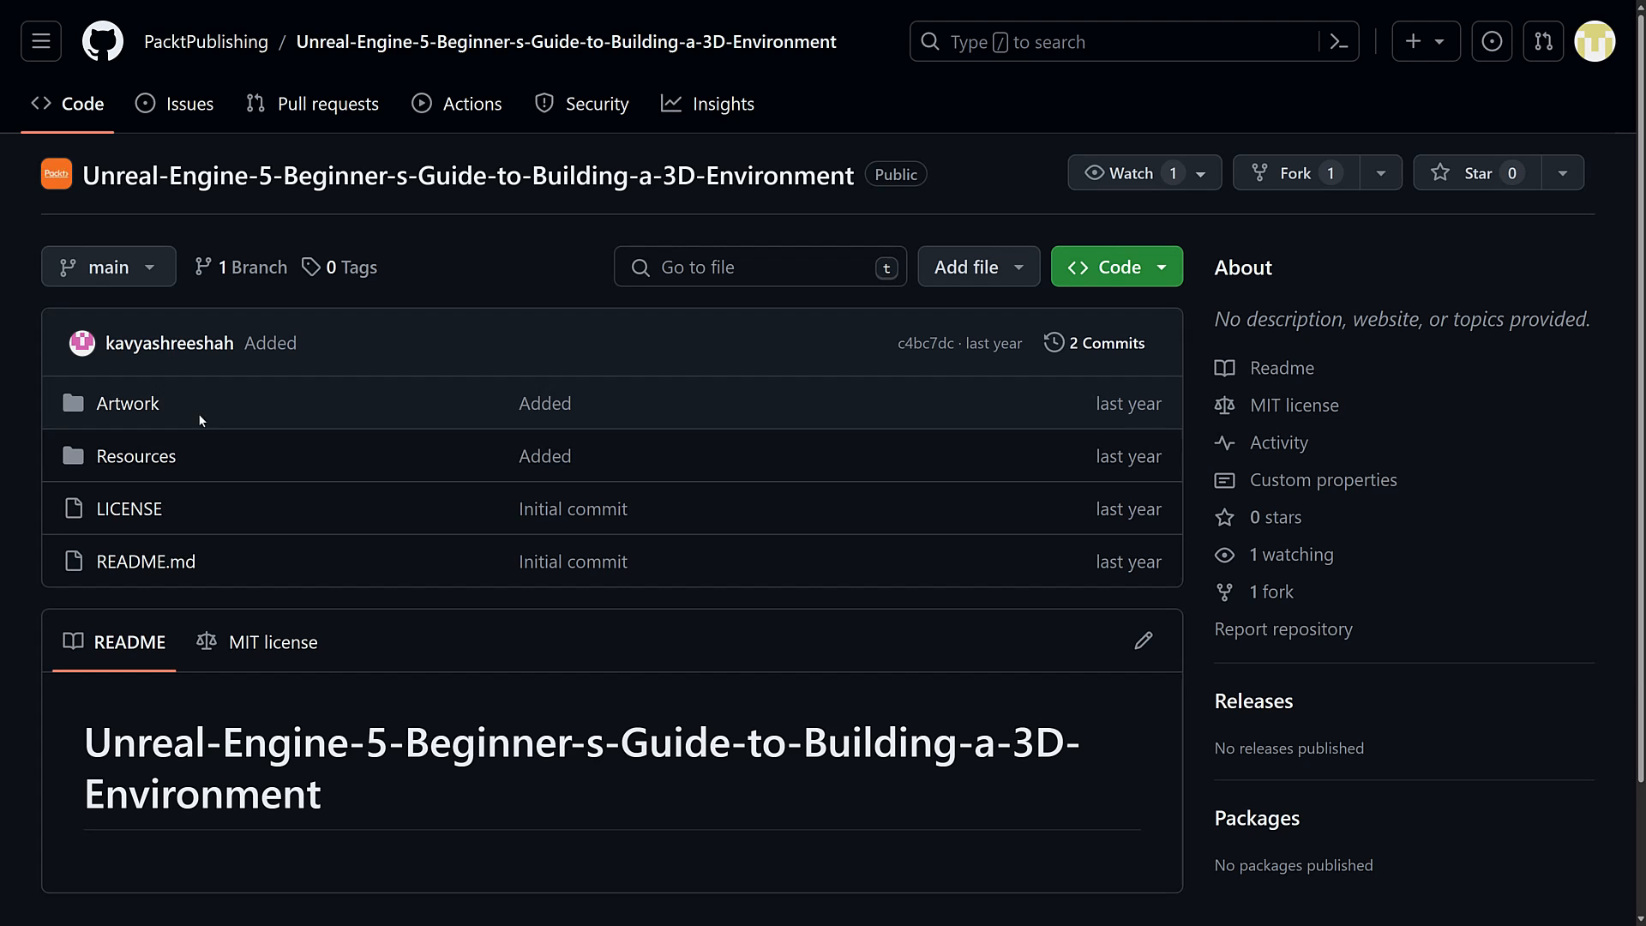
{"action": "mouse_move", "coordinate": [679, 695]}
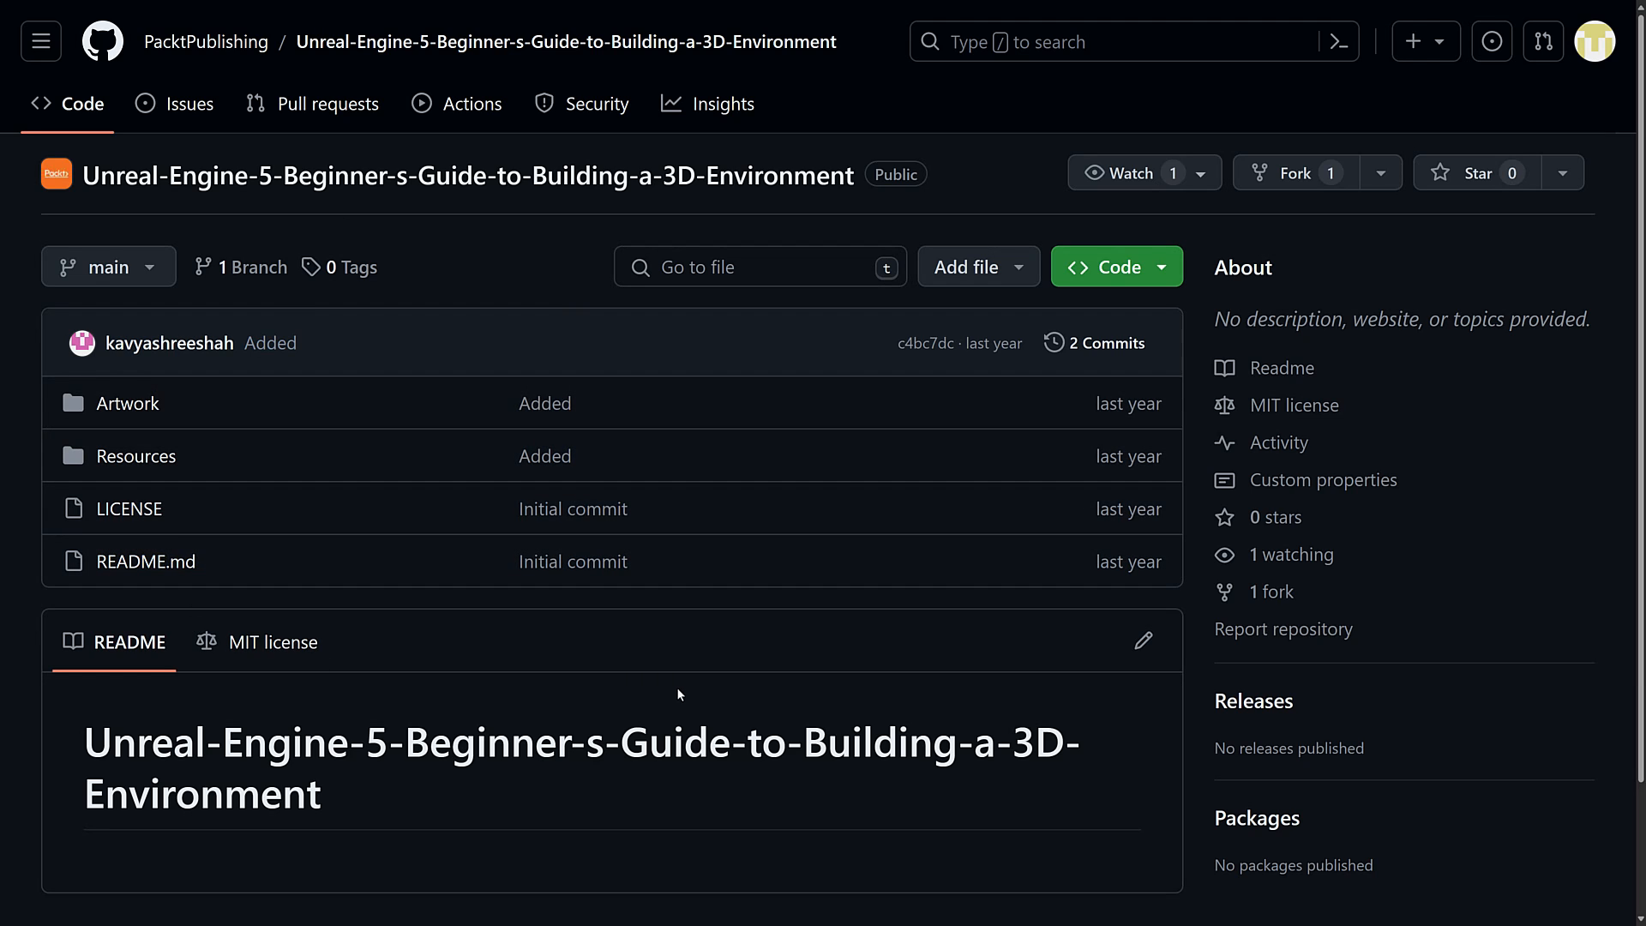
{"action": "mouse_move", "coordinate": [781, 440]}
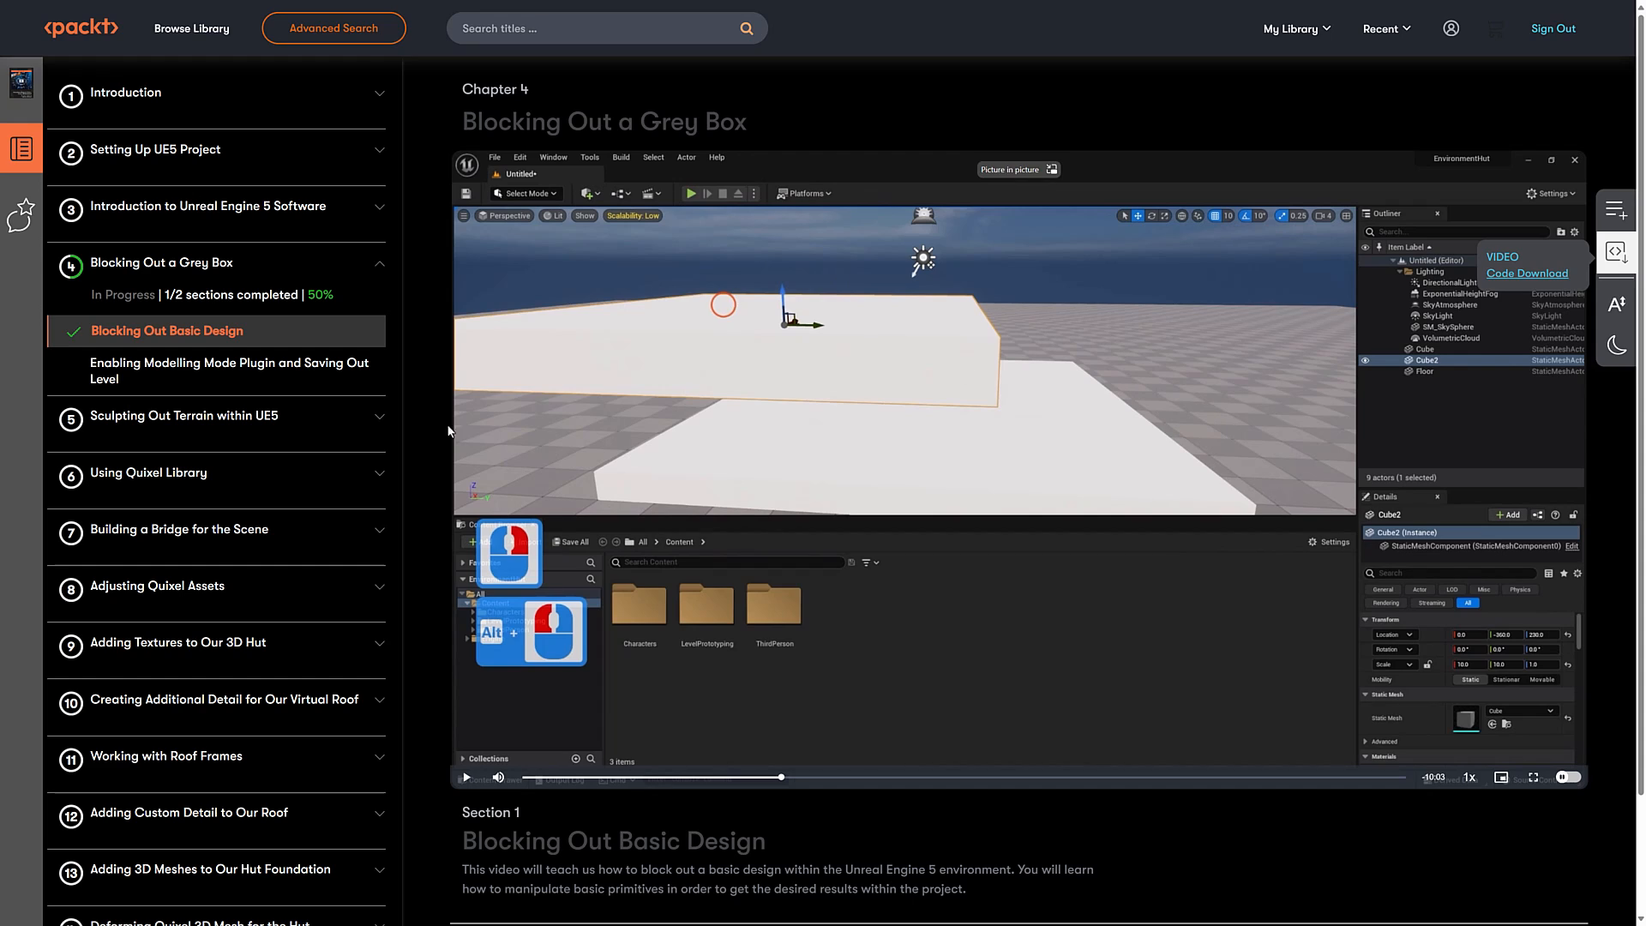
Return to My Library's owned content and scroll through page 1 of the course cards.
{"action": "left_click", "coordinate": [1293, 29]}
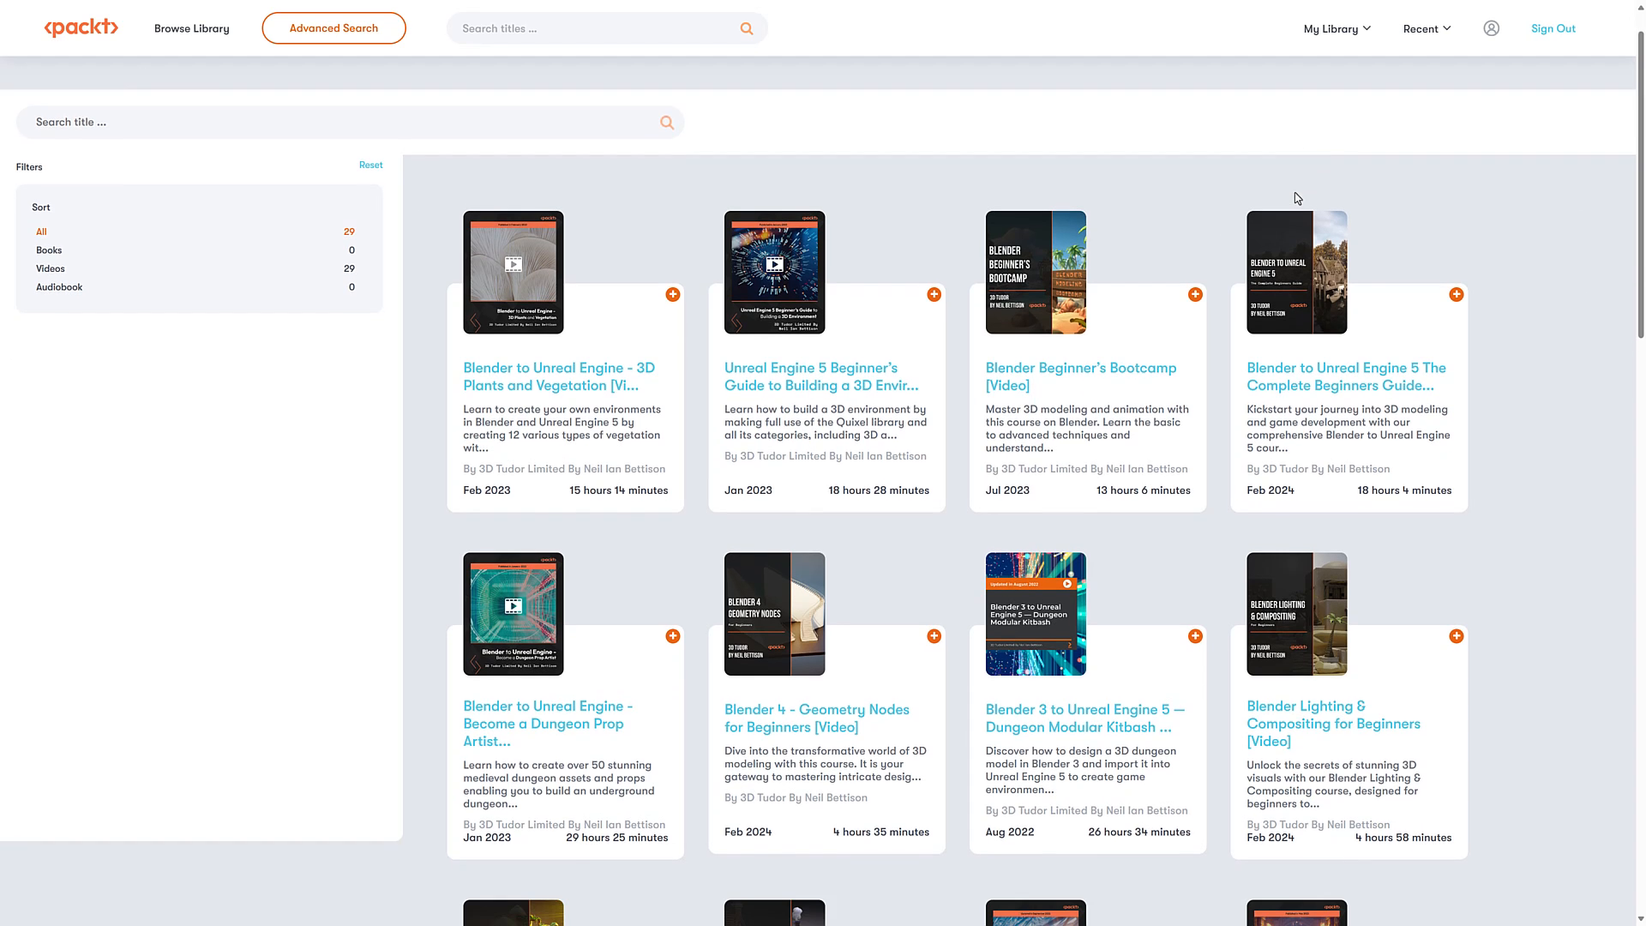
{"action": "scroll", "scroll_direction": "down", "scroll_amount": 3}
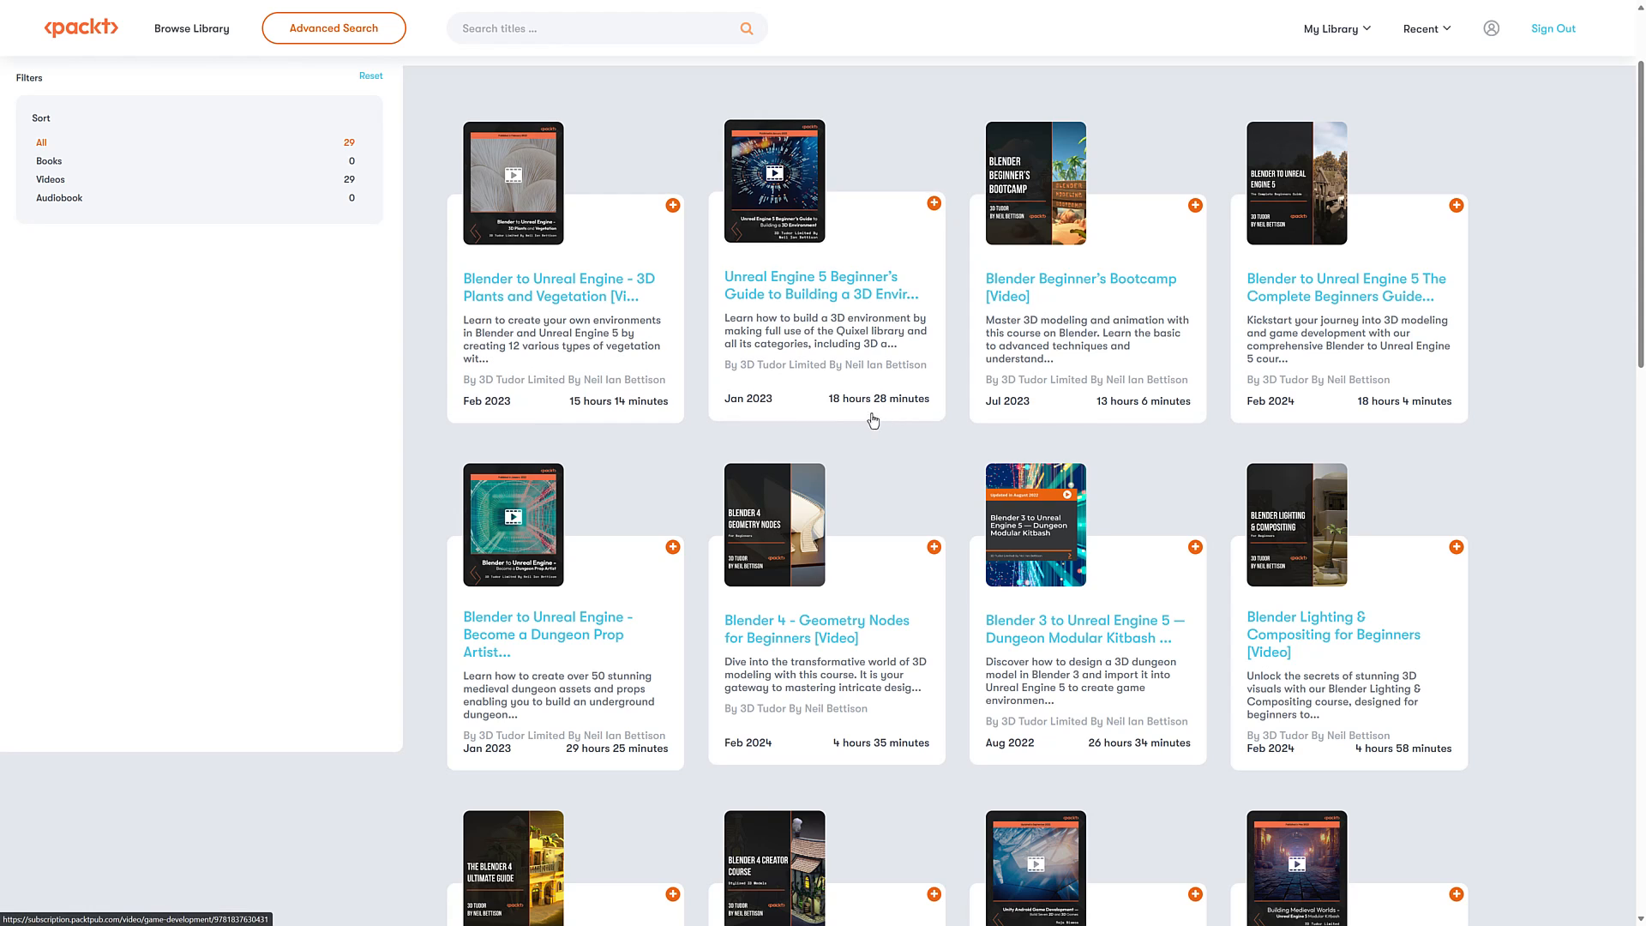
{"action": "scroll", "scroll_direction": "down", "scroll_amount": 3}
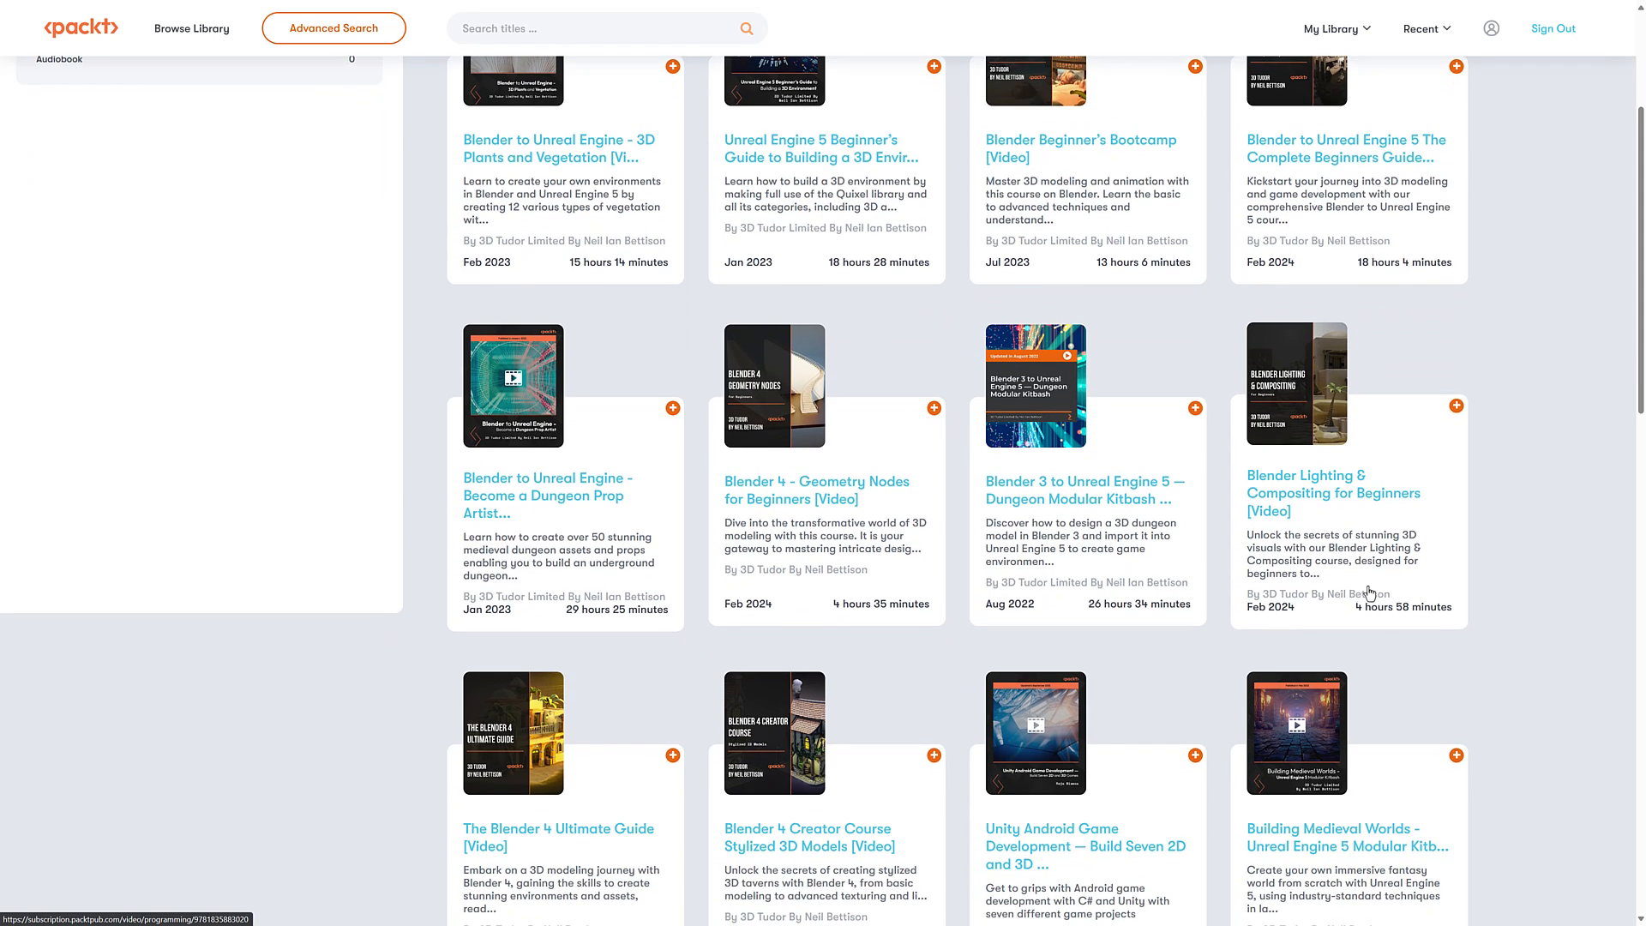
{"action": "mouse_move", "coordinate": [737, 618]}
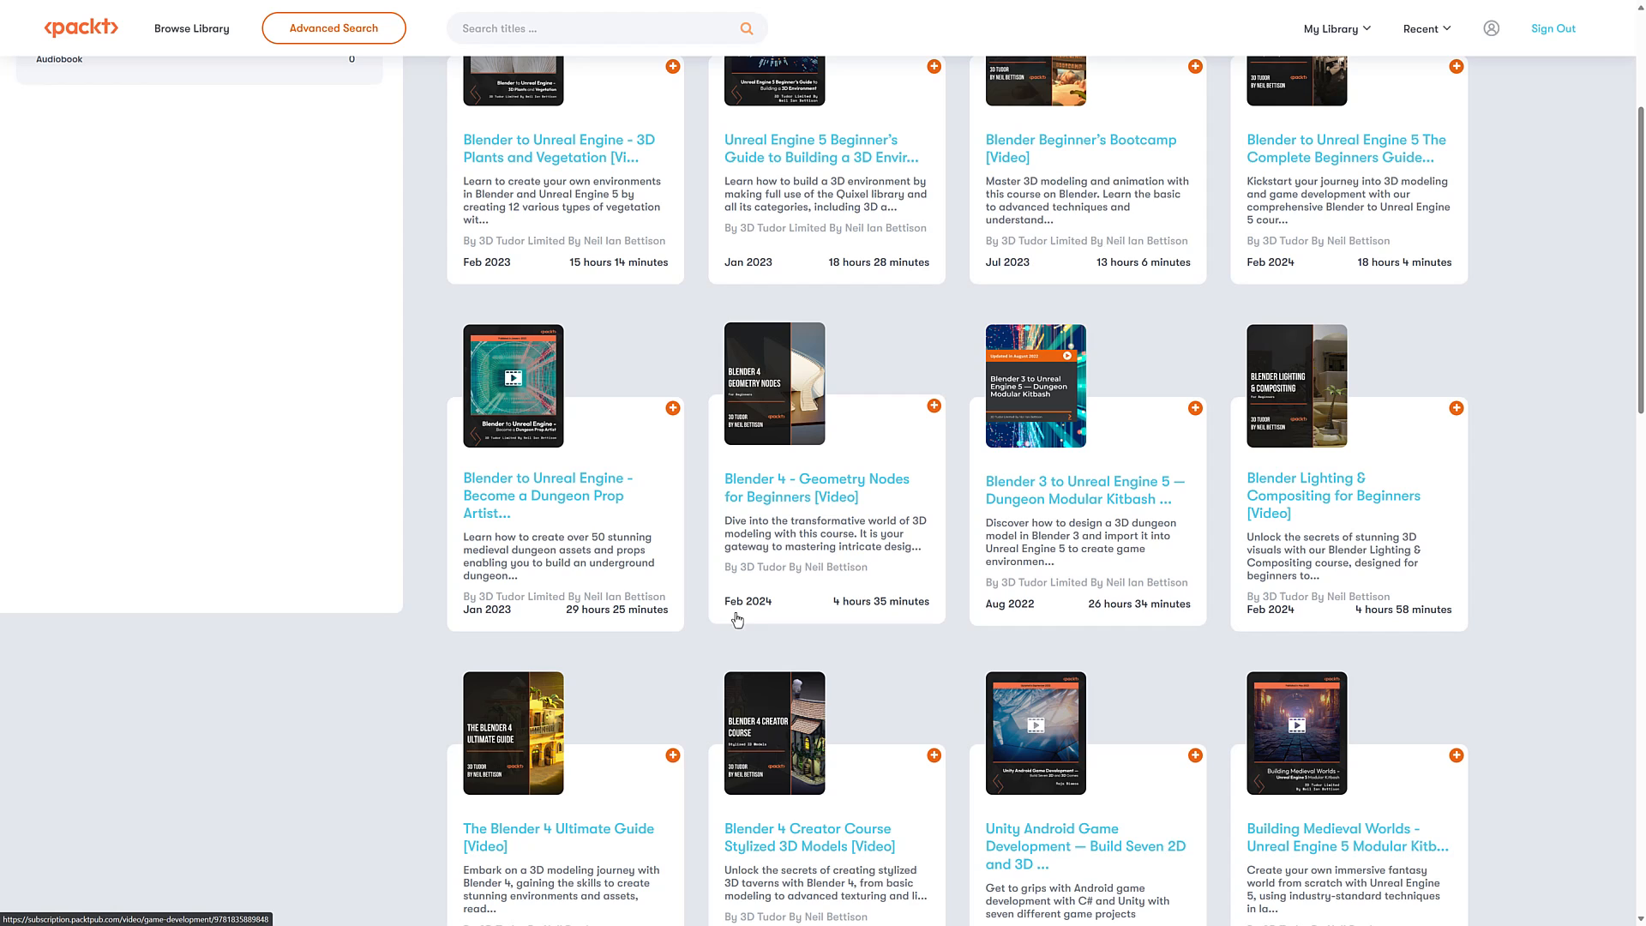
{"action": "scroll", "scroll_direction": "down", "scroll_amount": 3}
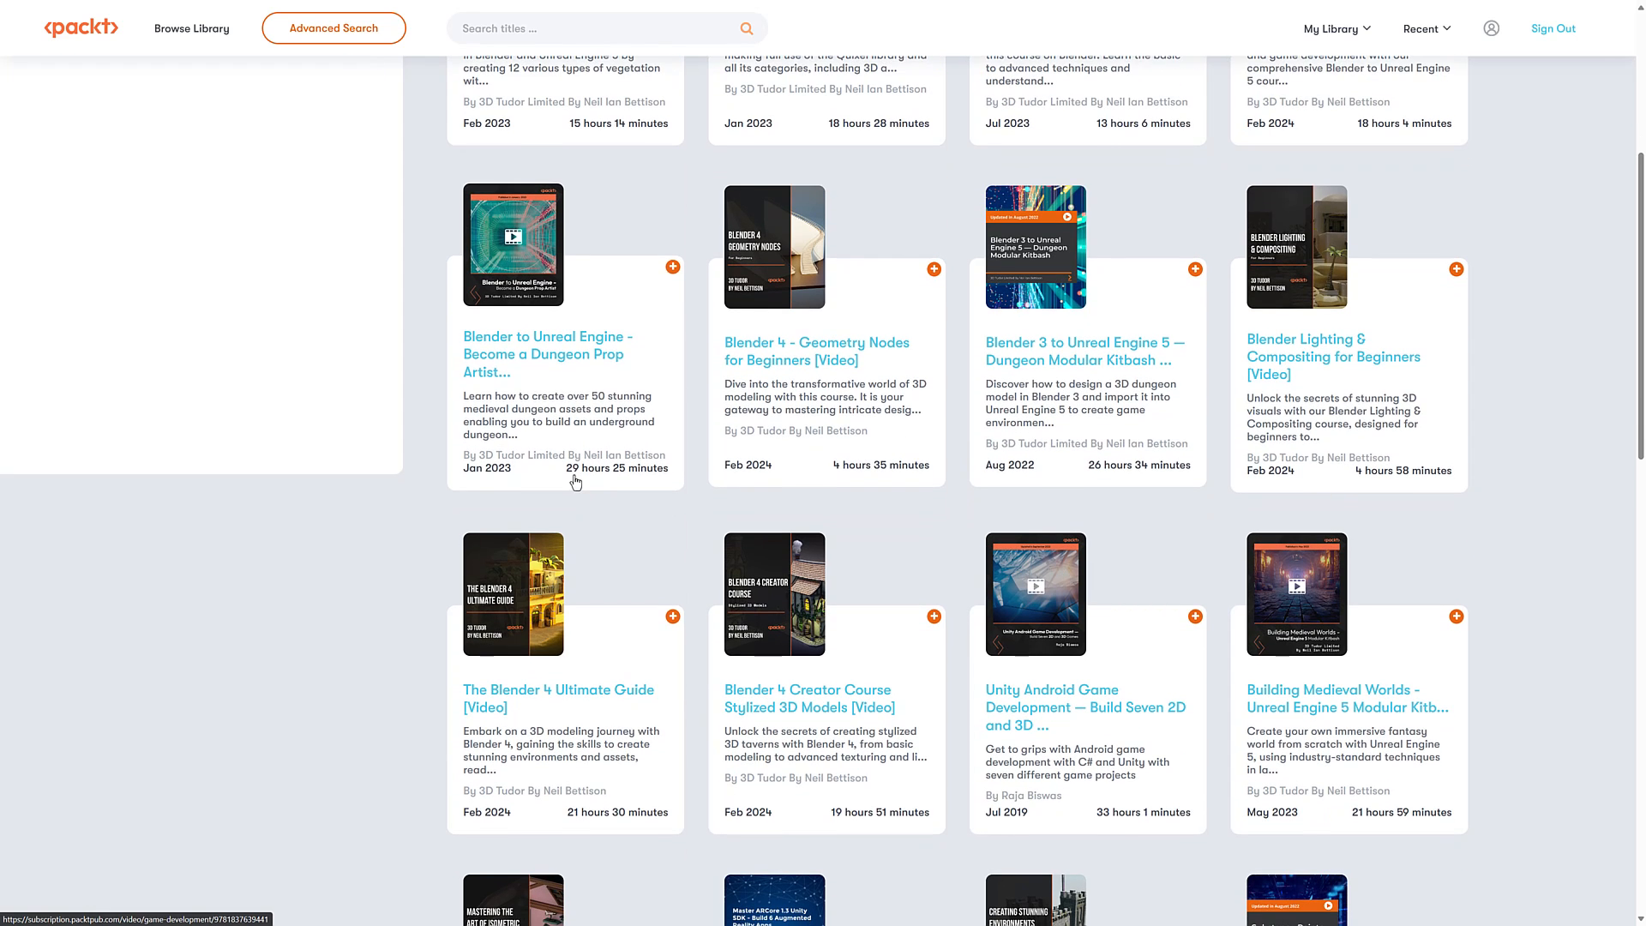
{"action": "scroll", "scroll_direction": "down", "scroll_amount": 3}
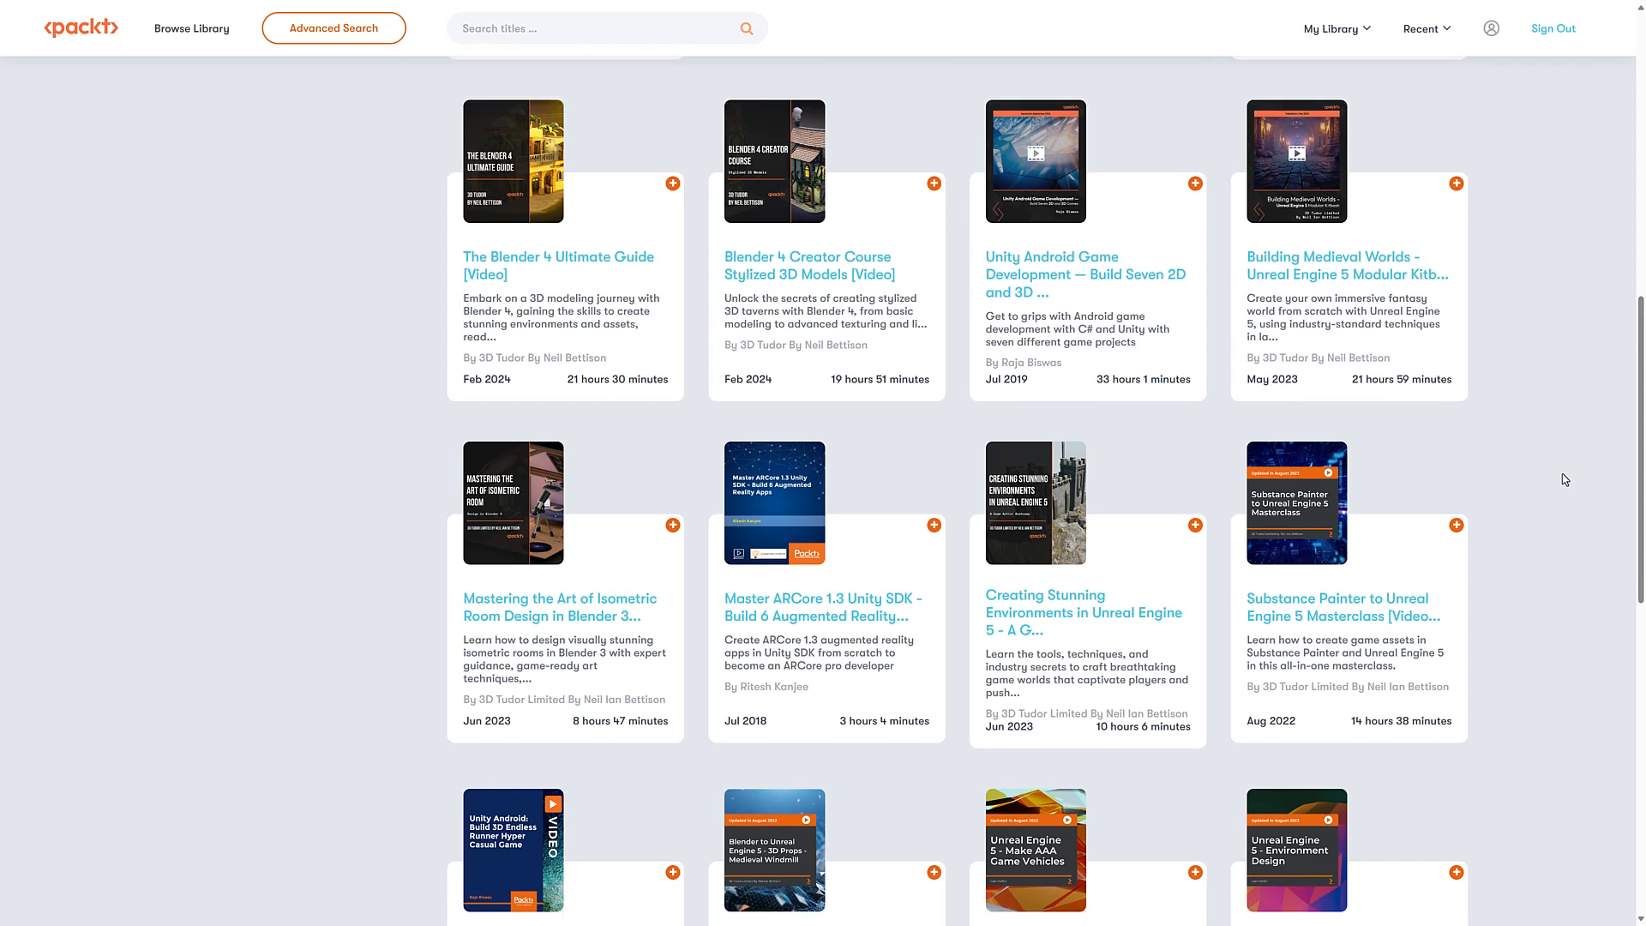
{"action": "scroll", "scroll_direction": "down", "scroll_amount": 3}
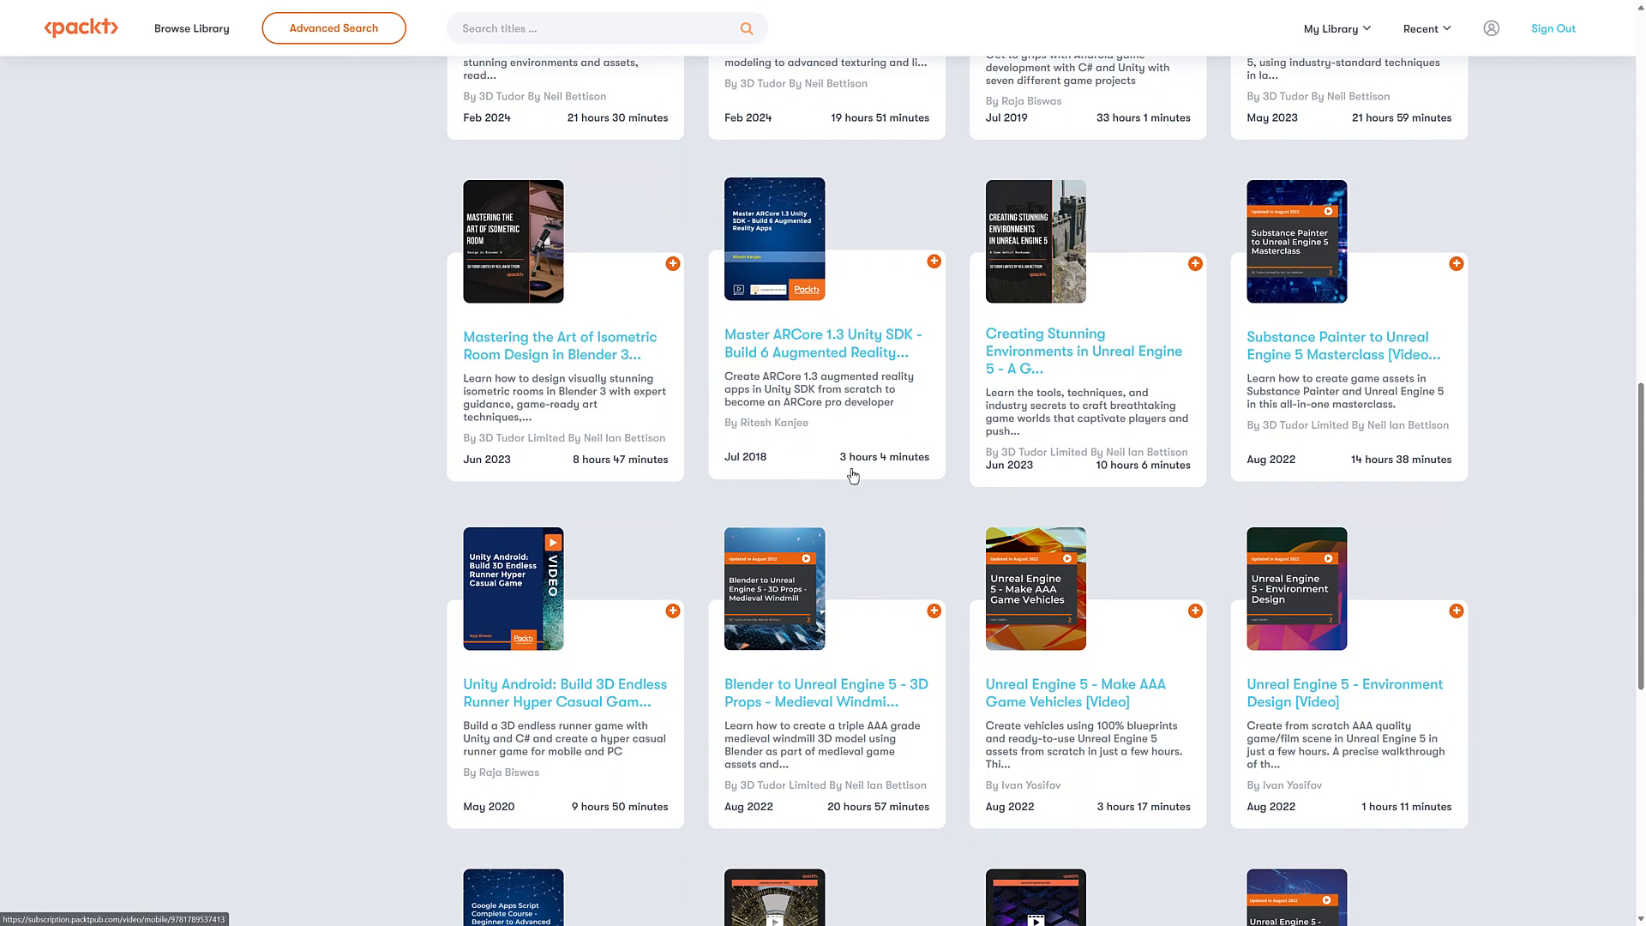
{"action": "scroll", "scroll_direction": "down", "scroll_amount": 3}
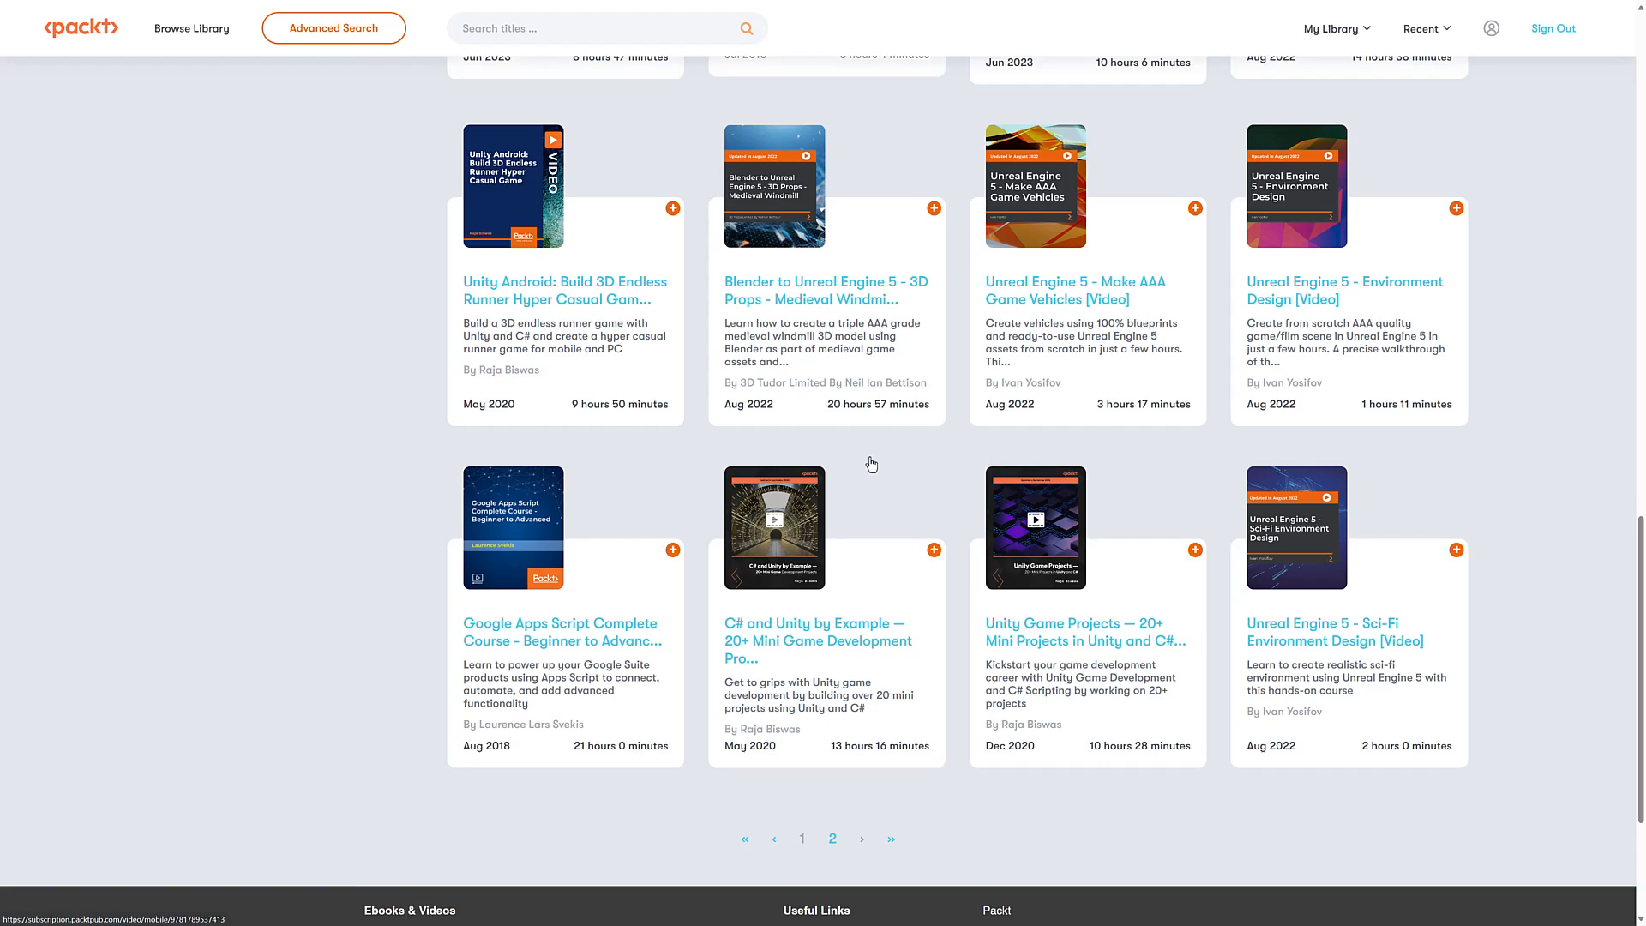
{"action": "scroll", "scroll_direction": "down", "scroll_amount": 3}
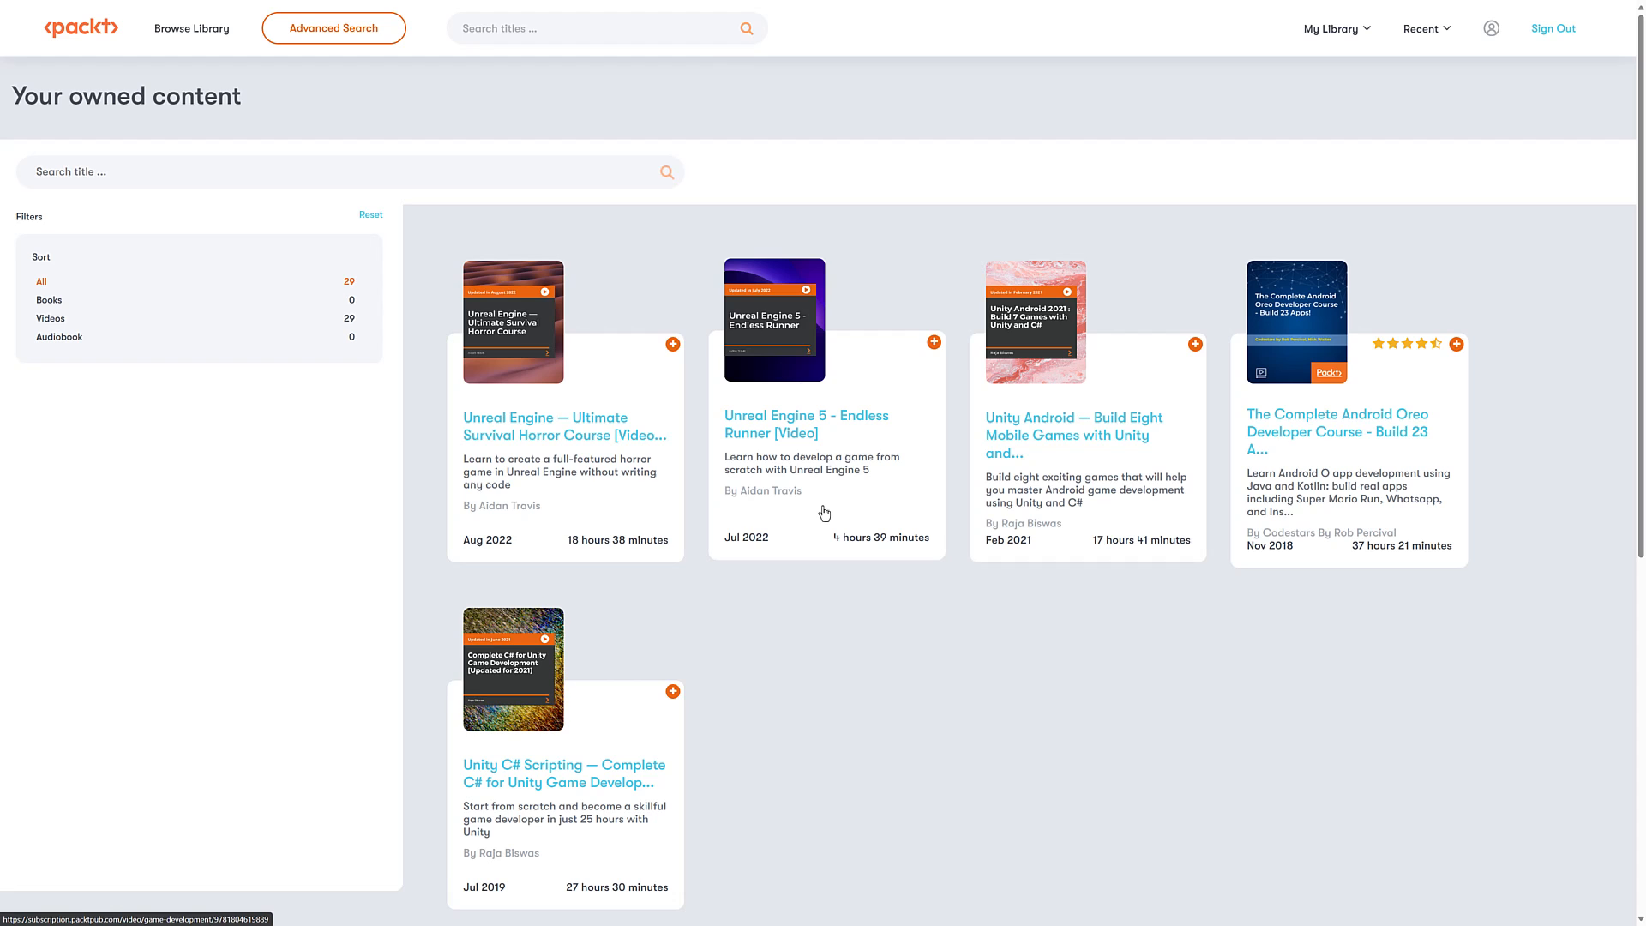
{"action": "mouse_move", "coordinate": [960, 754]}
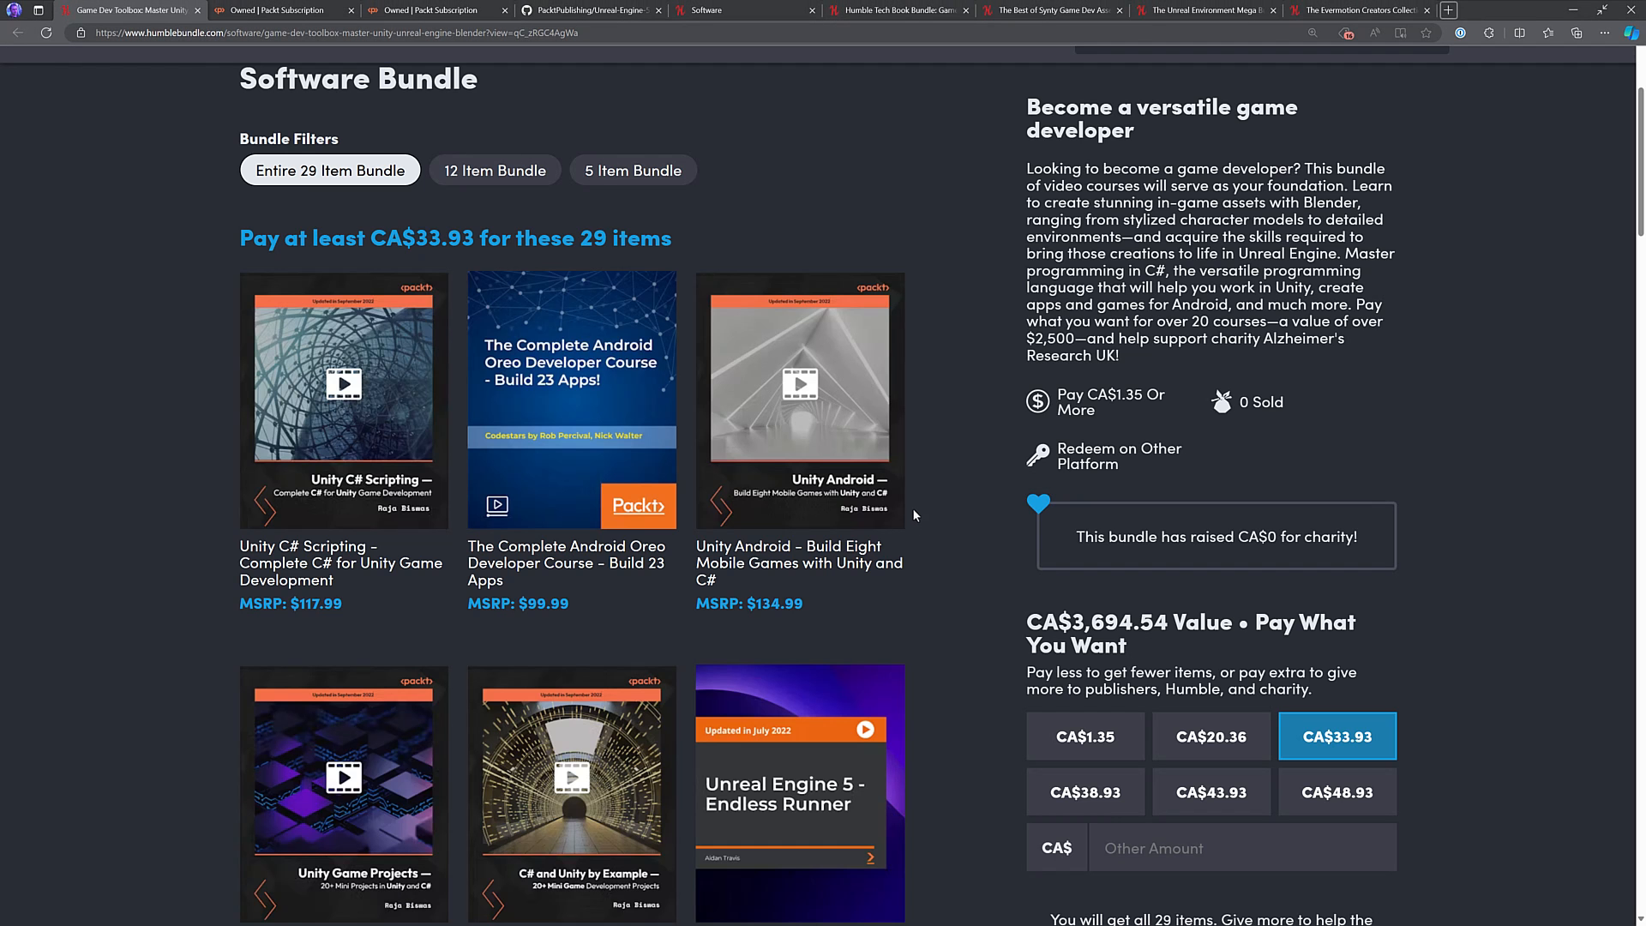
Scroll the 29-item grid down to Building Medieval Worlds and Master ARCore 1.3.
{"action": "scroll", "scroll_direction": "up", "scroll_amount": 3}
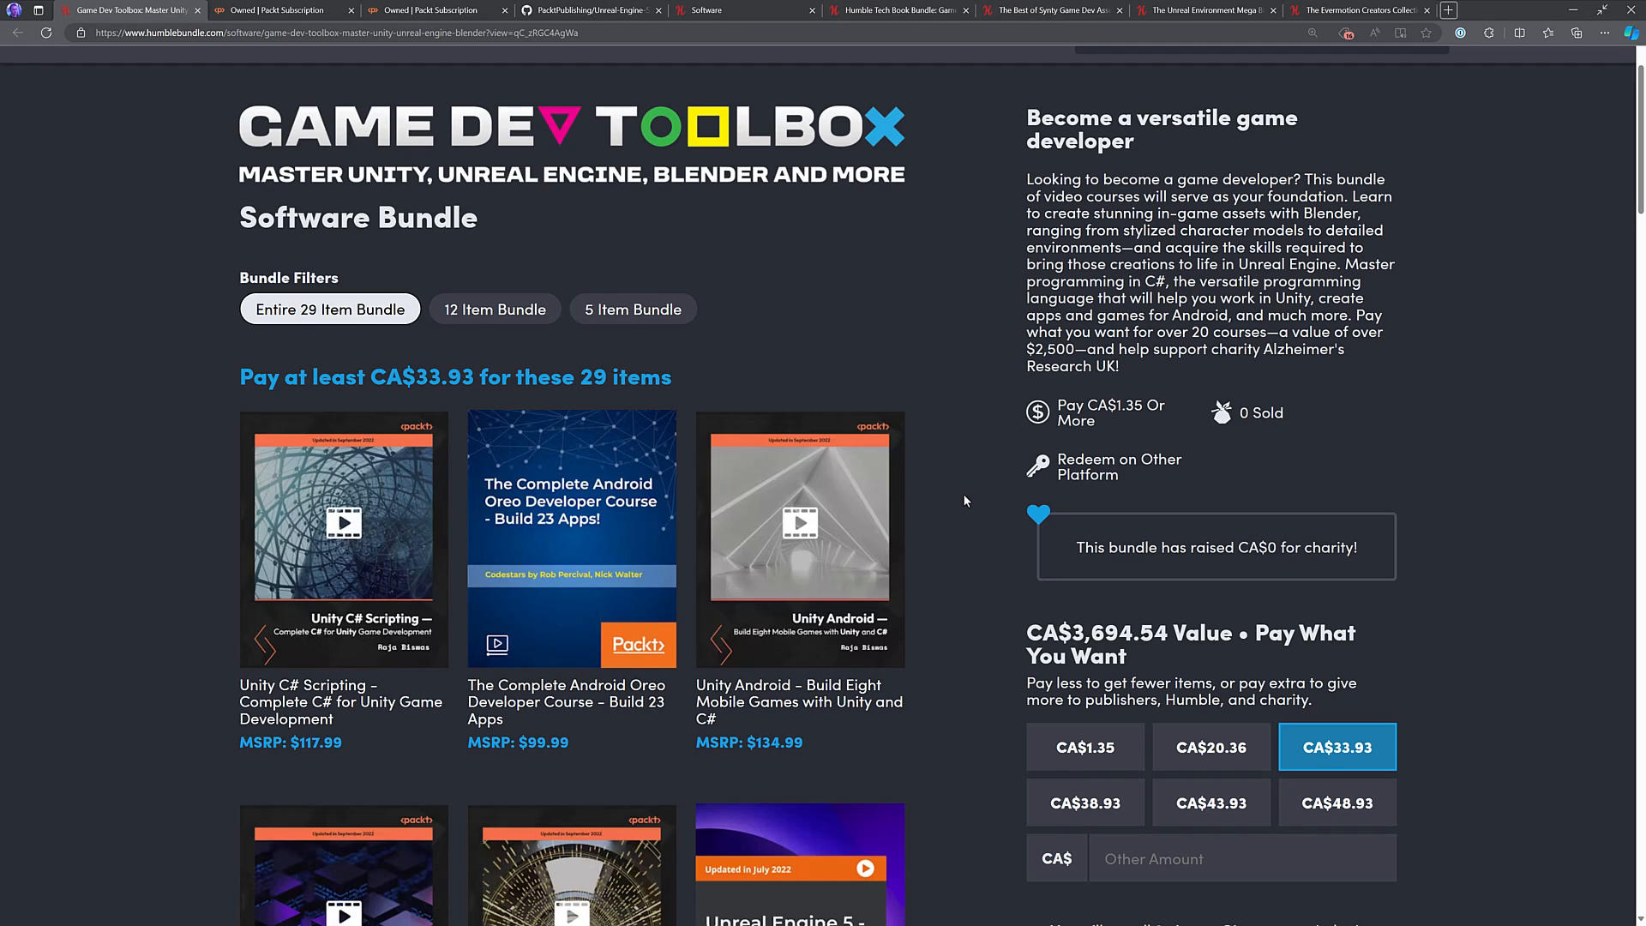
{"action": "mouse_move", "coordinate": [907, 454]}
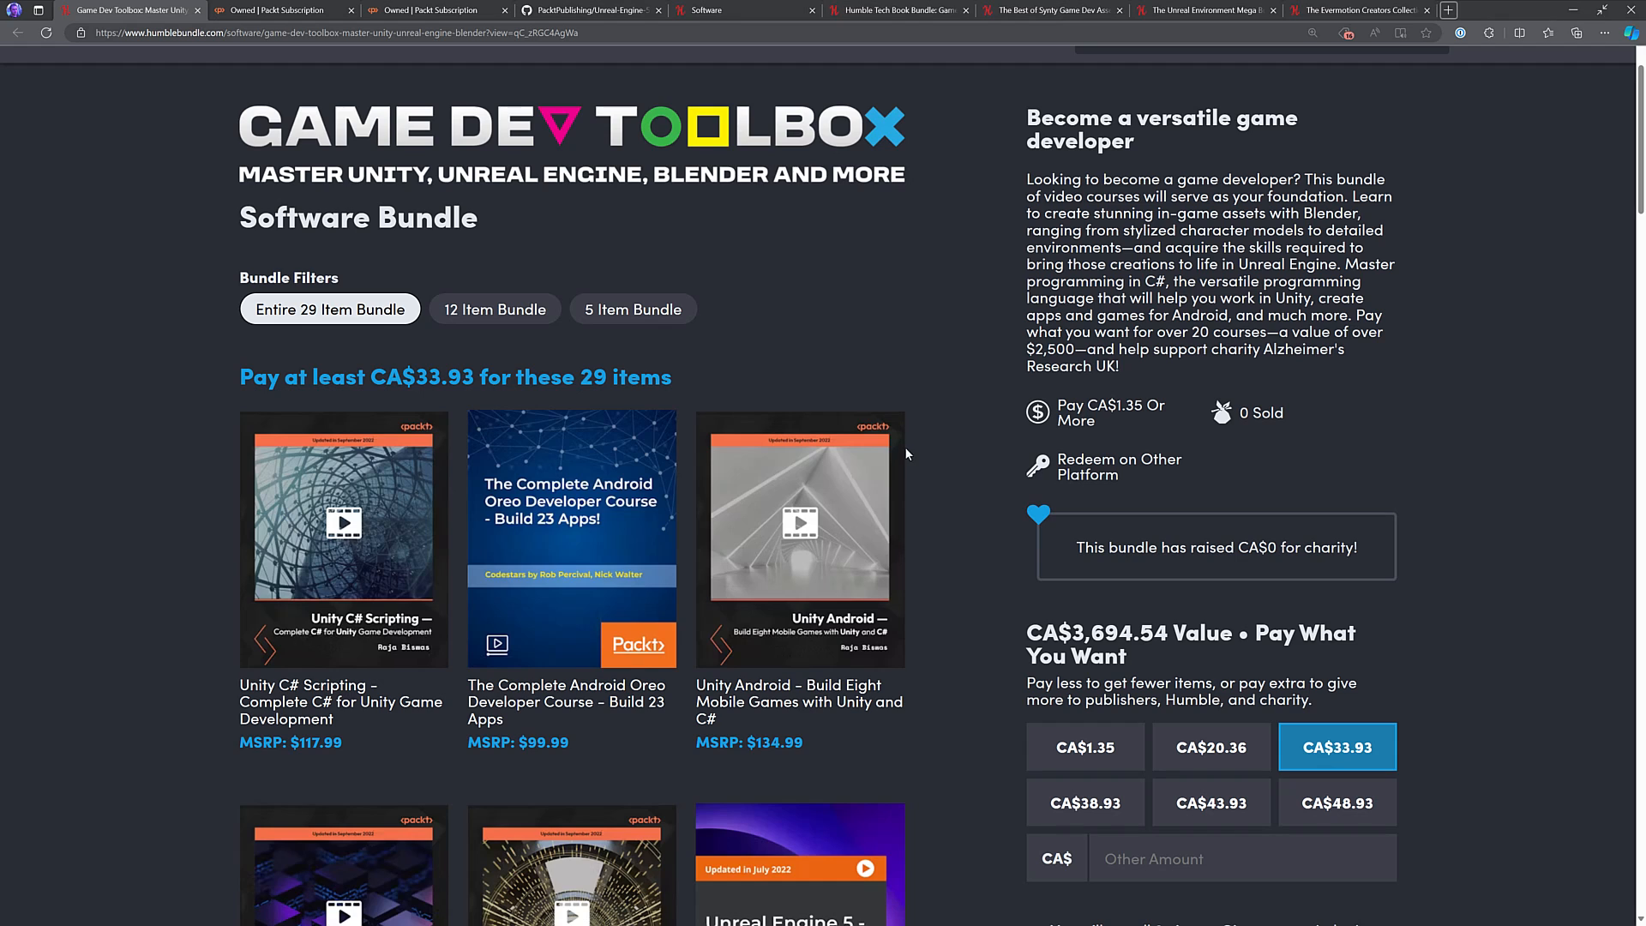
{"action": "scroll", "scroll_direction": "down", "scroll_amount": 3}
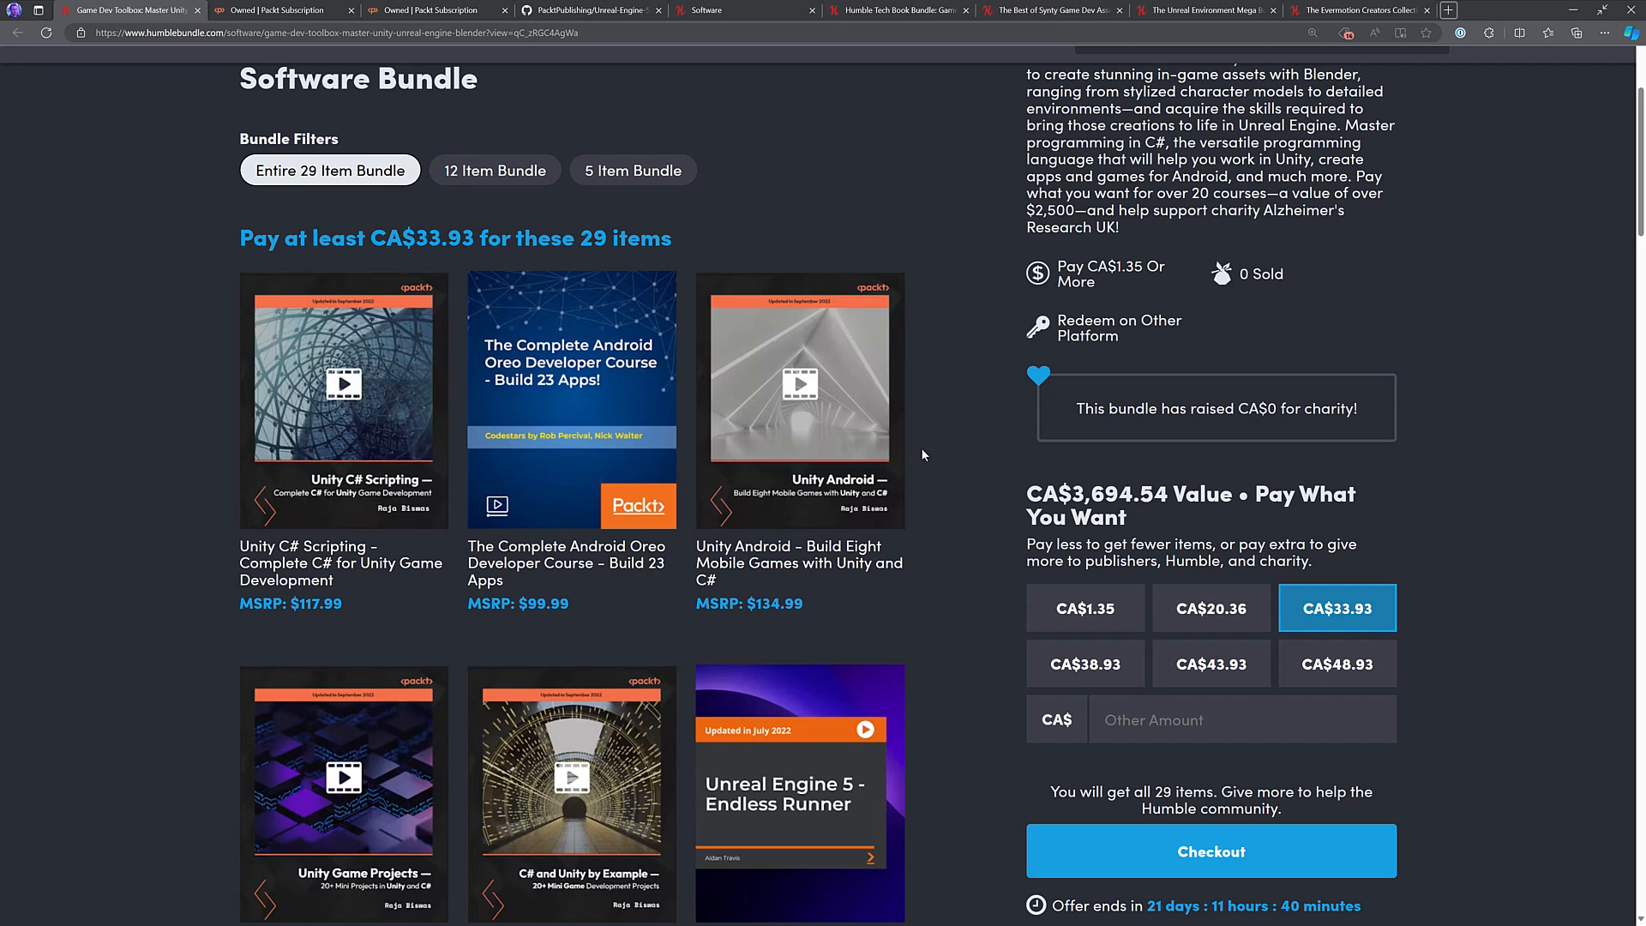
{"action": "scroll", "scroll_direction": "down", "scroll_amount": 3}
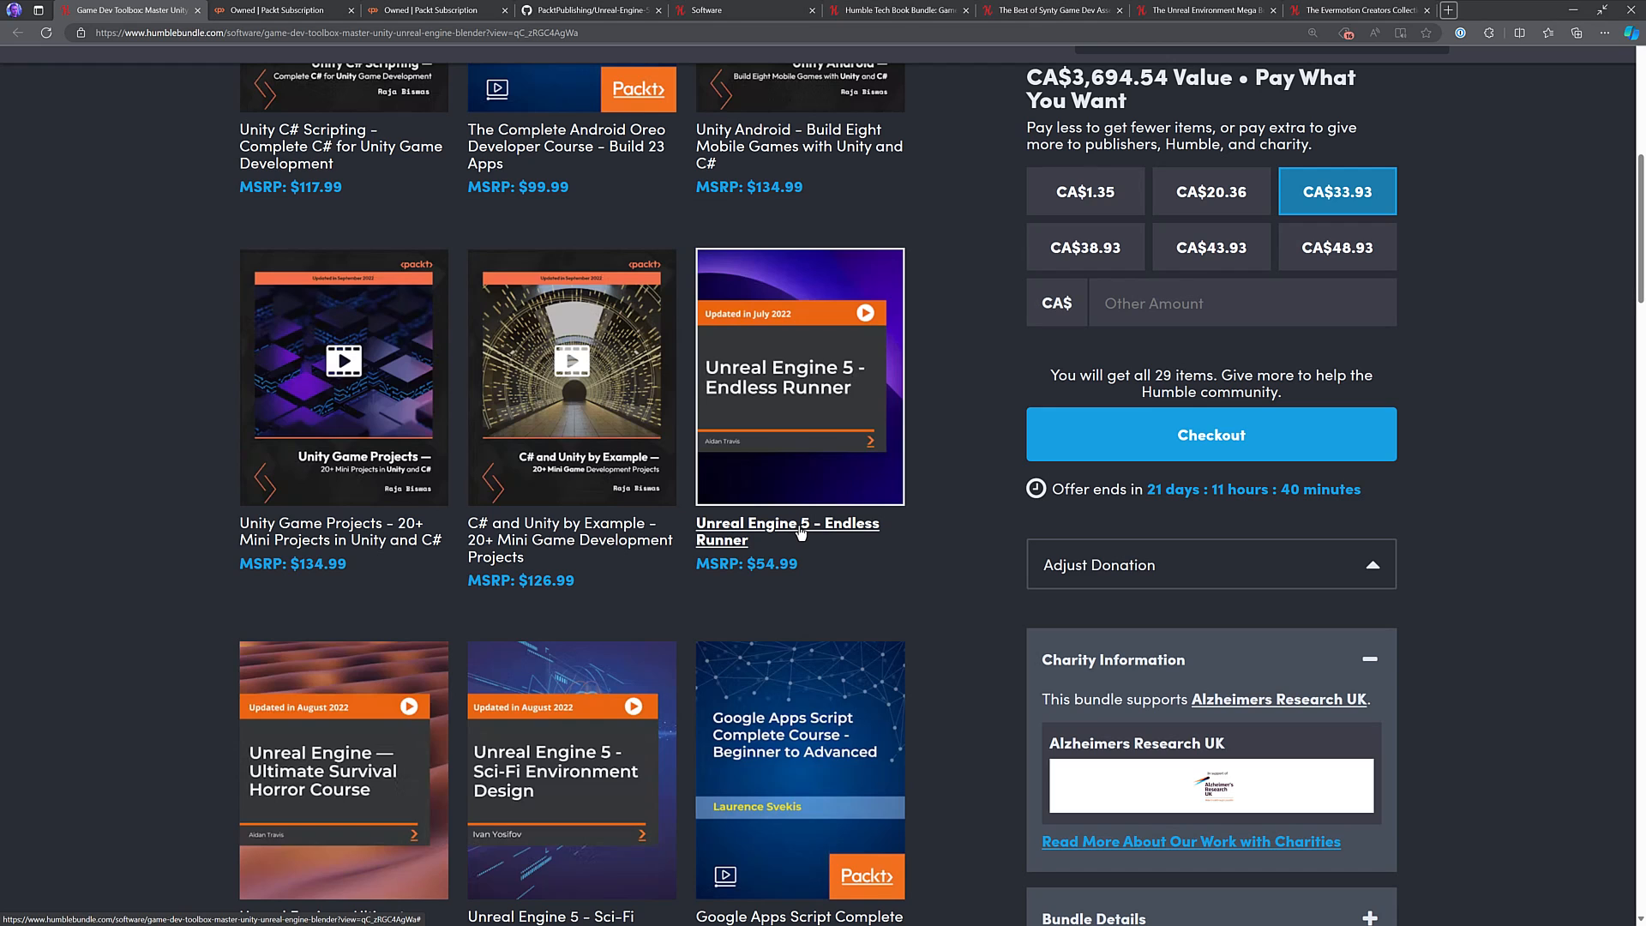
{"action": "mouse_move", "coordinate": [799, 450]}
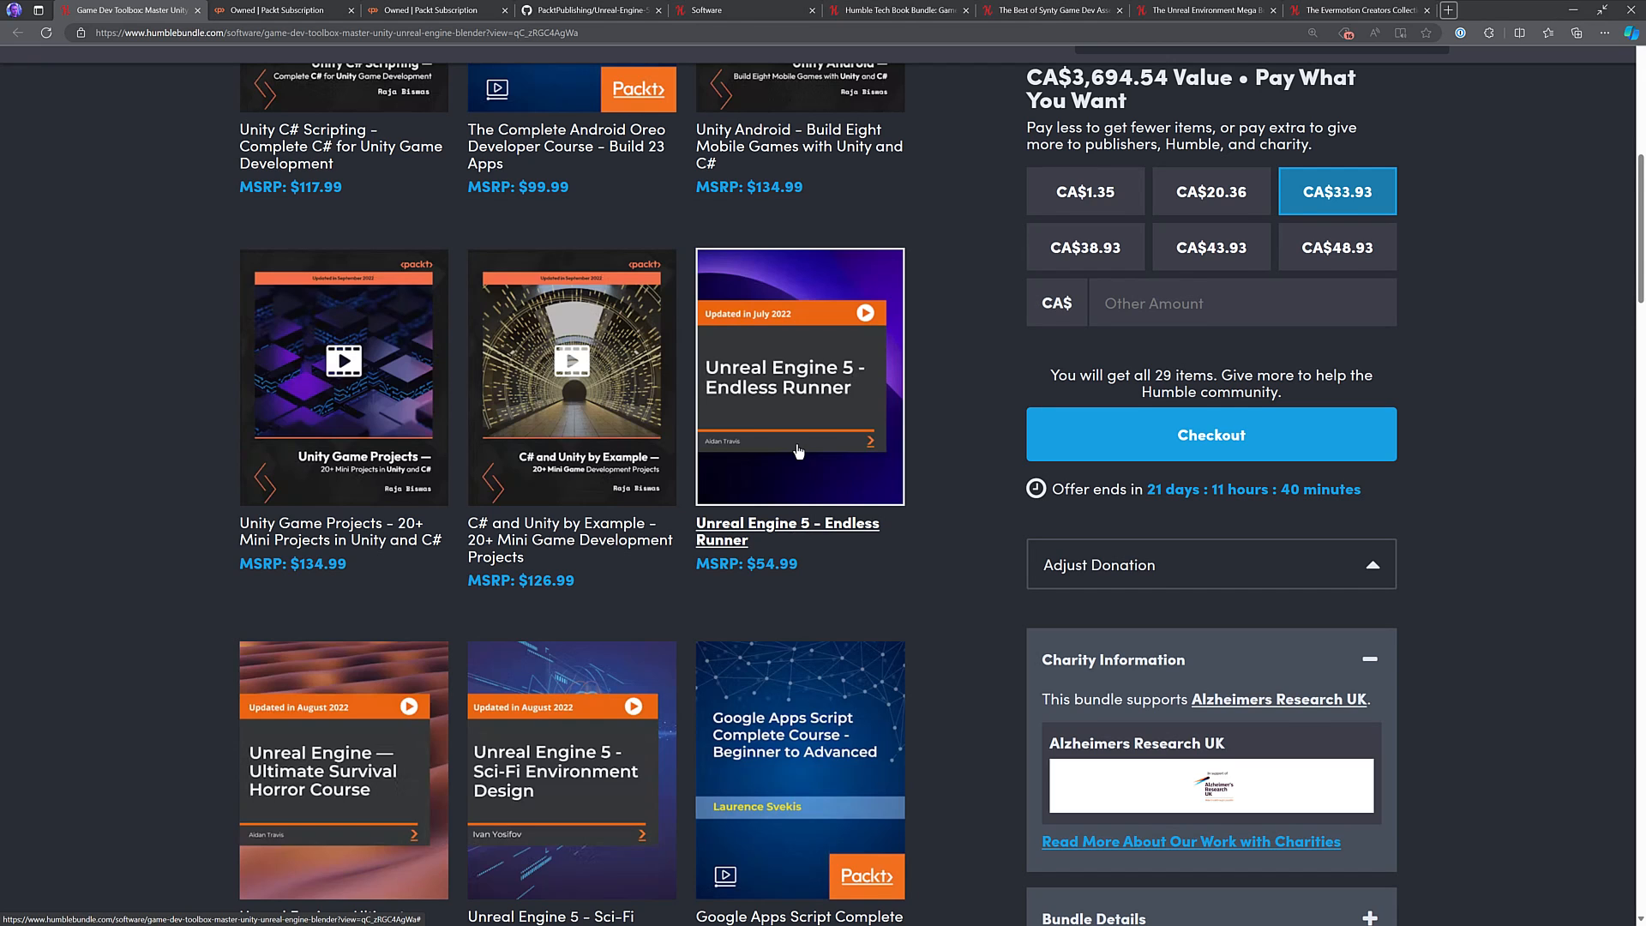
{"action": "scroll", "scroll_direction": "down", "scroll_amount": 3}
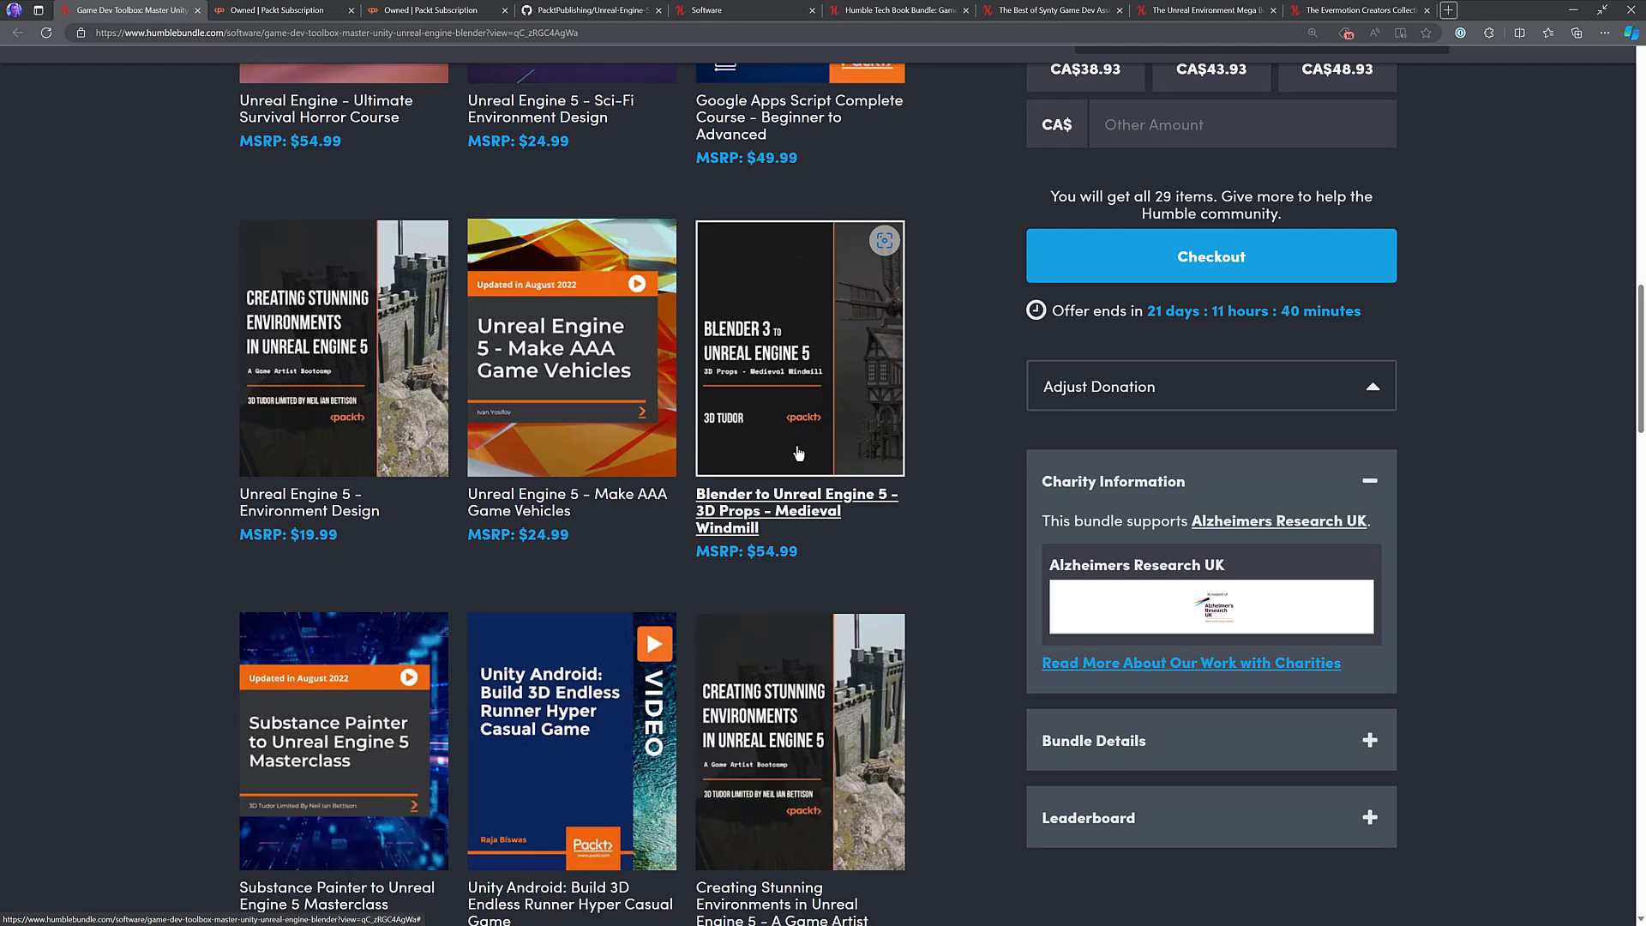
{"action": "scroll", "scroll_direction": "down", "scroll_amount": 3}
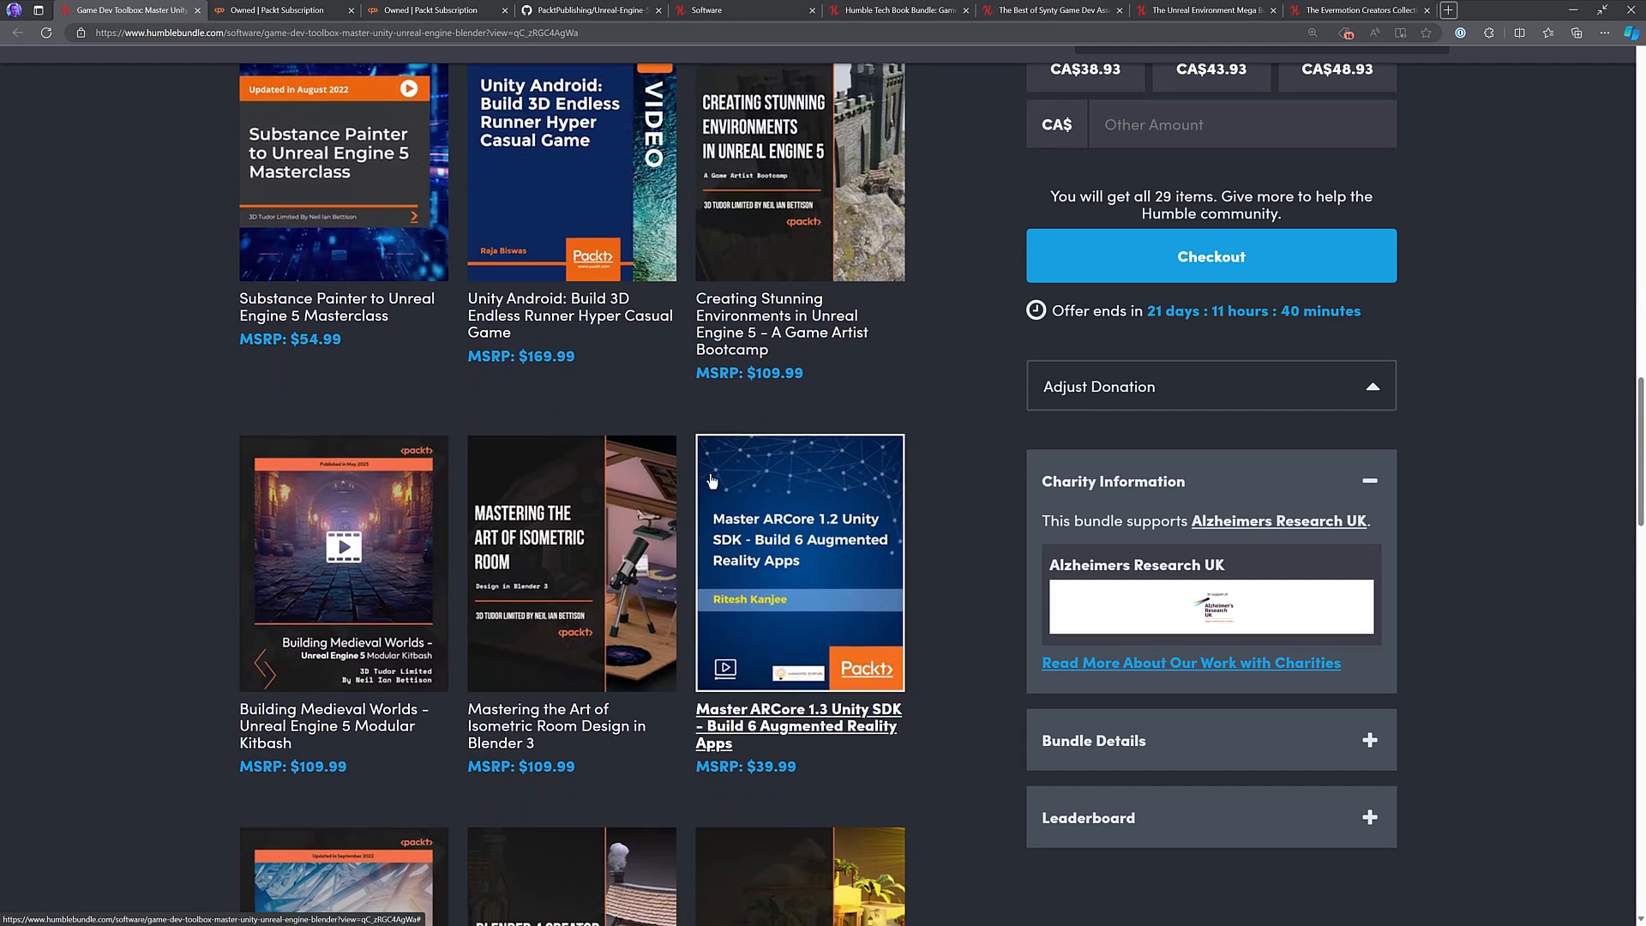
Scroll down to The Blender 4 Ultimate Guide, then back up to the Bundle Filters.
{"action": "scroll", "scroll_direction": "down", "scroll_amount": 3}
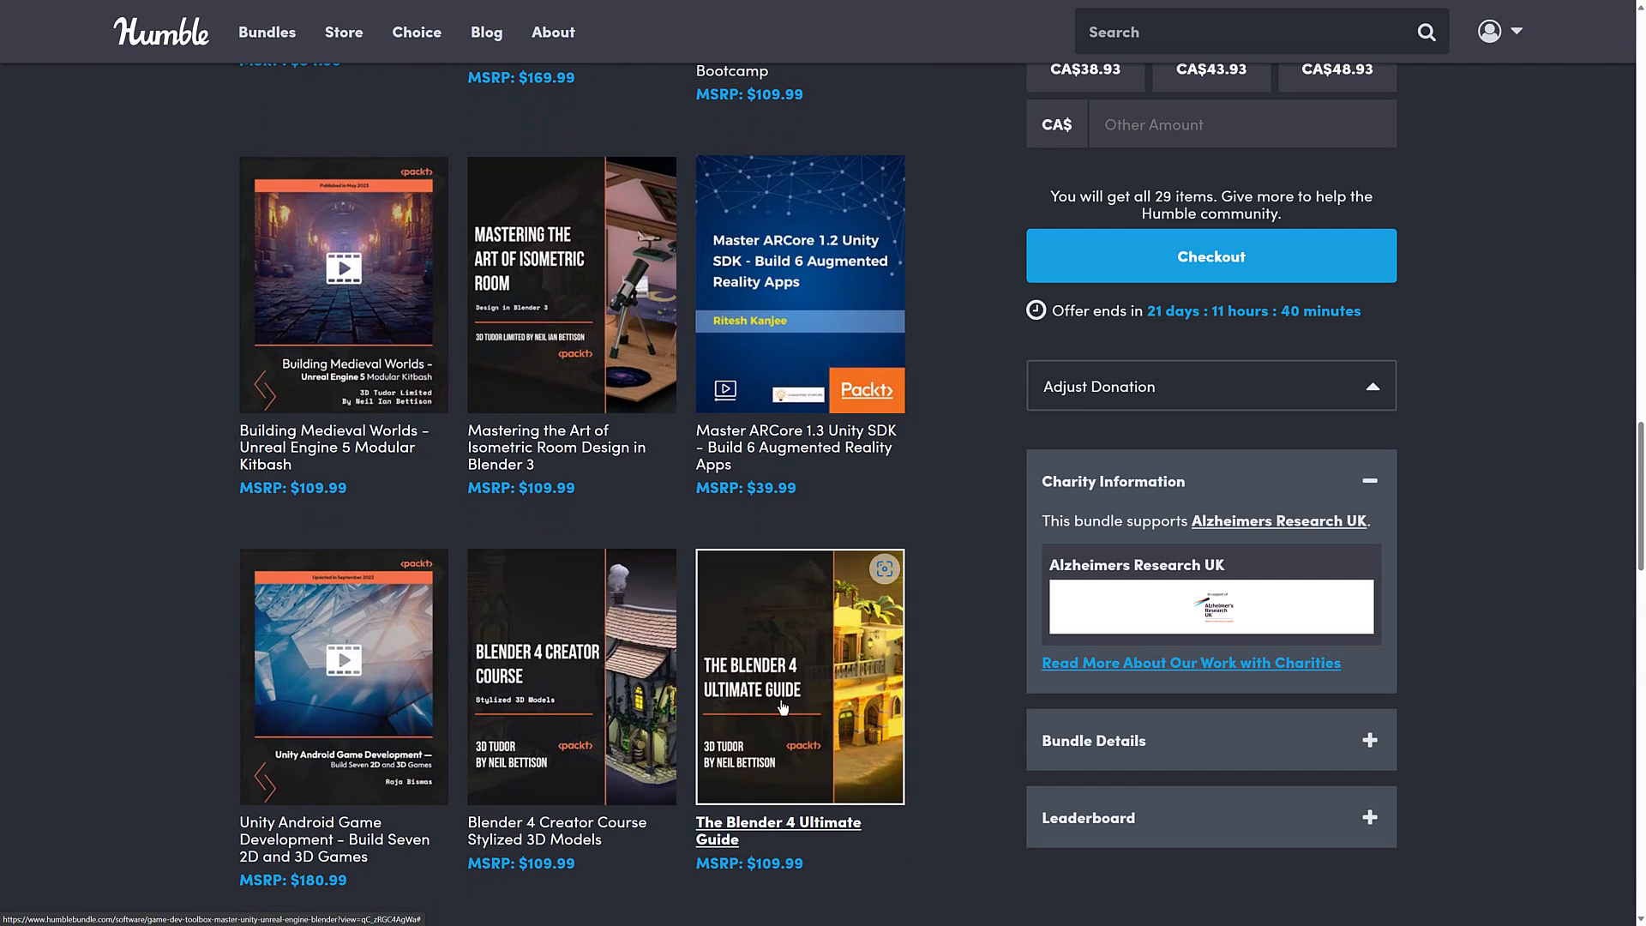
{"action": "mouse_move", "coordinate": [889, 584]}
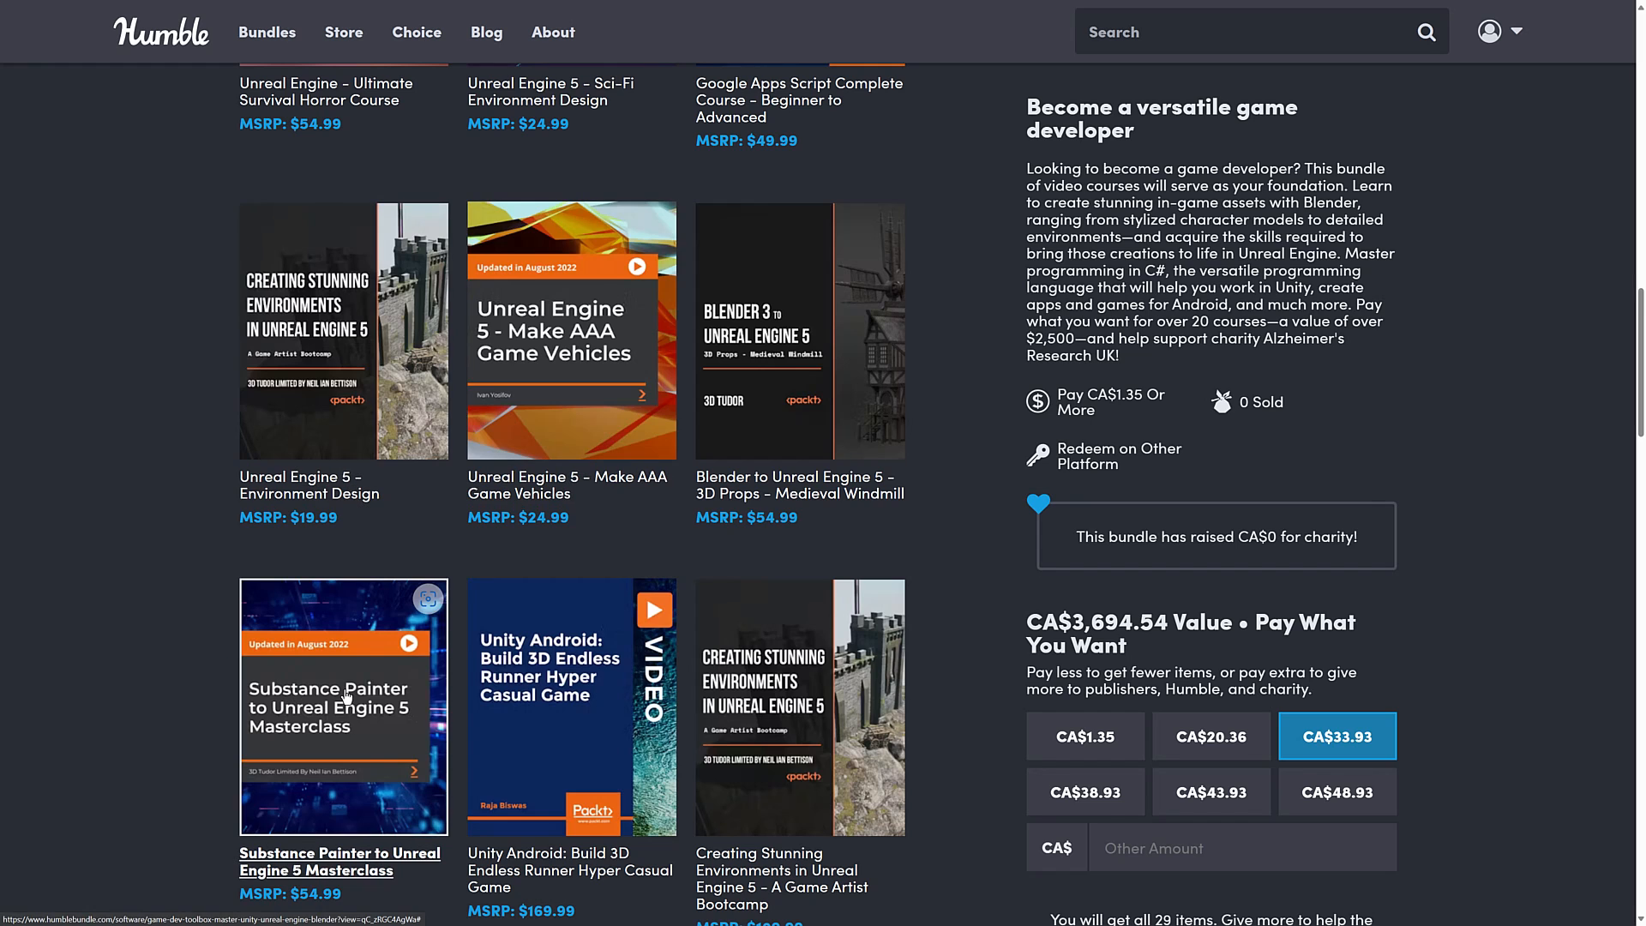
{"action": "scroll", "scroll_direction": "up", "scroll_amount": 3}
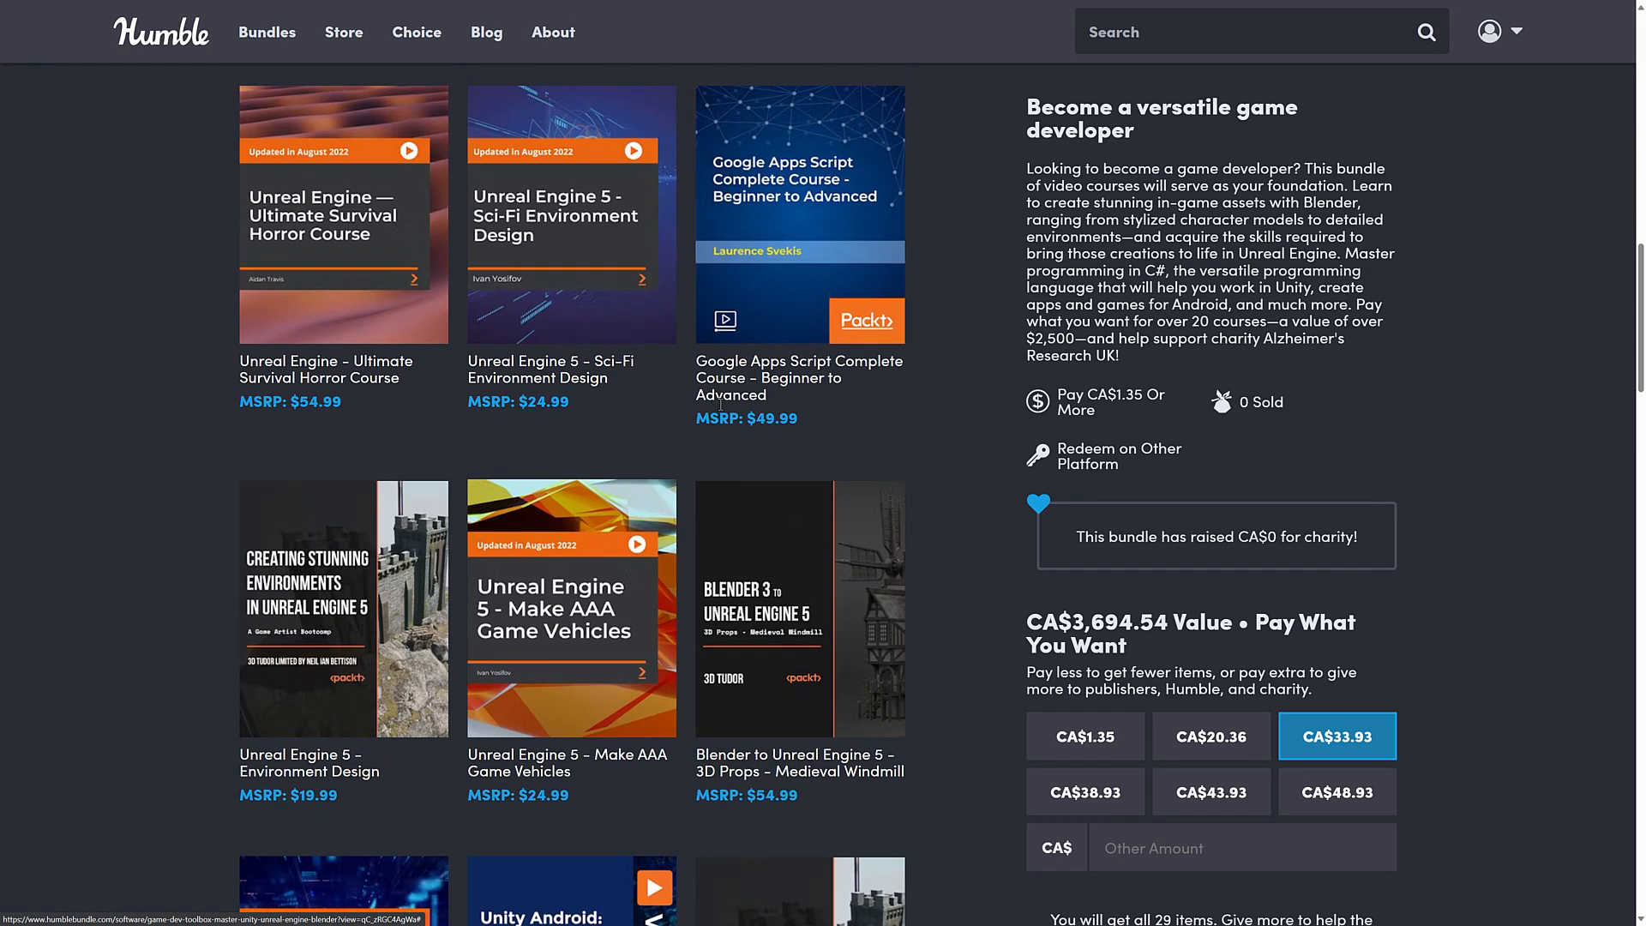
{"action": "scroll", "scroll_direction": "down", "scroll_amount": 3}
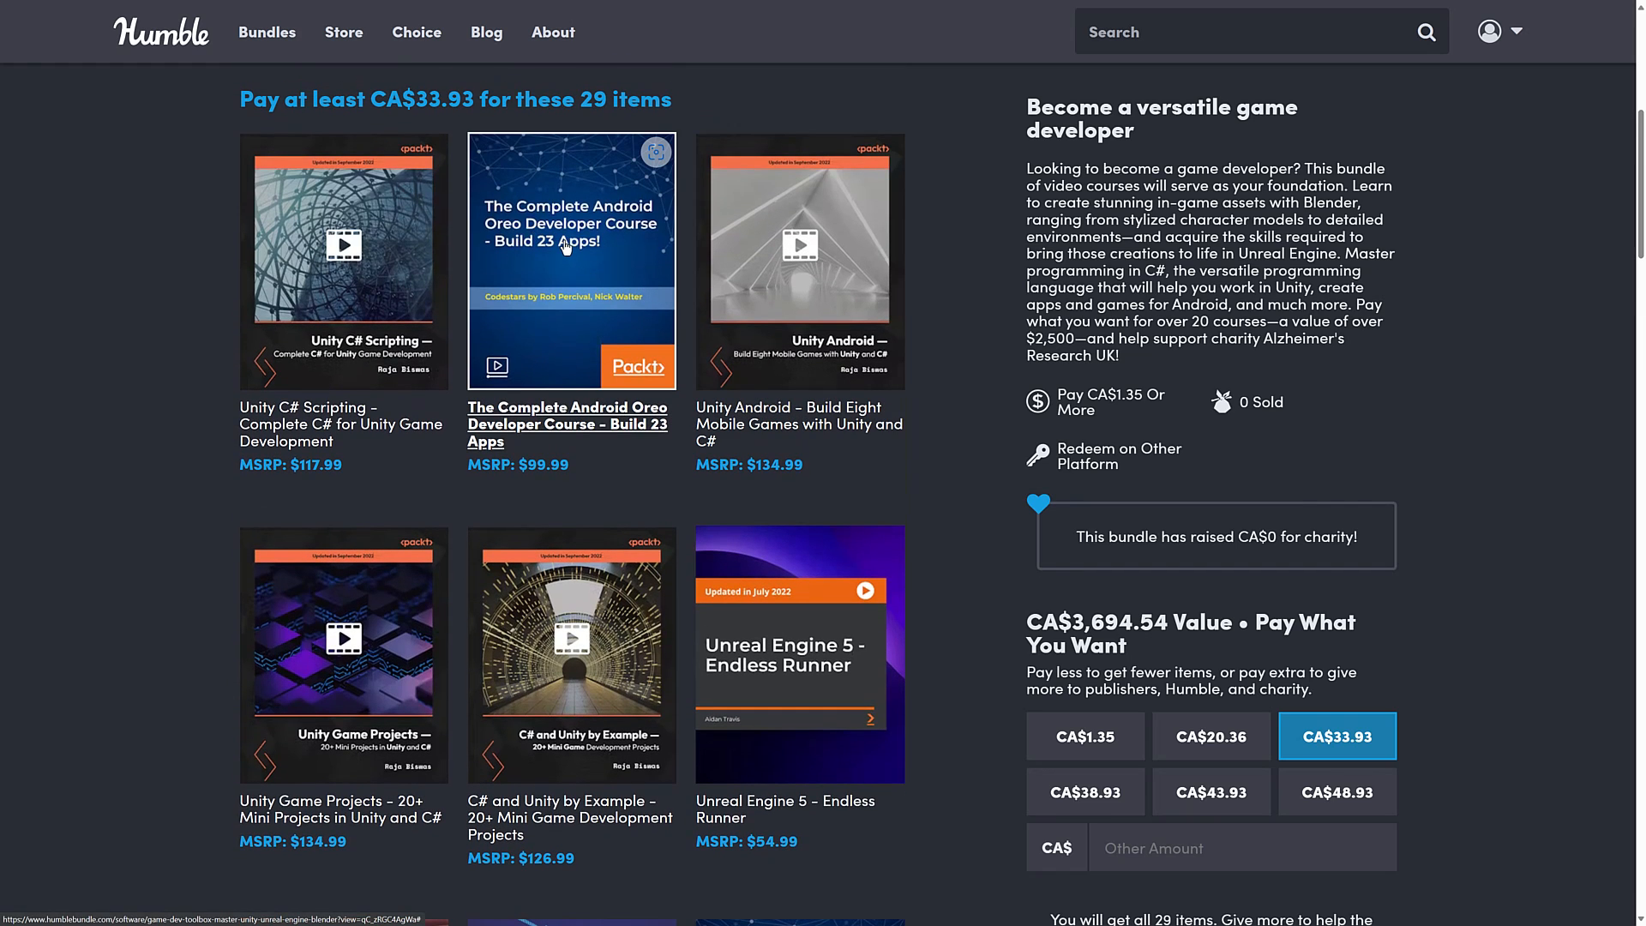
{"action": "mouse_move", "coordinate": [576, 299]}
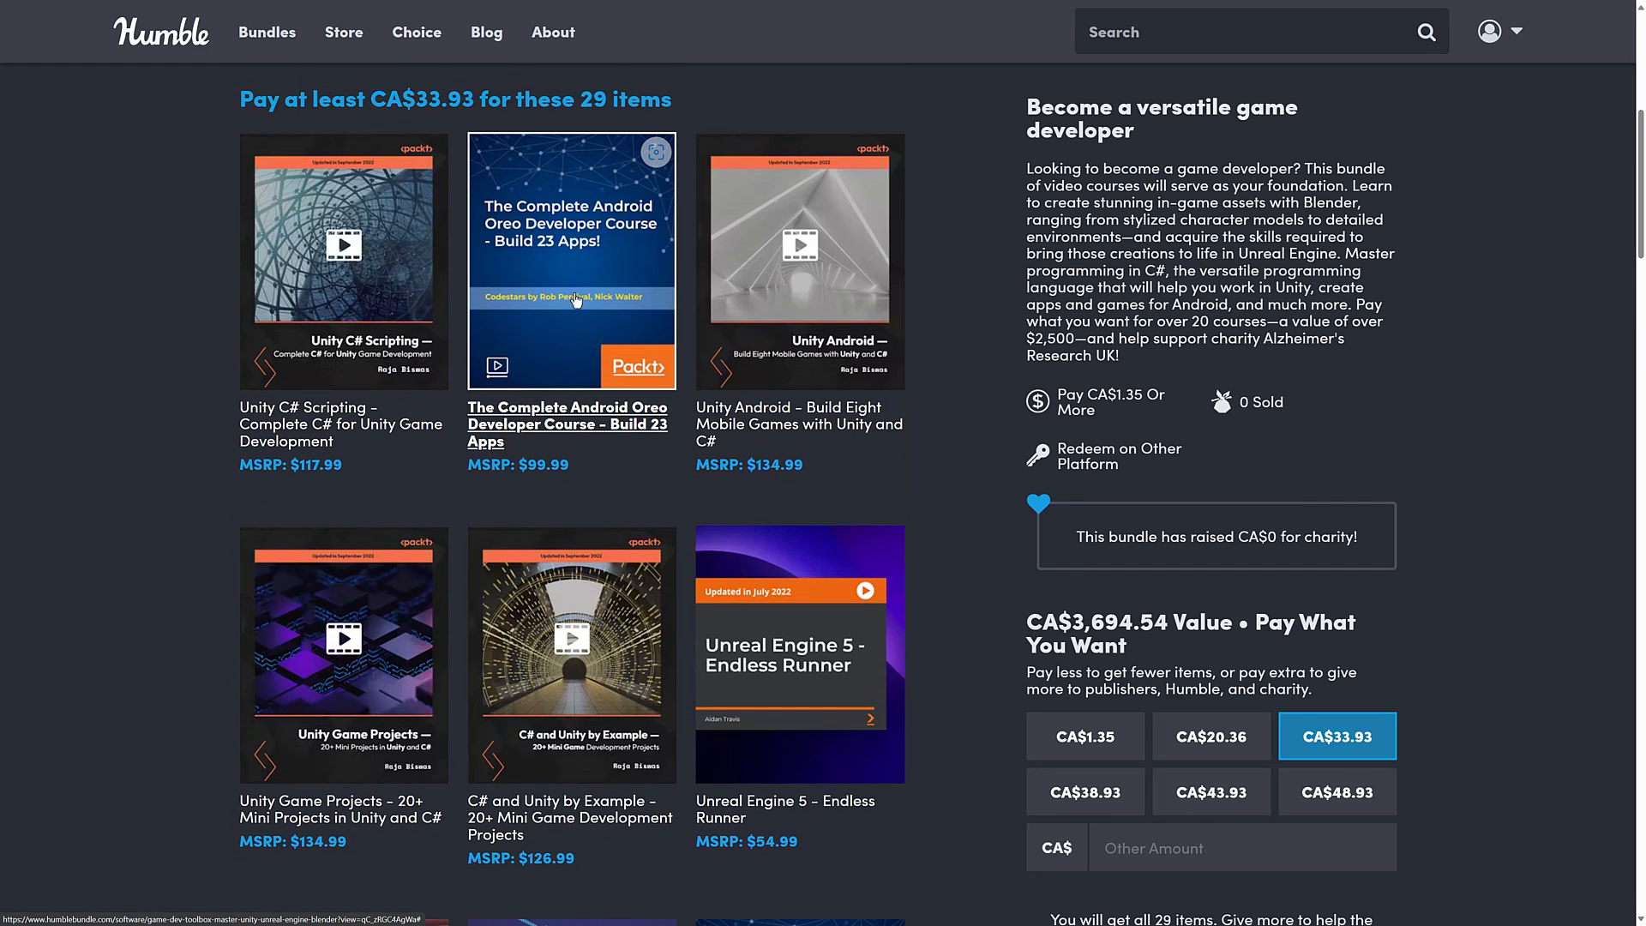
{"action": "scroll", "scroll_direction": "down", "scroll_amount": 3}
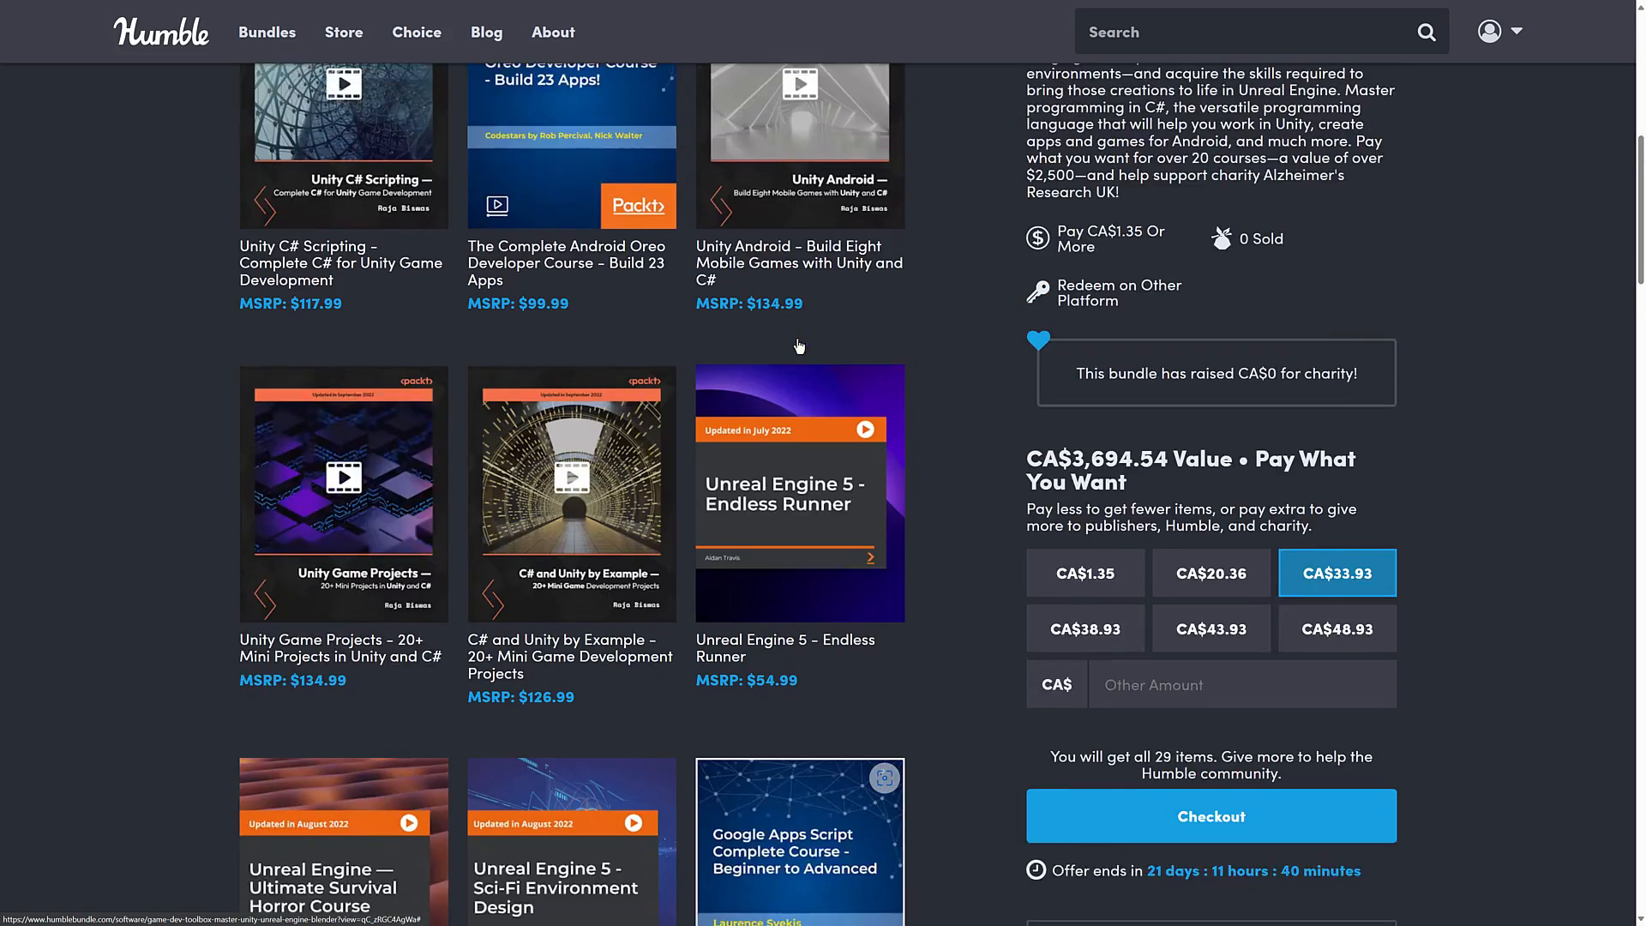
{"action": "scroll", "scroll_direction": "up", "scroll_amount": 3}
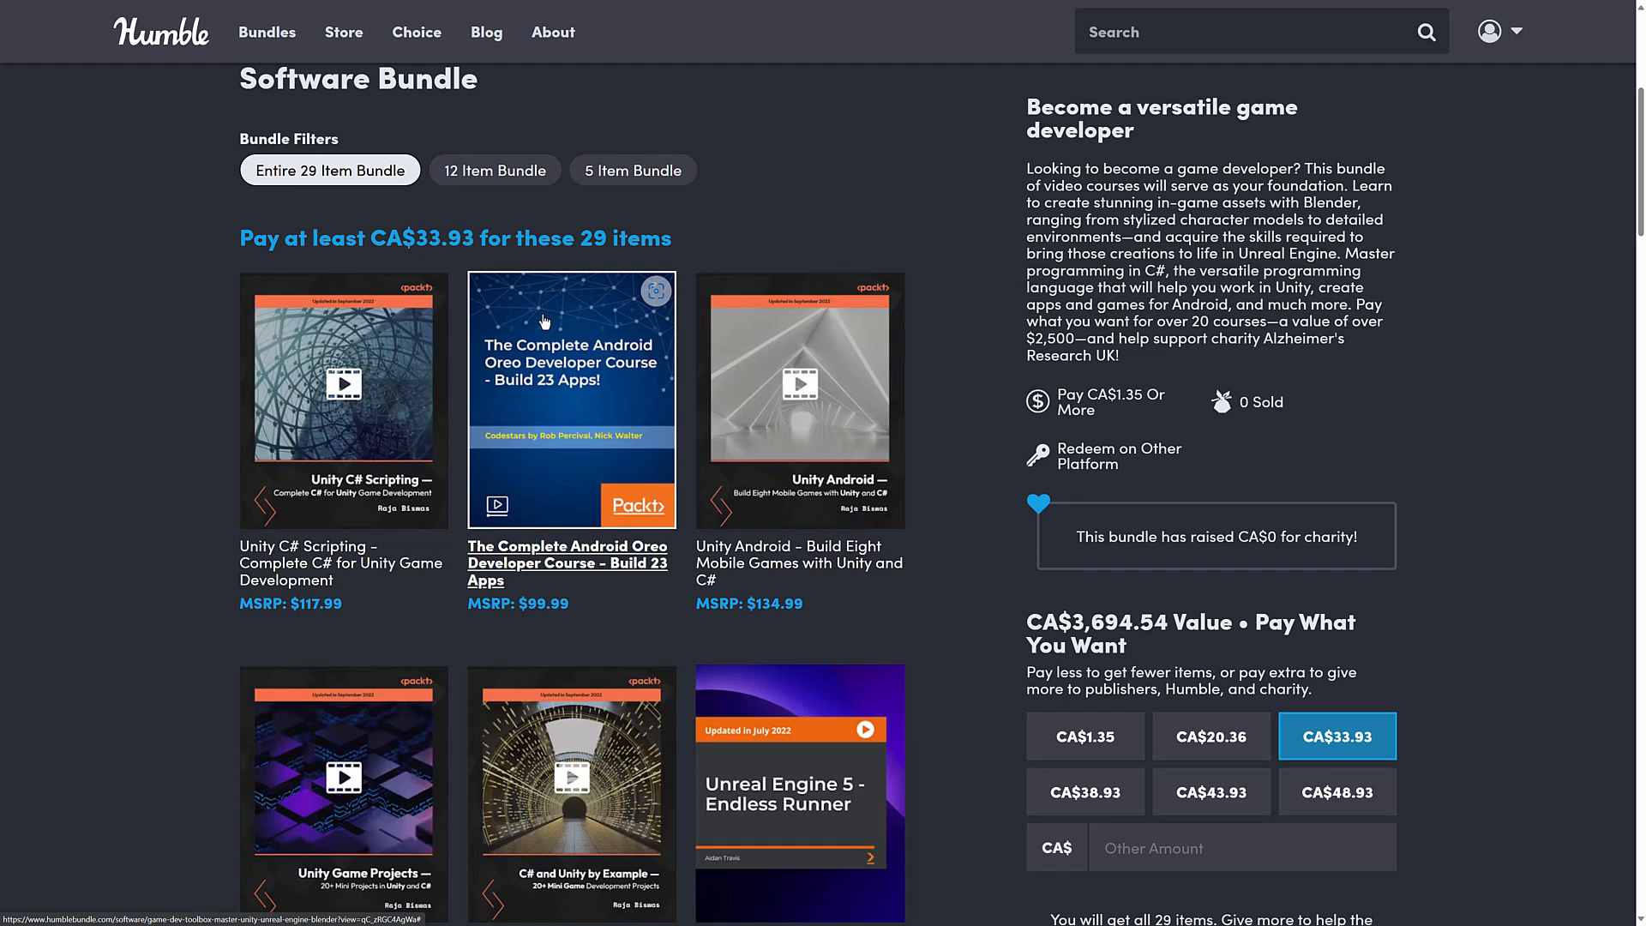